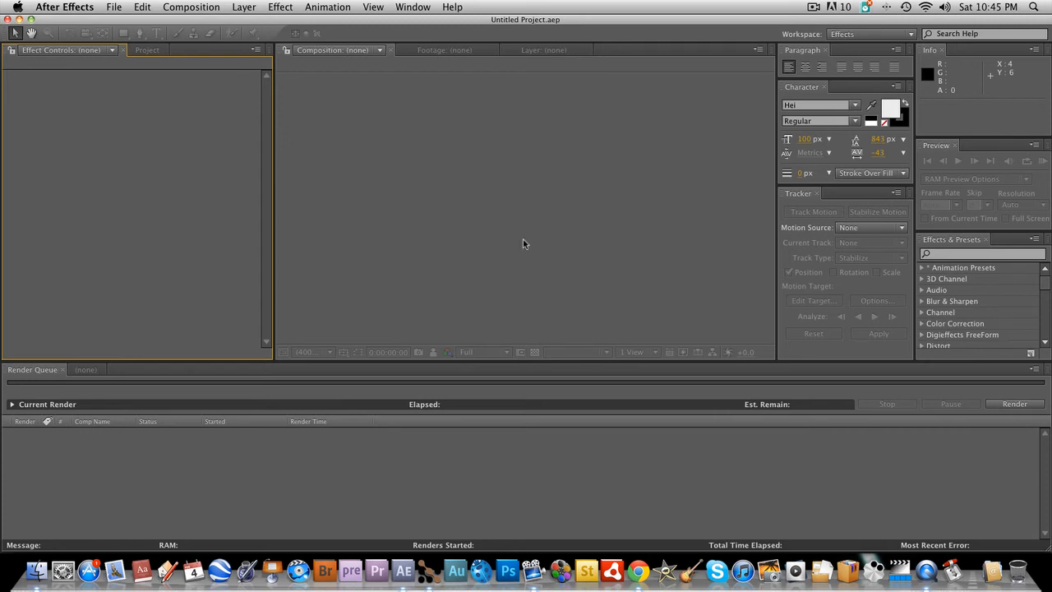
{"action": "mouse_move", "coordinate": [199, 223]}
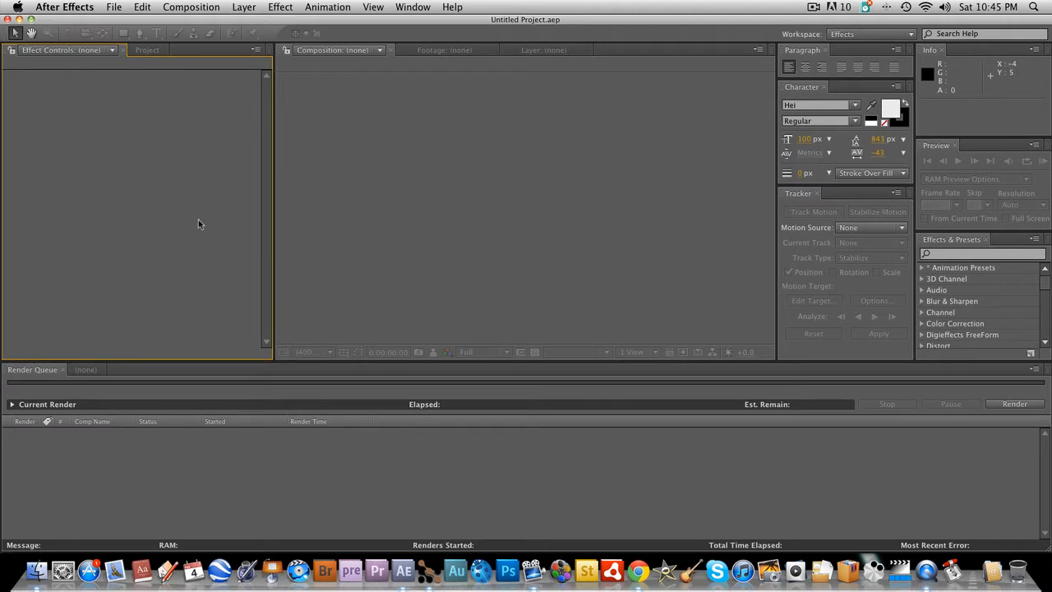
{"action": "mouse_move", "coordinate": [279, 57]}
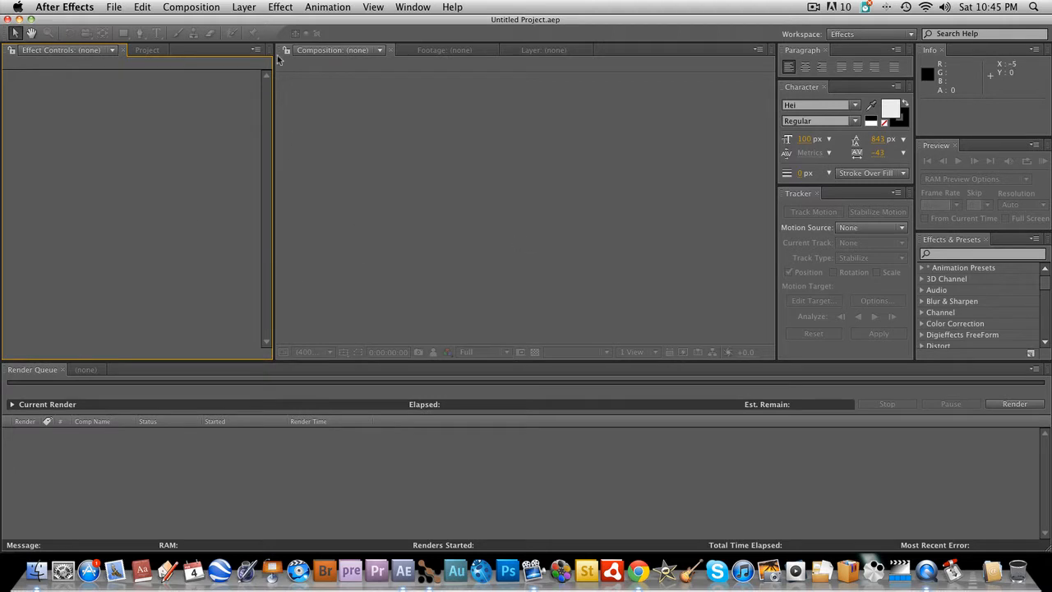
{"action": "mouse_move", "coordinate": [276, 123]}
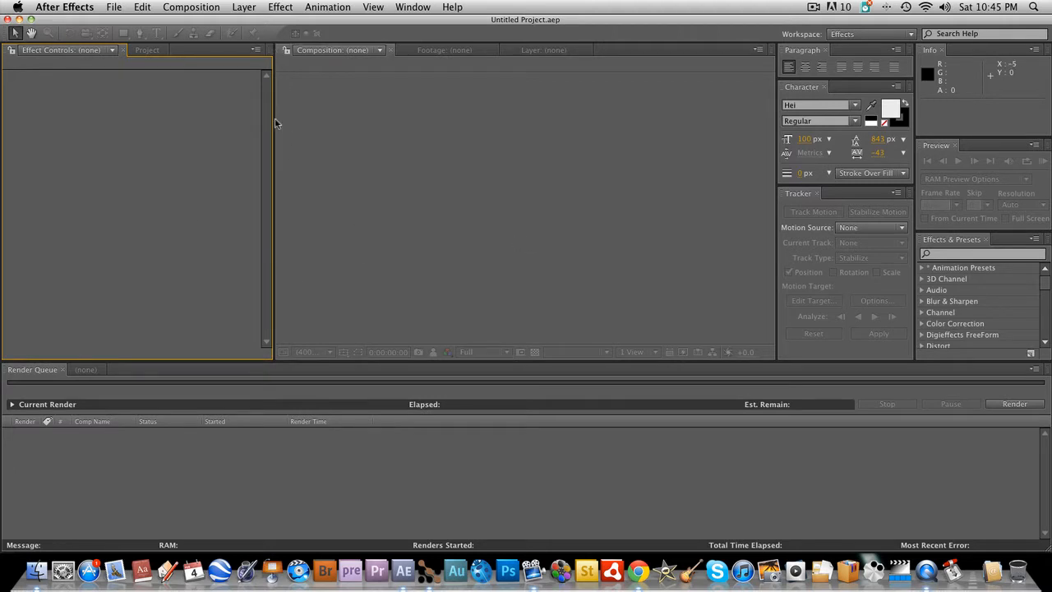
{"action": "mouse_move", "coordinate": [373, 142]}
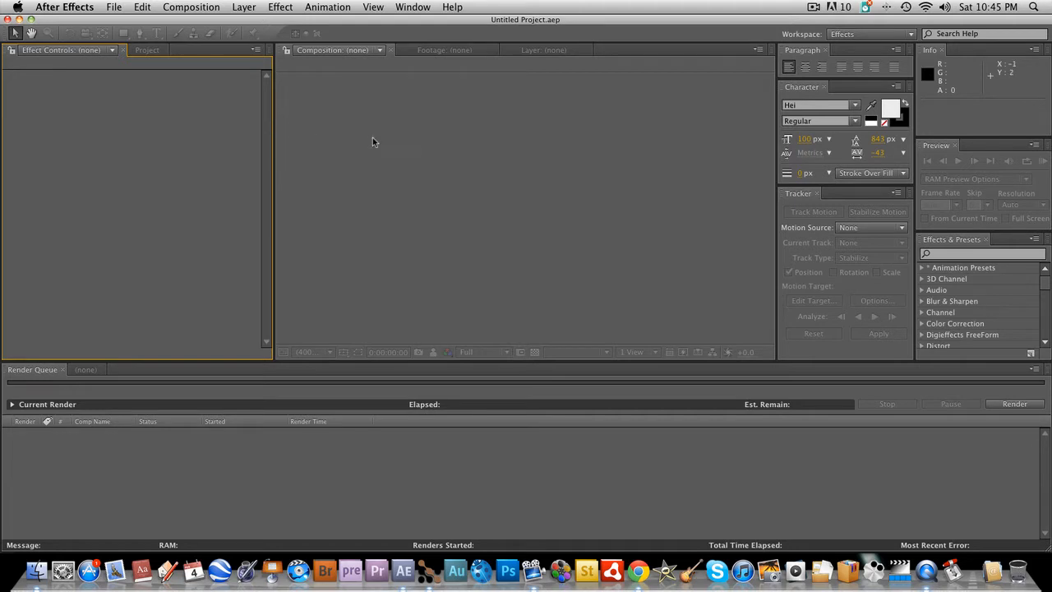
{"action": "mouse_move", "coordinate": [641, 273]}
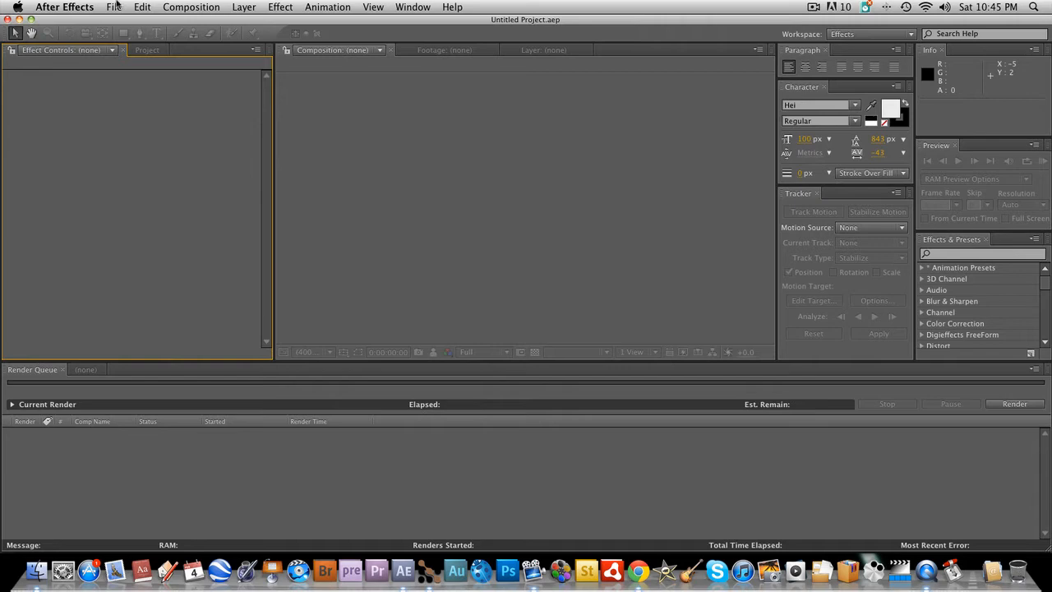
- Start a footage import and search the NEW BOOK drive for 'perpe'
{"action": "left_click", "coordinate": [113, 6]}
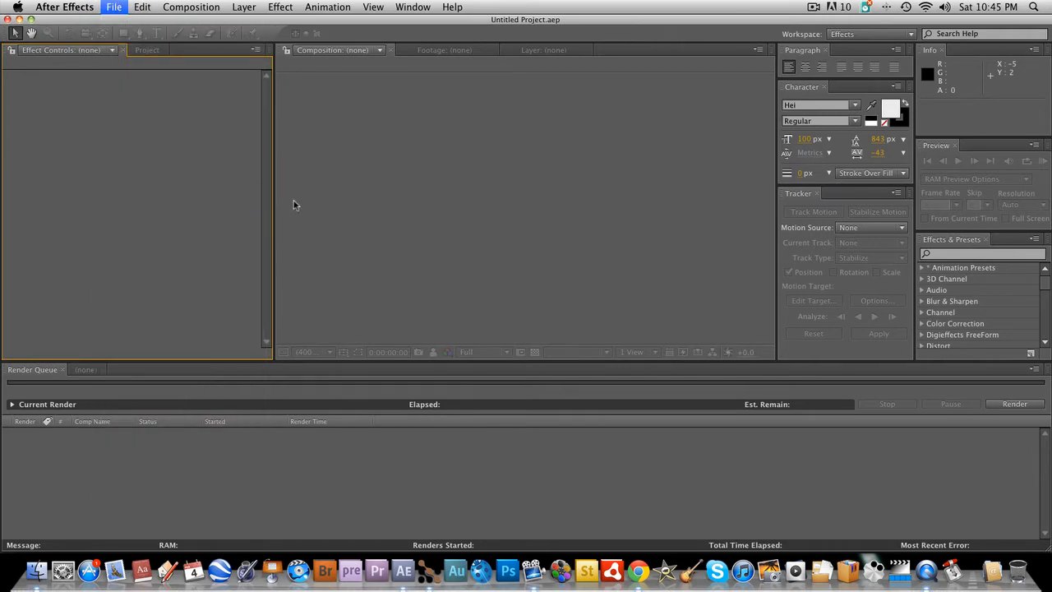
{"action": "left_click", "coordinate": [113, 7]}
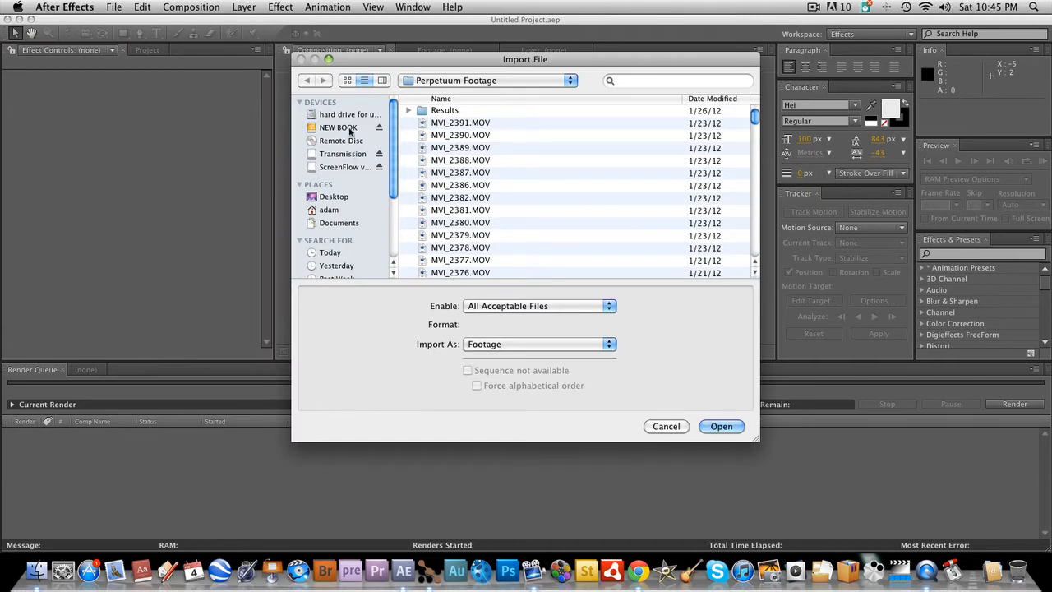
{"action": "left_click", "coordinate": [339, 128]}
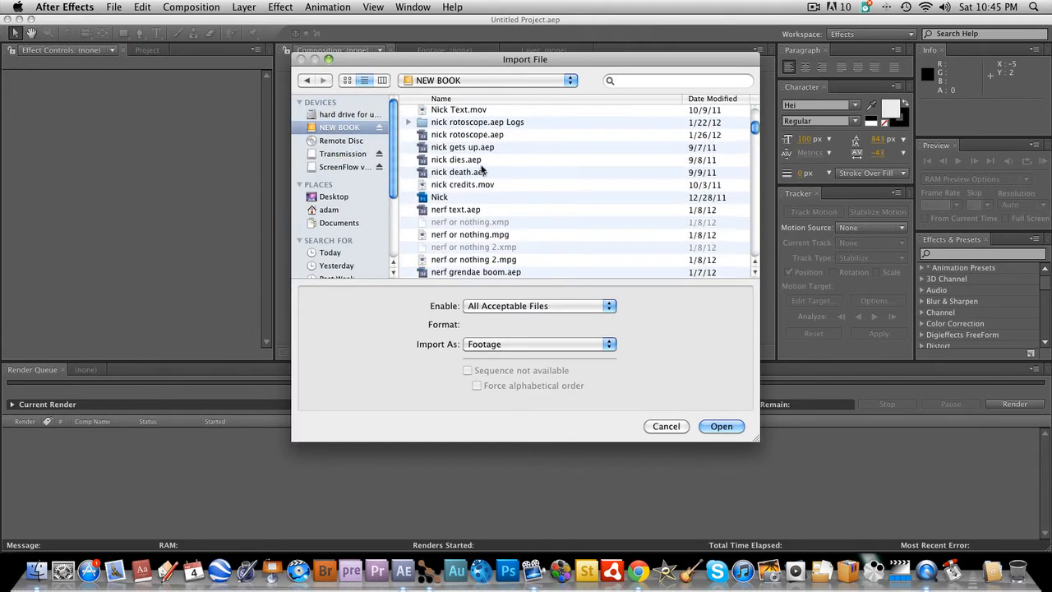
{"action": "left_click", "coordinate": [651, 79]}
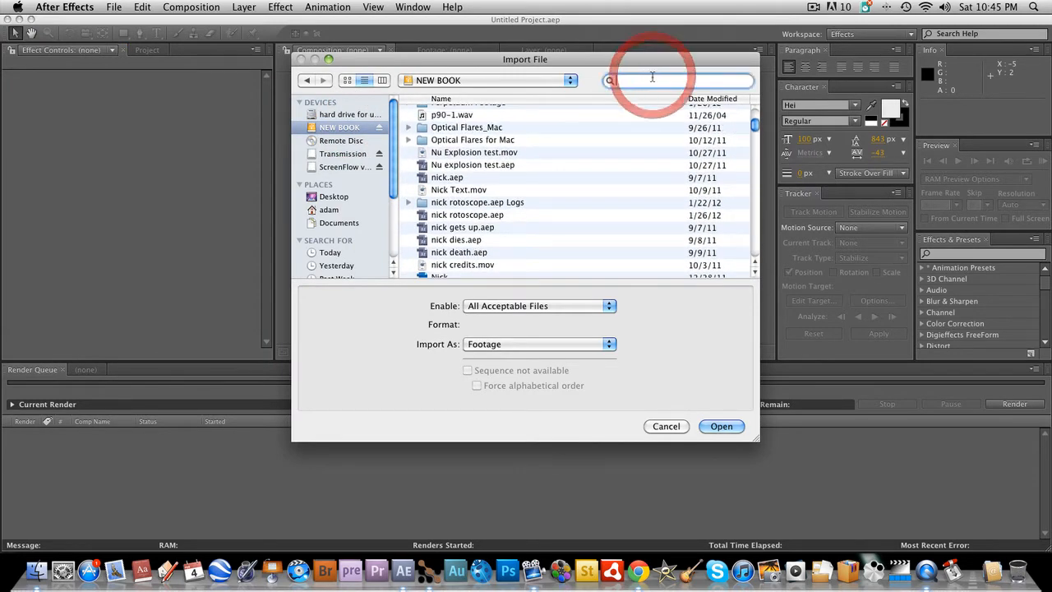
{"action": "type", "text": "perpetuum"}
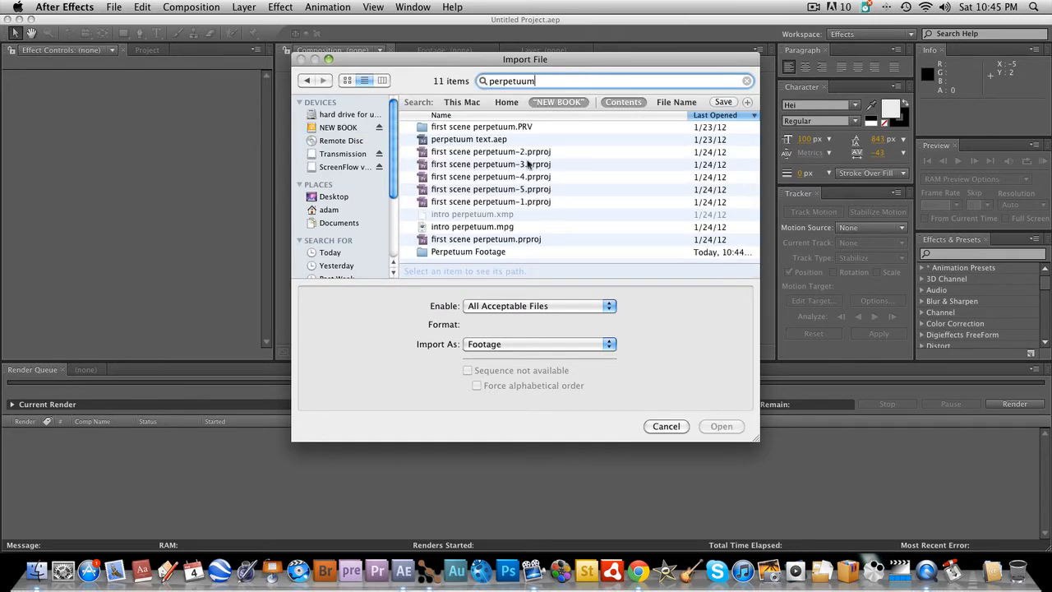
- Import MVI_2343.MOV from the Perpetuum Footage folder
{"action": "double_click", "coordinate": [467, 251]}
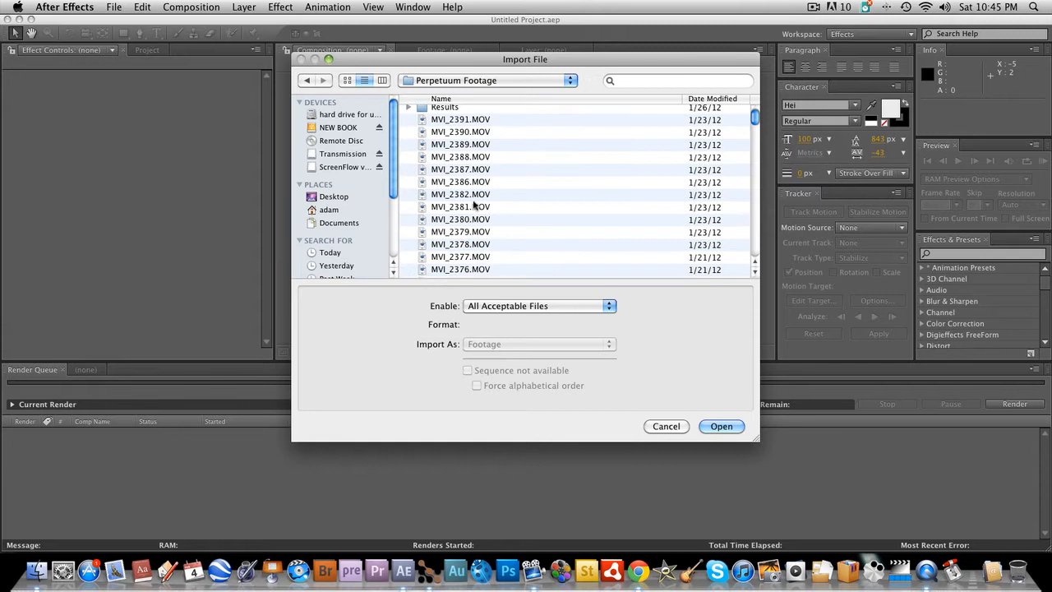
{"action": "scroll", "scroll_direction": "down", "scroll_amount": 3}
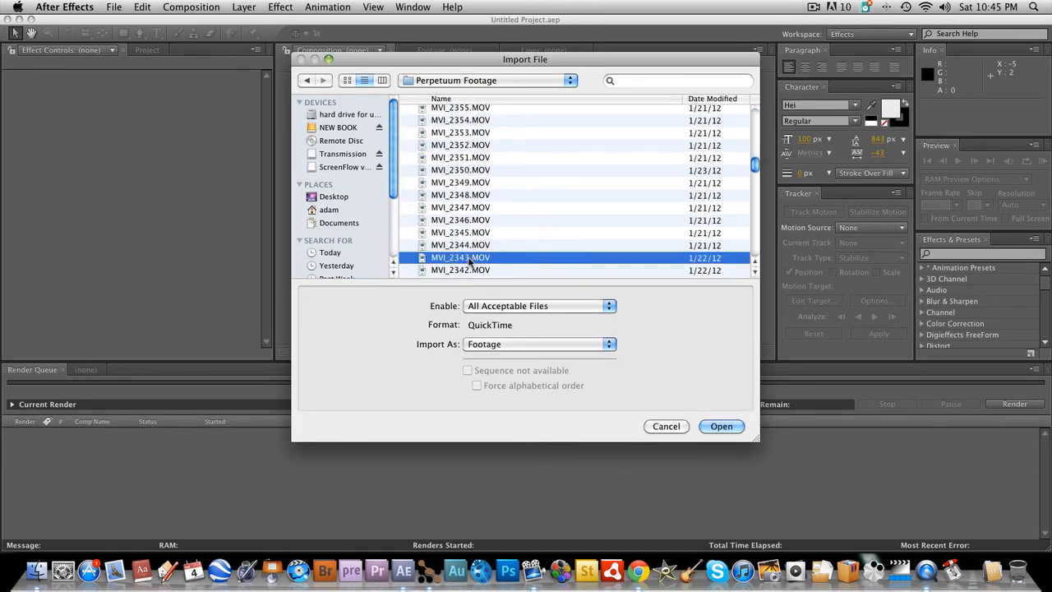
{"action": "left_click", "coordinate": [719, 426]}
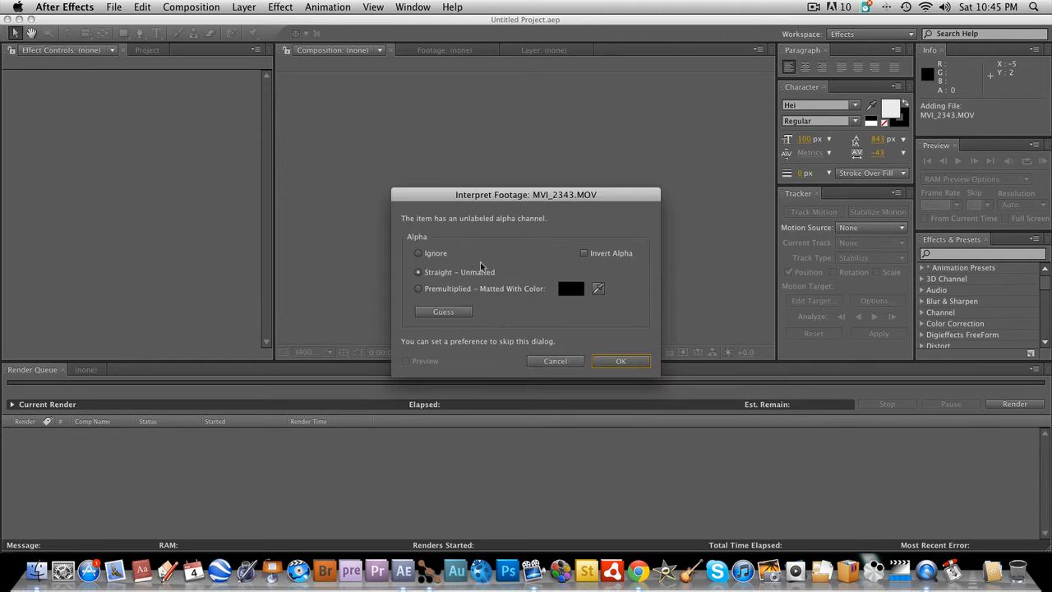
- Accept the alpha interpretation and return the new MVI_2343 composition to its first frame
{"action": "left_click", "coordinate": [622, 361]}
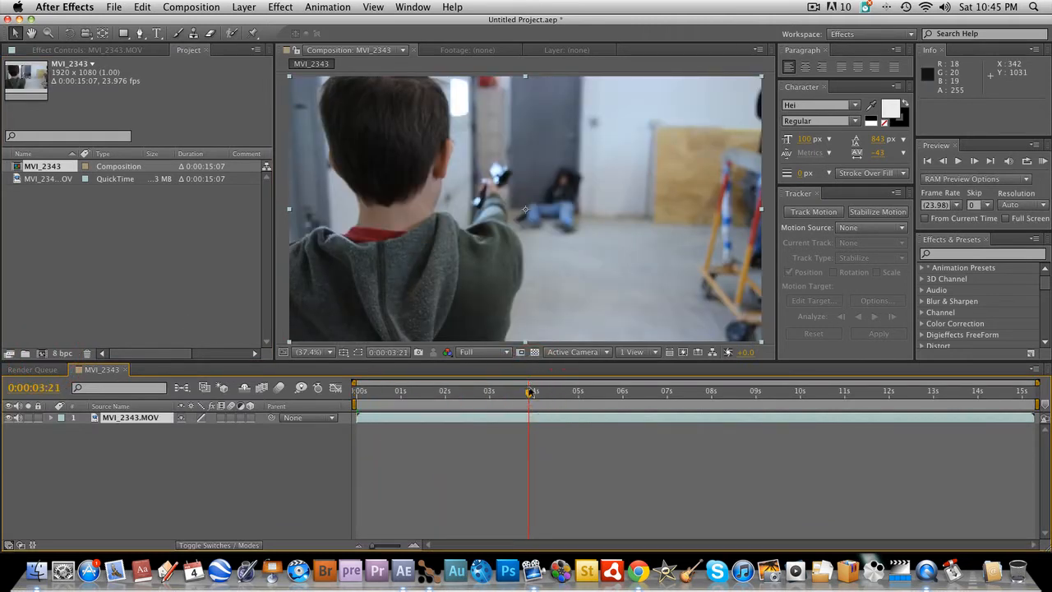
{"action": "left_click", "coordinate": [469, 391]}
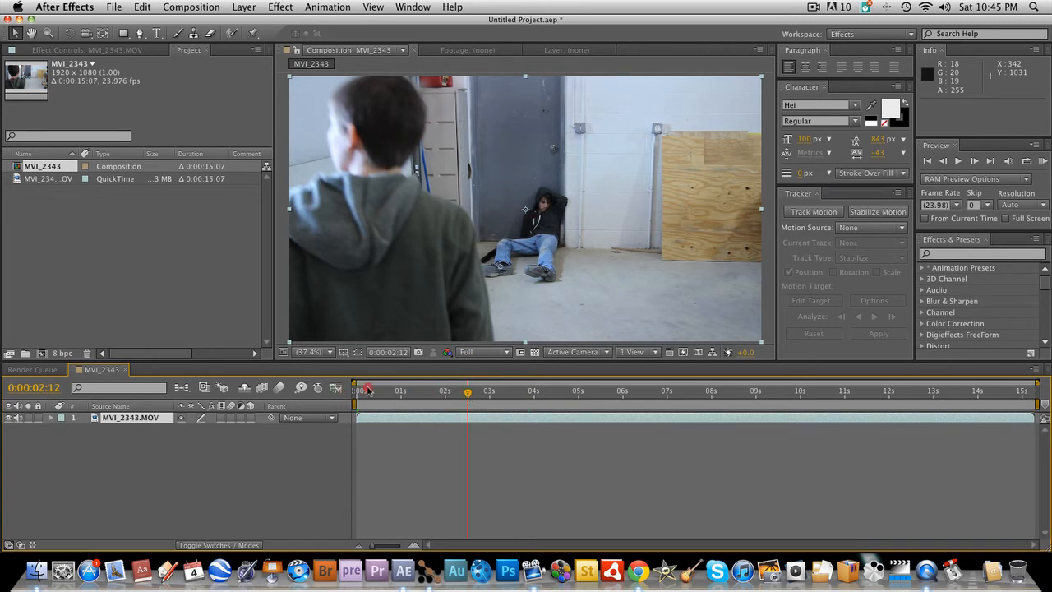
{"action": "left_click", "coordinate": [358, 391]}
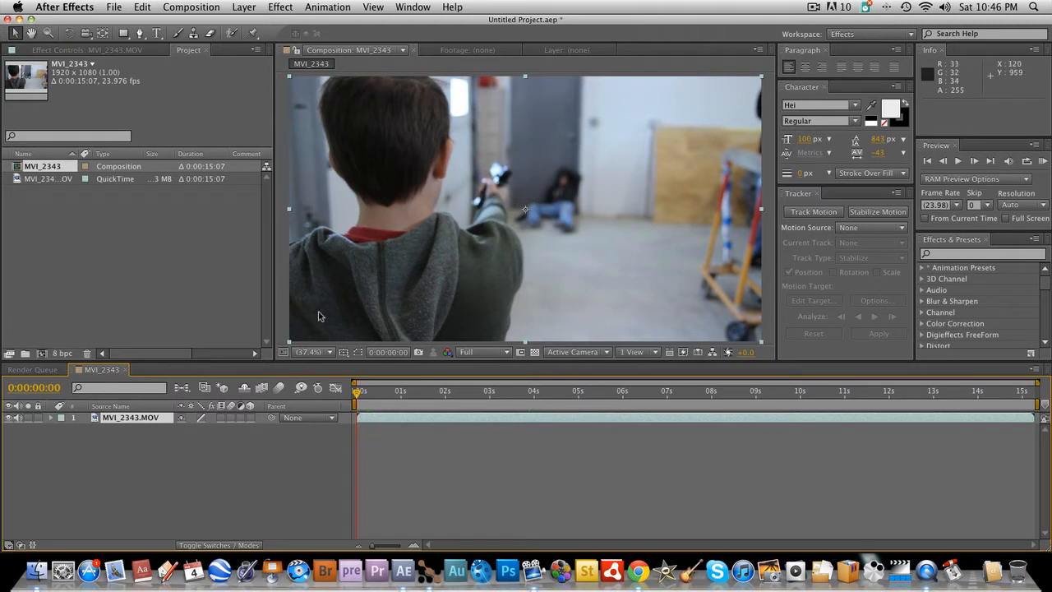
{"action": "mouse_move", "coordinate": [473, 286]}
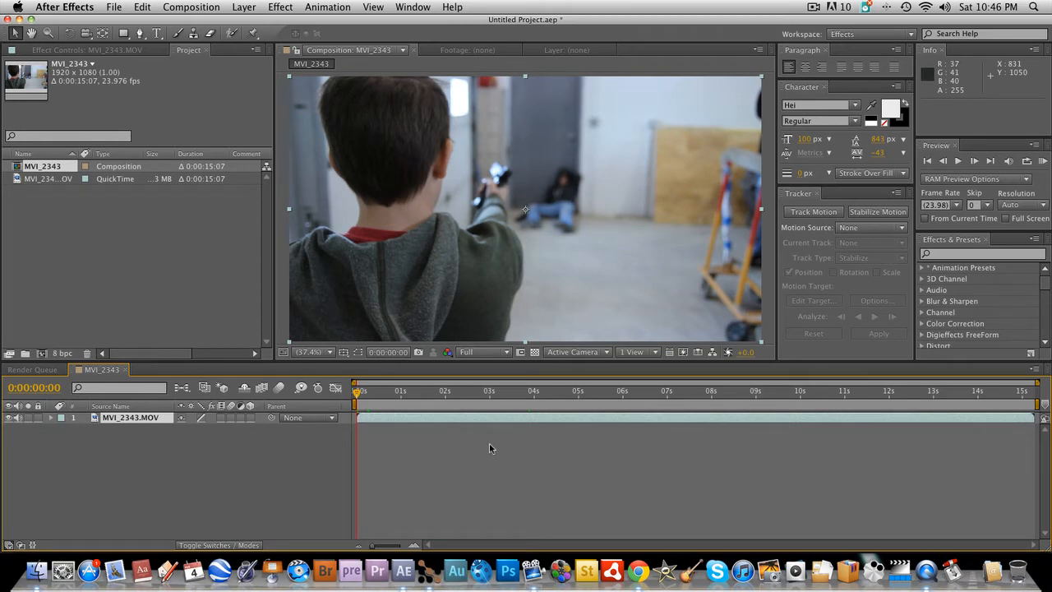
{"action": "mouse_move", "coordinate": [524, 408]}
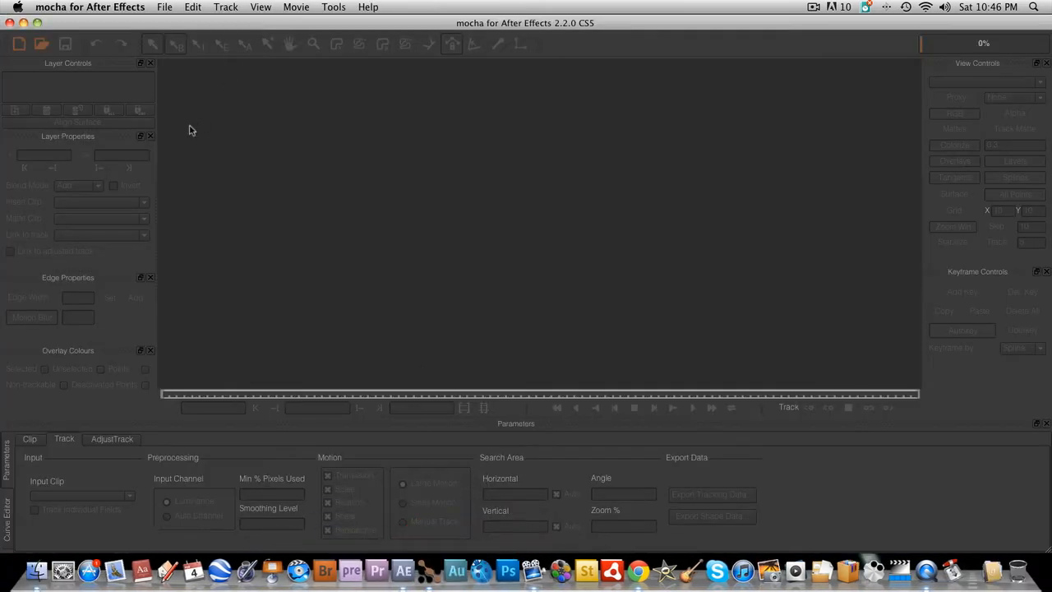
- Start a new mocha project and load MVI_2343.MOV as its clip
{"action": "left_click", "coordinate": [164, 7]}
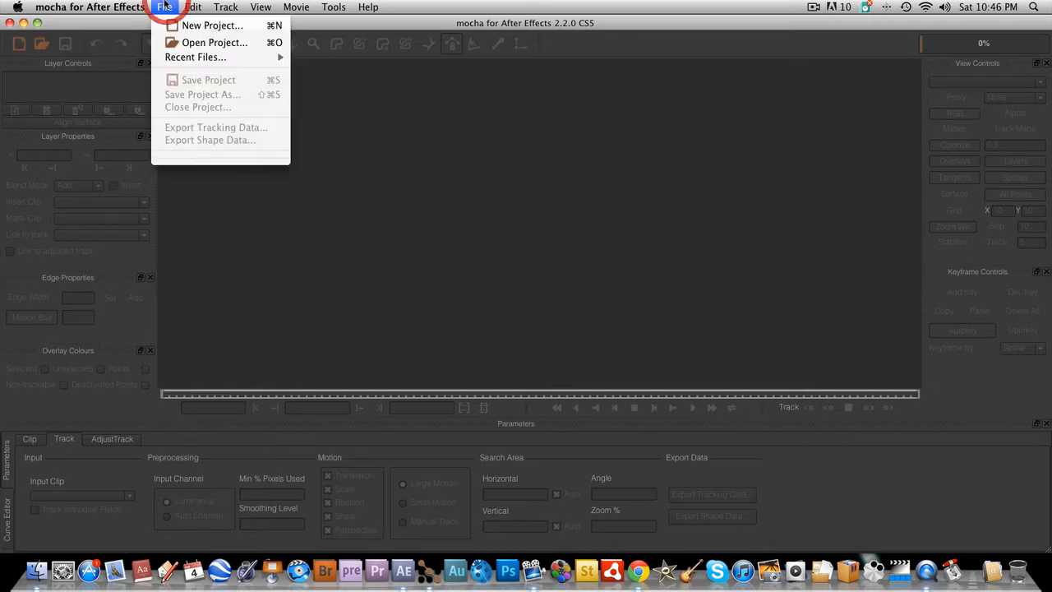
{"action": "left_click", "coordinate": [353, 174]}
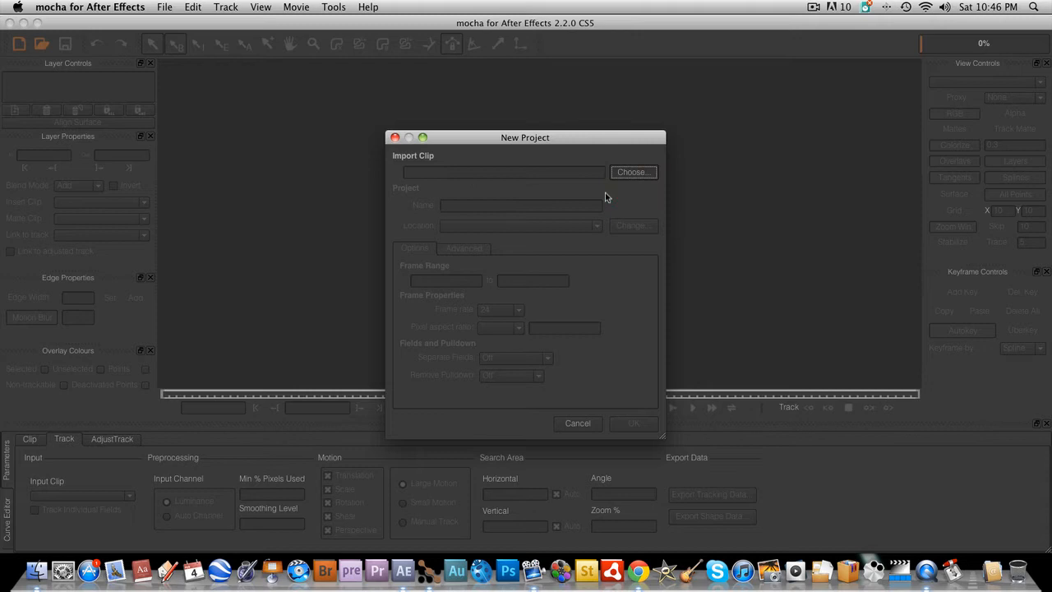
{"action": "left_click", "coordinate": [633, 173]}
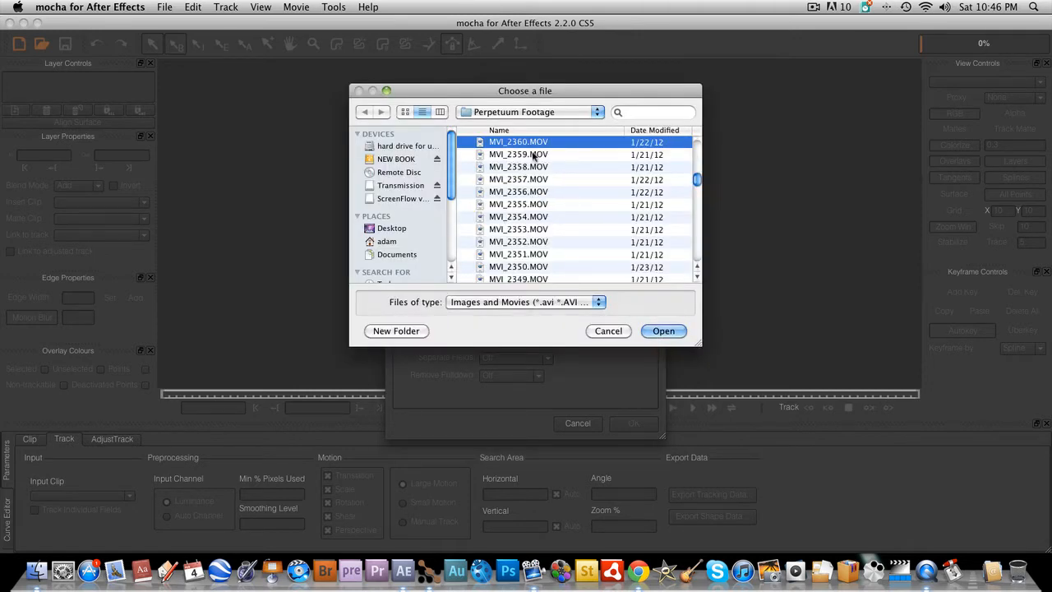
{"action": "scroll", "scroll_direction": "down", "scroll_amount": 3}
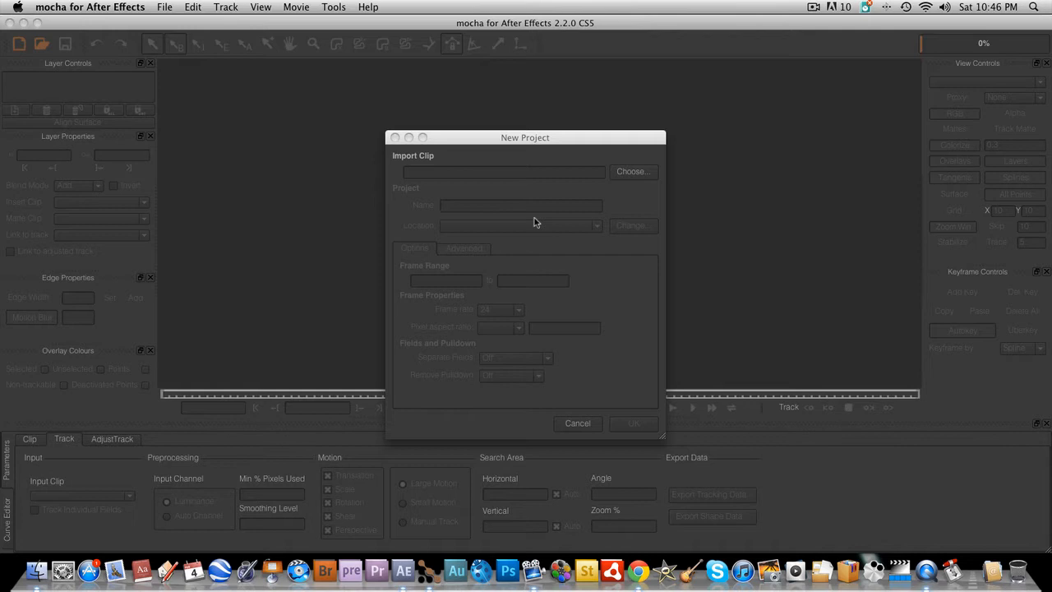
{"action": "left_click", "coordinate": [633, 171]}
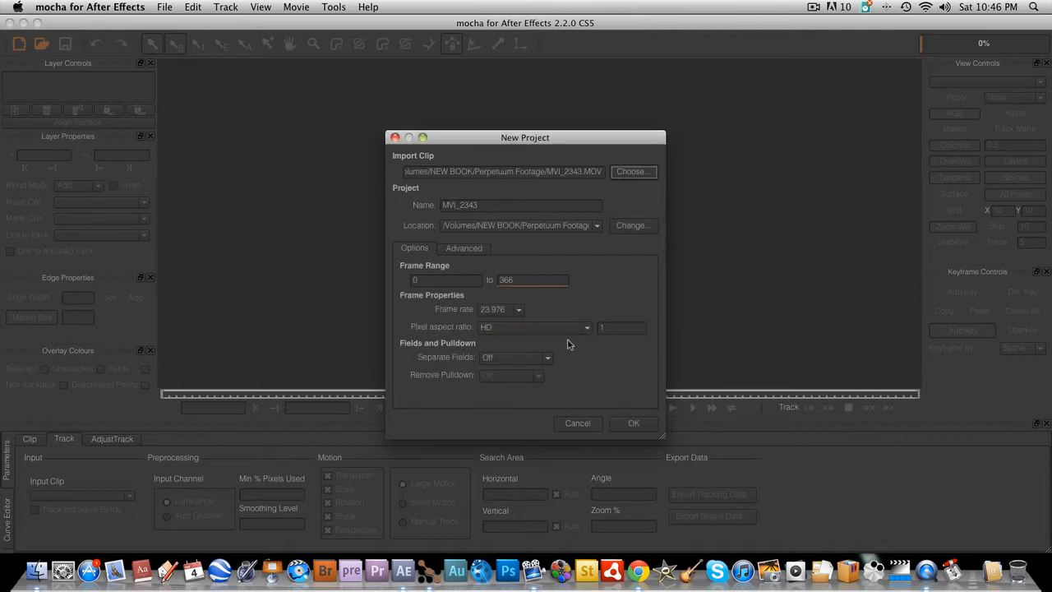
{"action": "mouse_move", "coordinate": [583, 368]}
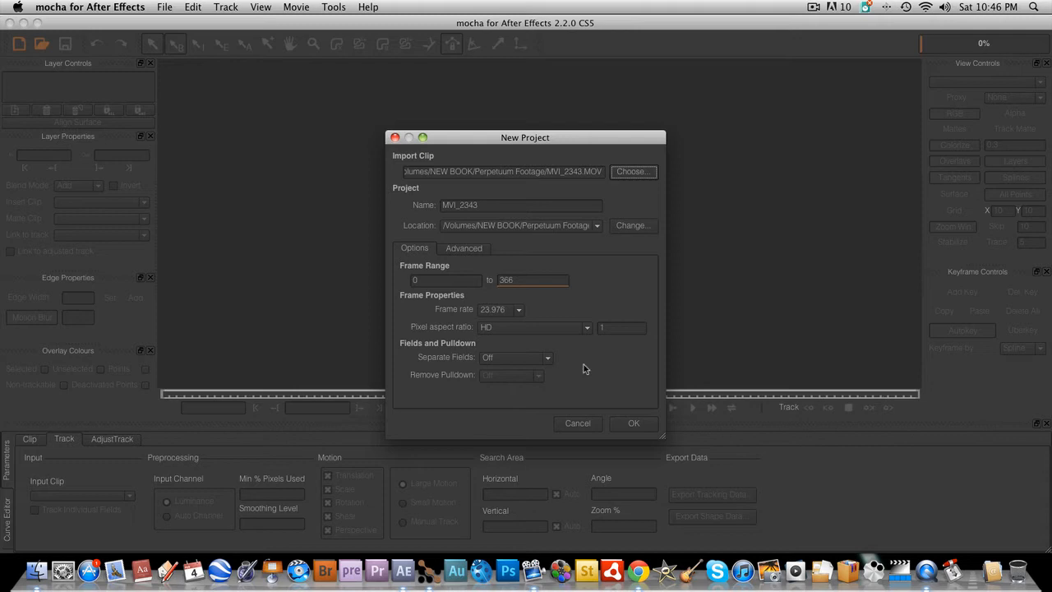
{"action": "mouse_move", "coordinate": [606, 382]}
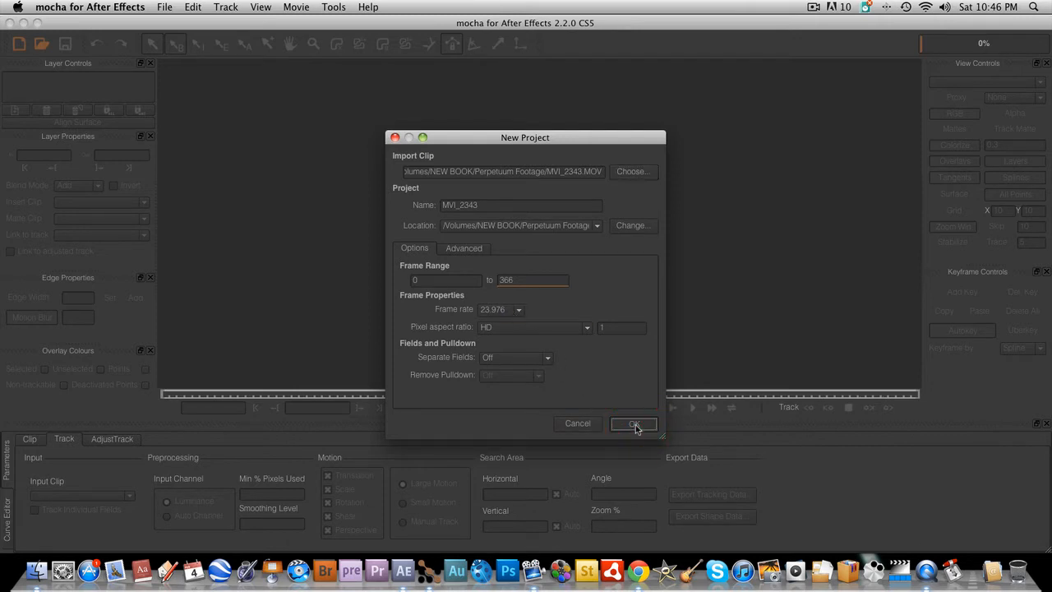
- Create the MVI_2343 project, overwriting the existing project file
{"action": "left_click", "coordinate": [635, 424]}
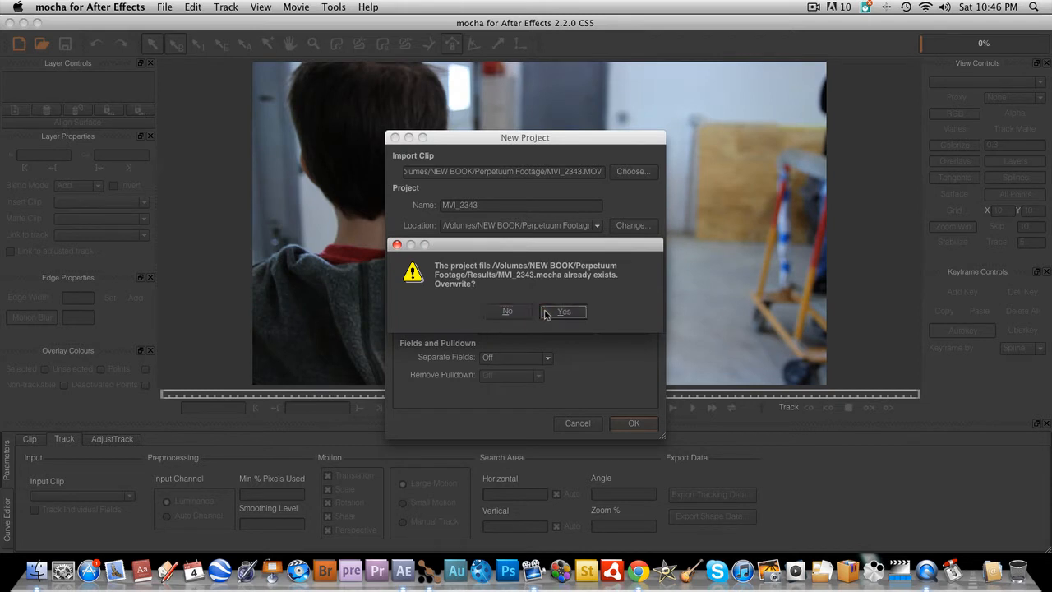
{"action": "left_click", "coordinate": [564, 312]}
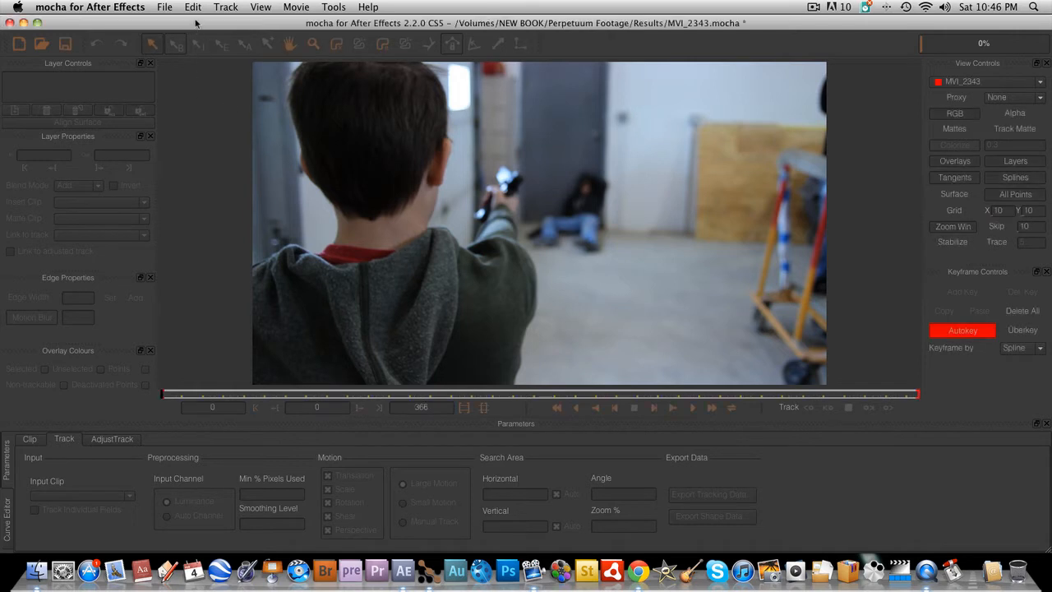
{"action": "mouse_move", "coordinate": [595, 429]}
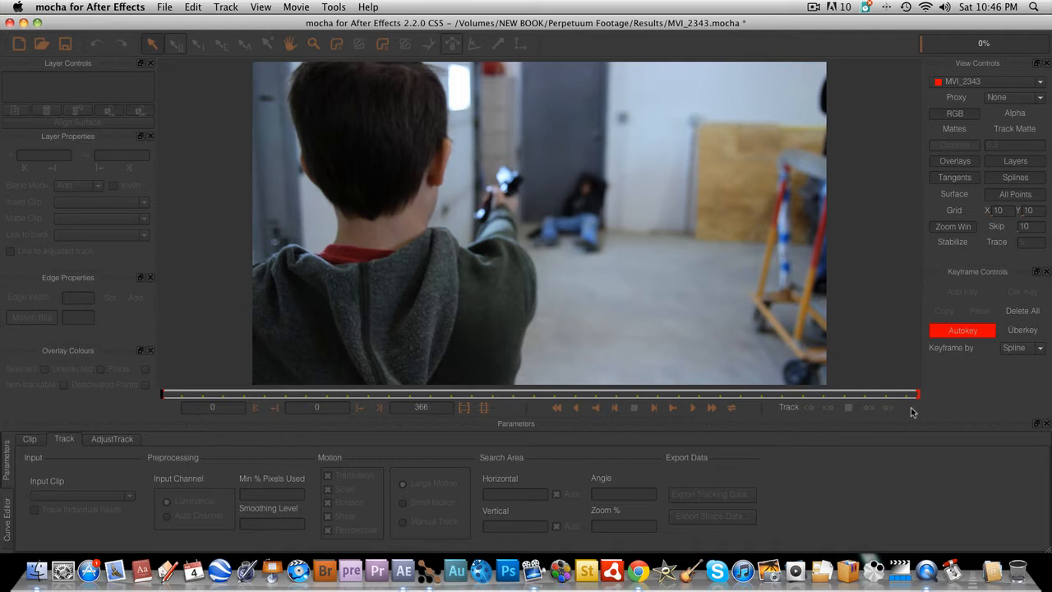
{"action": "mouse_move", "coordinate": [358, 311]}
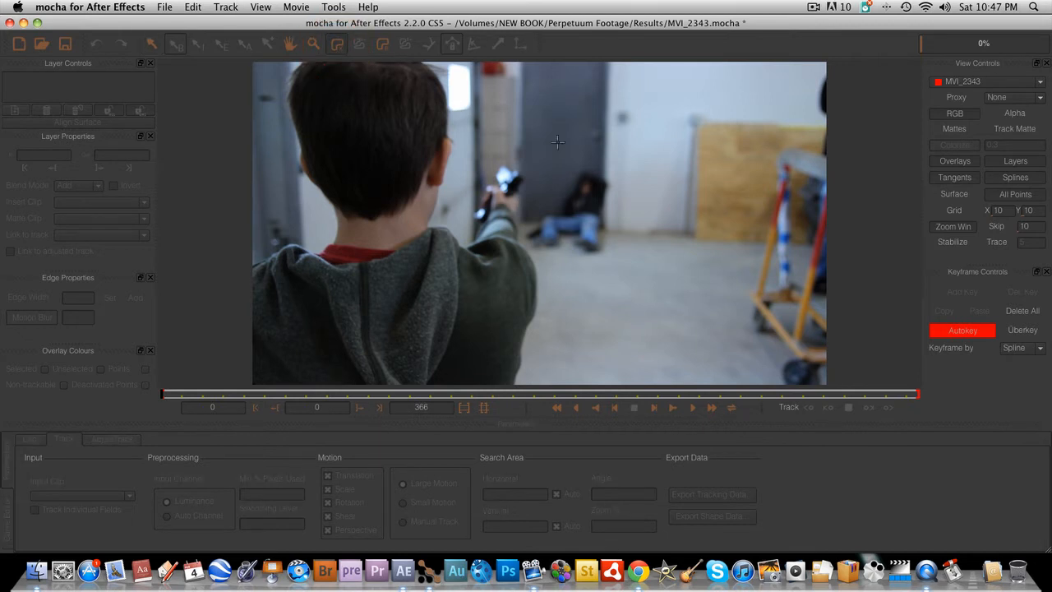
{"action": "mouse_move", "coordinate": [523, 112]}
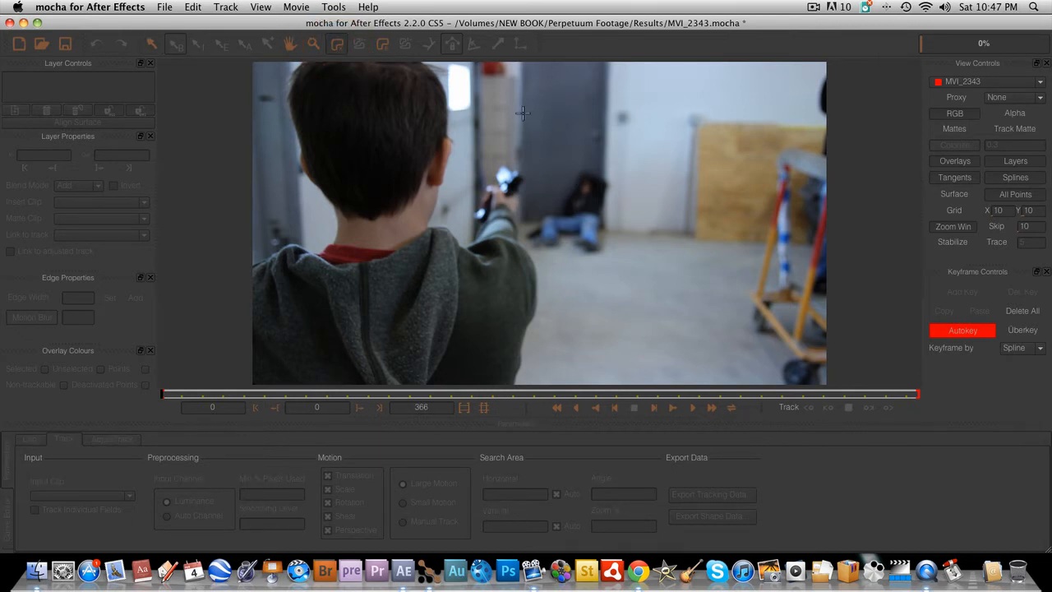
{"action": "mouse_move", "coordinate": [498, 133]}
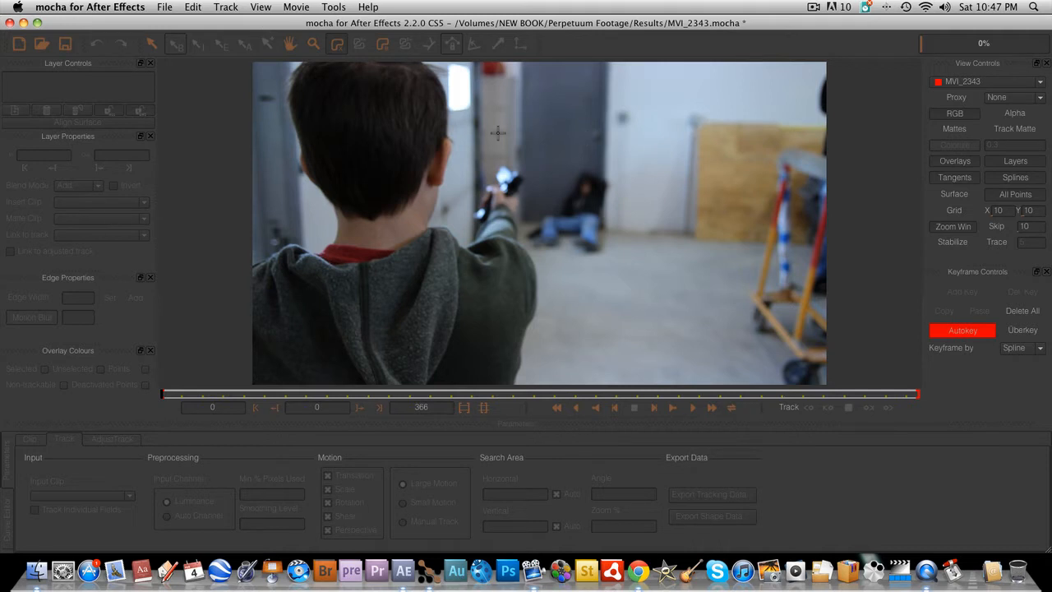
{"action": "mouse_move", "coordinate": [520, 89]}
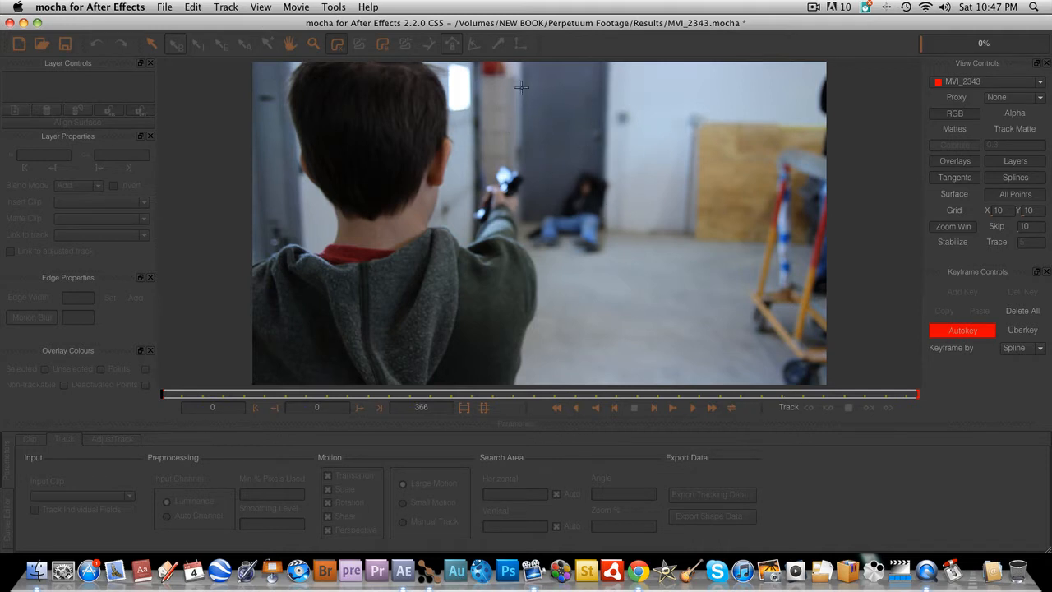
{"action": "mouse_move", "coordinate": [494, 220]}
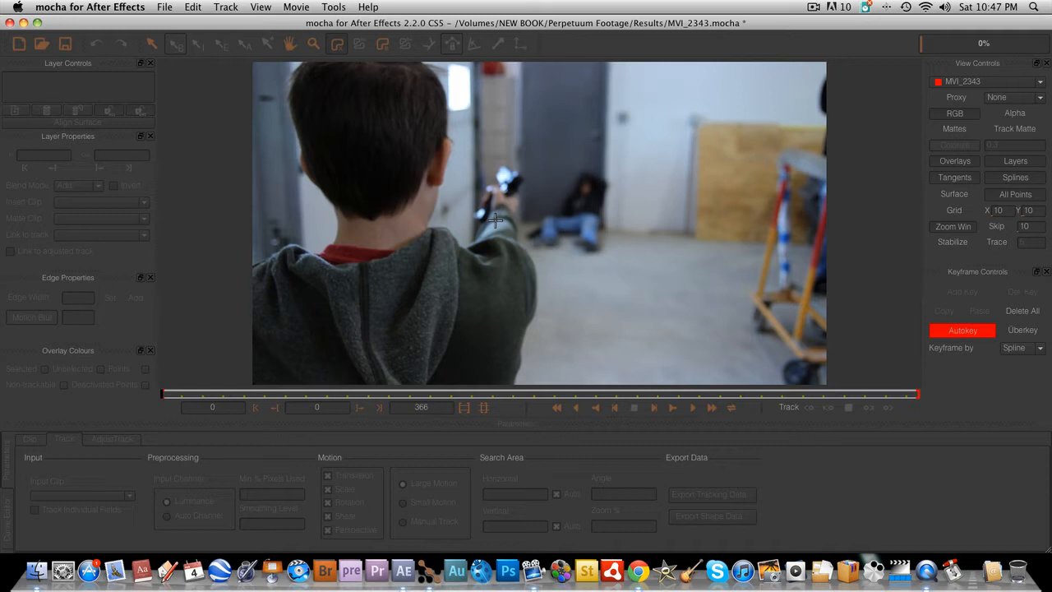
{"action": "mouse_move", "coordinate": [524, 110]}
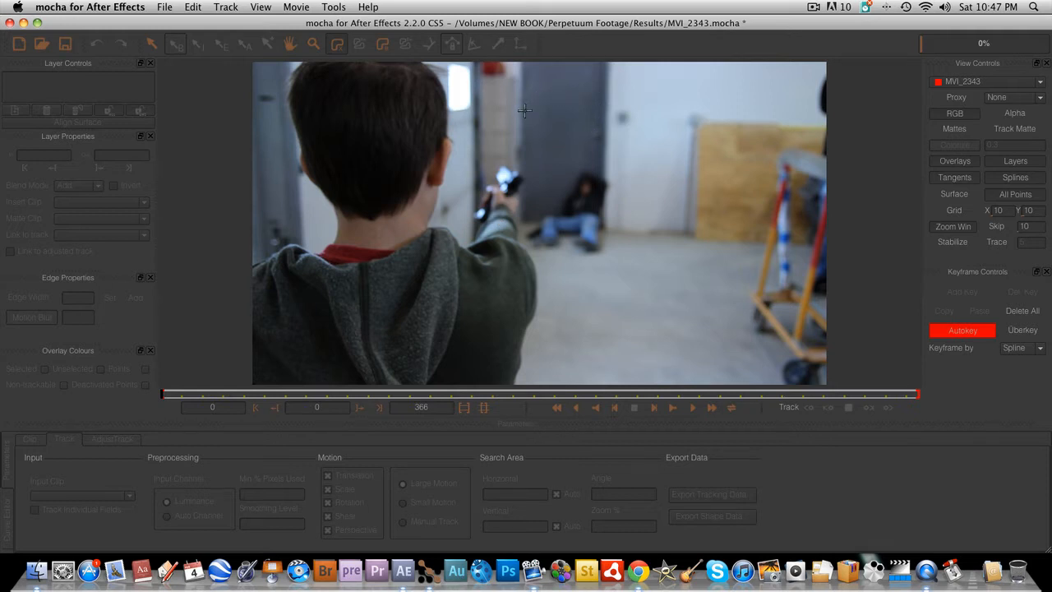
{"action": "mouse_move", "coordinate": [585, 128]}
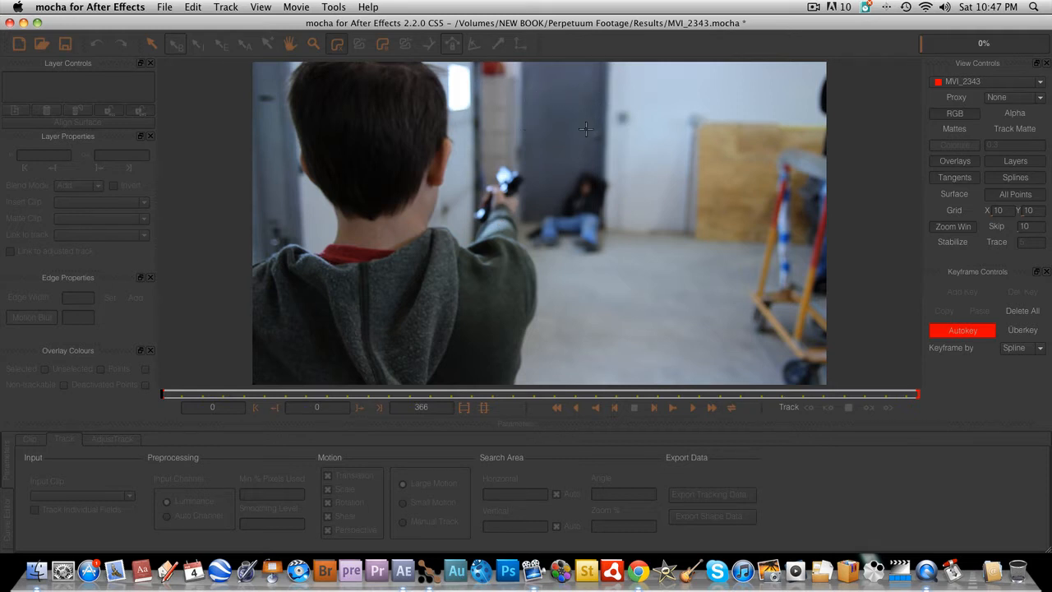
{"action": "mouse_move", "coordinate": [595, 135]}
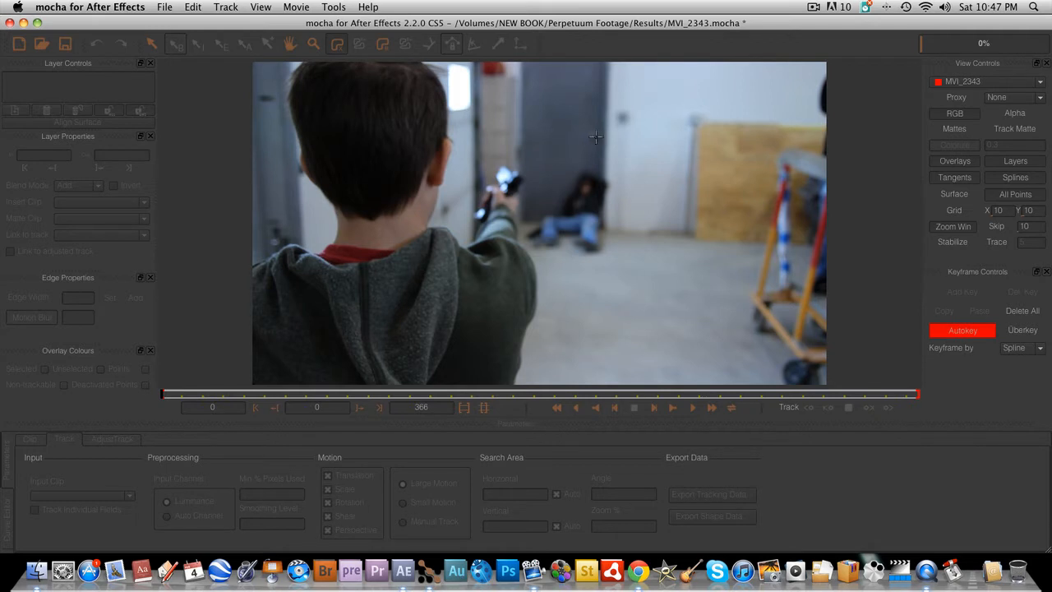
{"action": "mouse_move", "coordinate": [566, 145]}
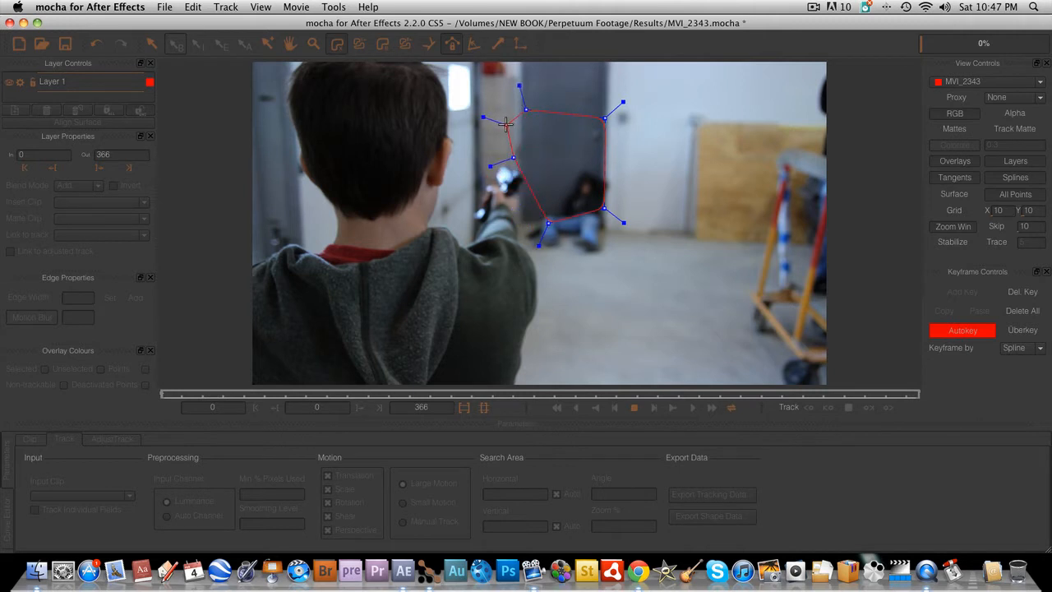
- Adjust a spline point on the door shape and track Layer 1 forward through the shot
{"action": "left_click_drag", "start_coordinate": [506, 123], "coordinate": [526, 108]}
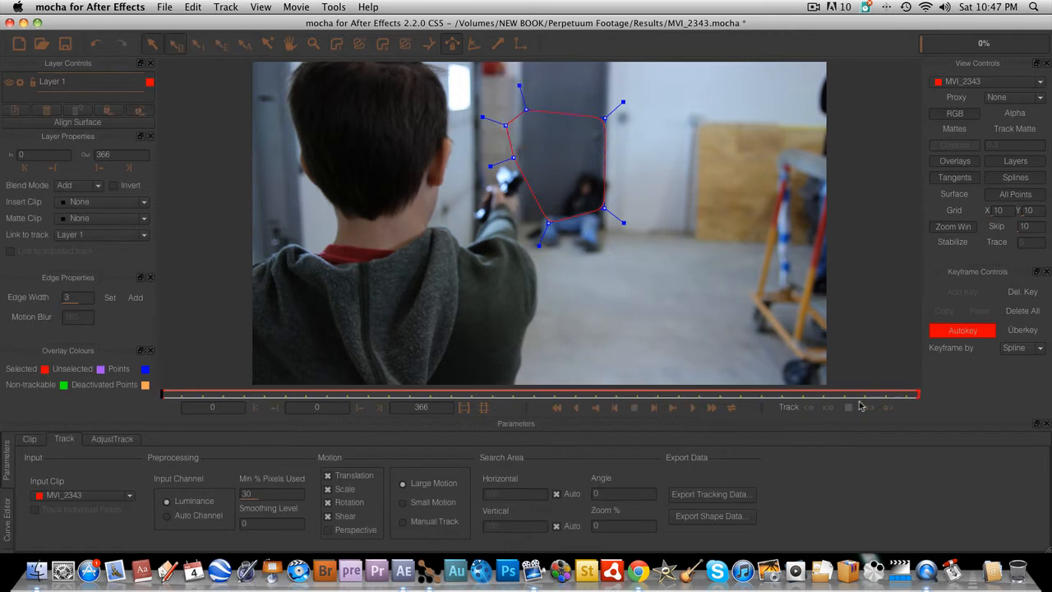
{"action": "mouse_move", "coordinate": [874, 418]}
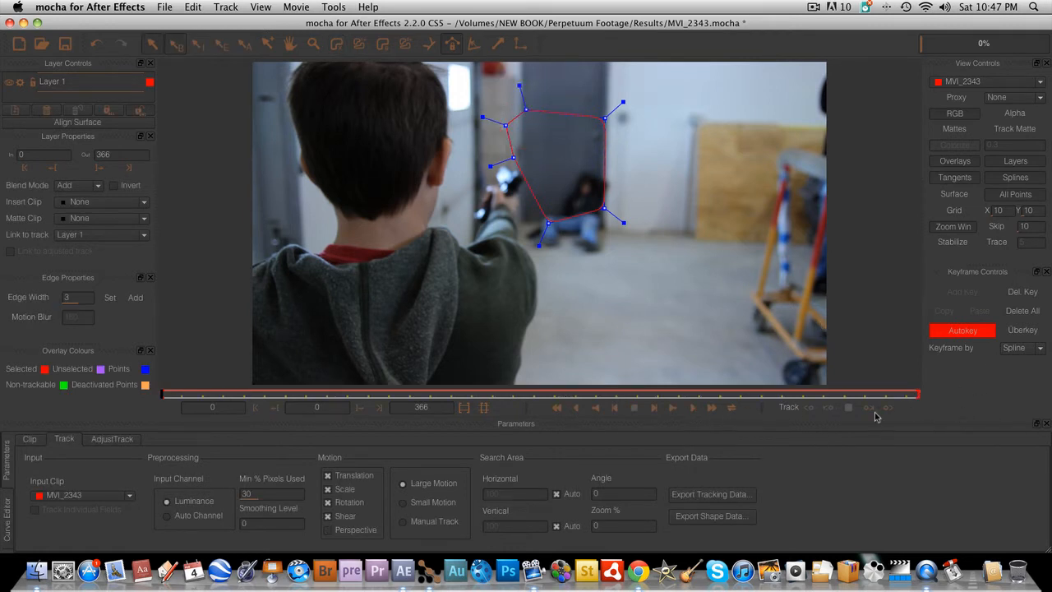
{"action": "mouse_move", "coordinate": [886, 408]}
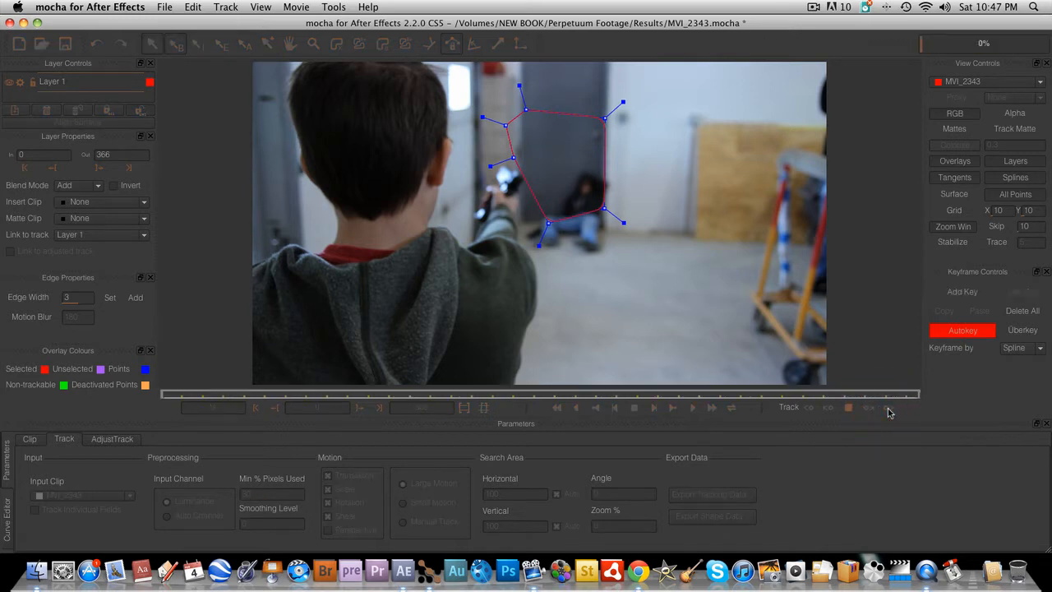
{"action": "left_click", "coordinate": [694, 408]}
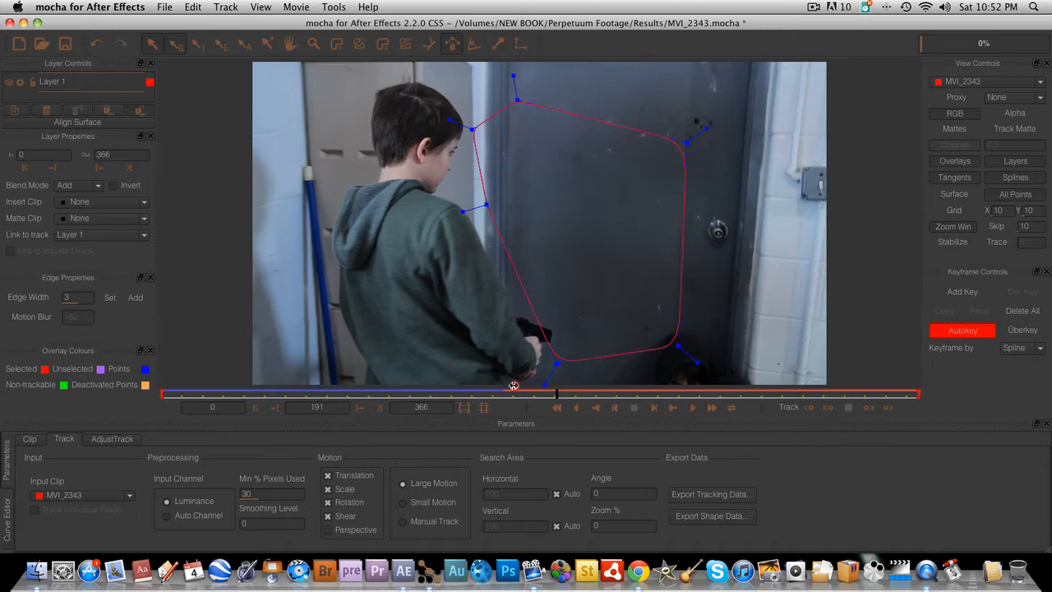
- Check the door track across the shot and bring up Export Tracking Data
{"action": "left_click_drag", "start_coordinate": [555, 393], "coordinate": [502, 393]}
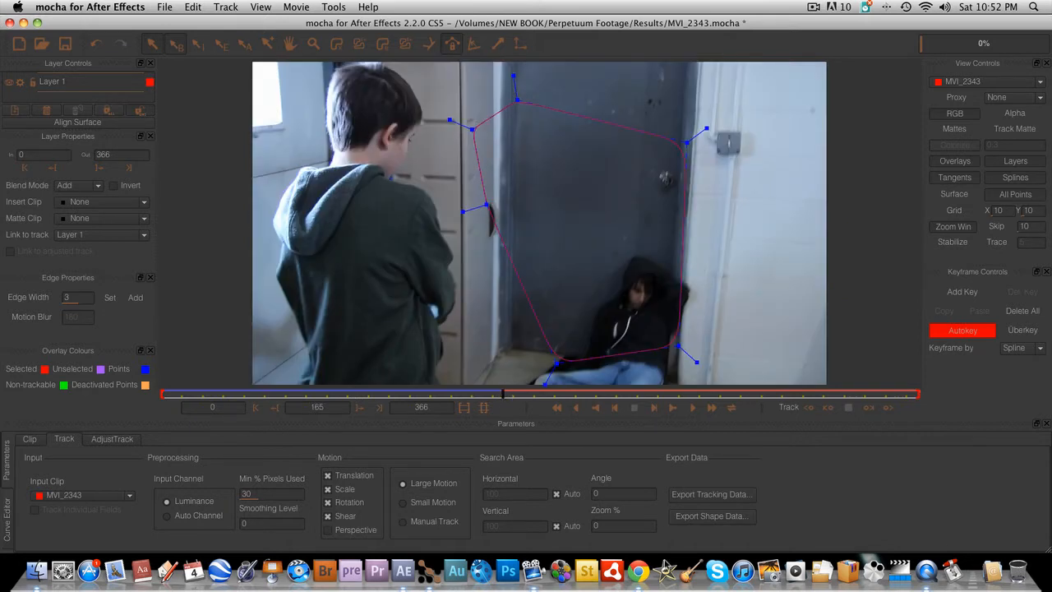
{"action": "left_click", "coordinate": [710, 493]}
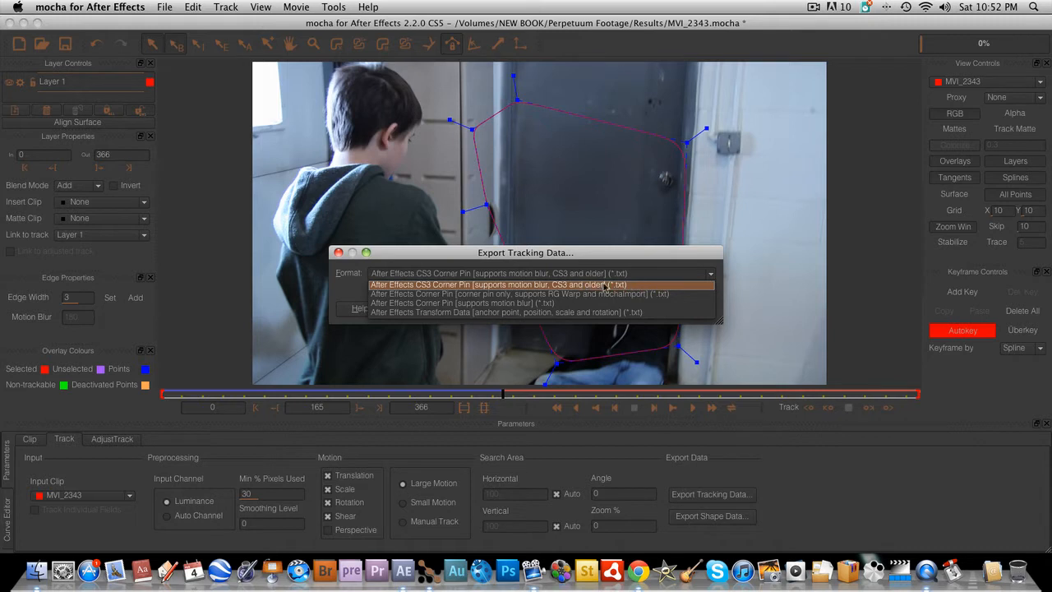
{"action": "mouse_move", "coordinate": [631, 286]}
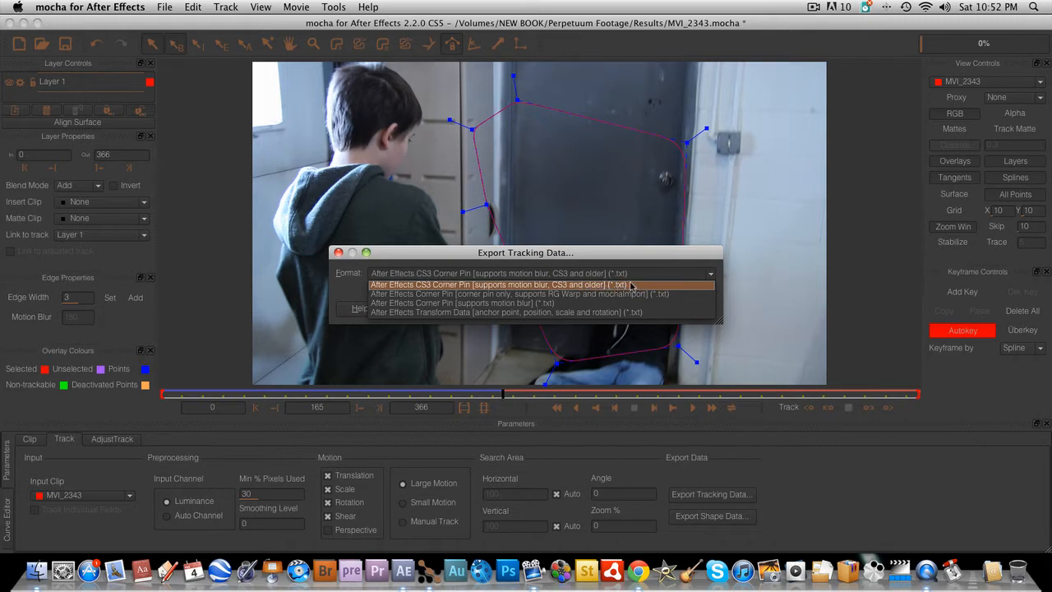
- Choose the After Effects CS3 Corner Pin export format for the door track
{"action": "left_click", "coordinate": [496, 284]}
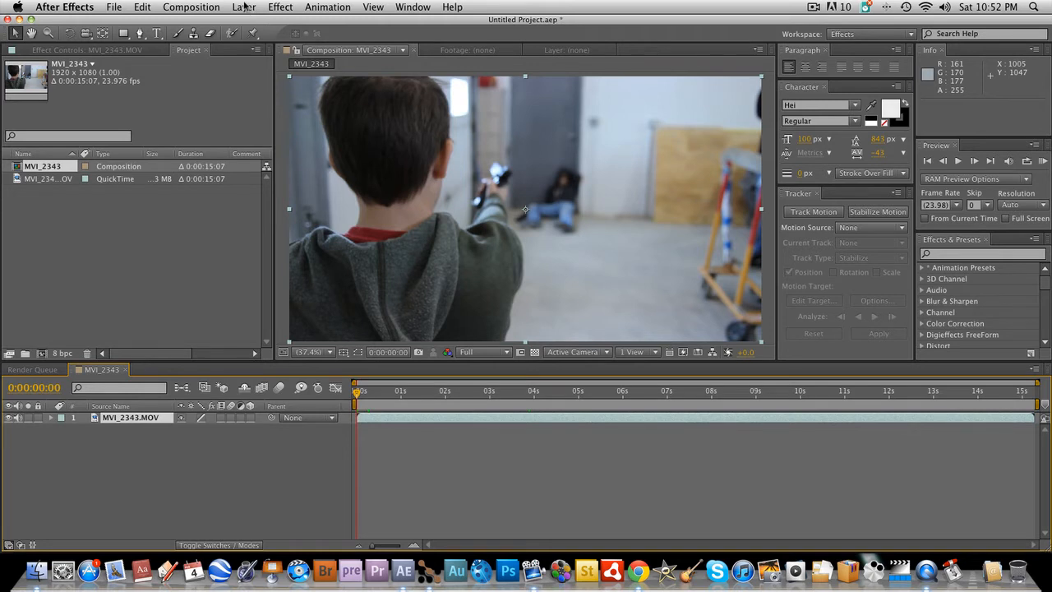
{"action": "mouse_move", "coordinate": [243, 6]}
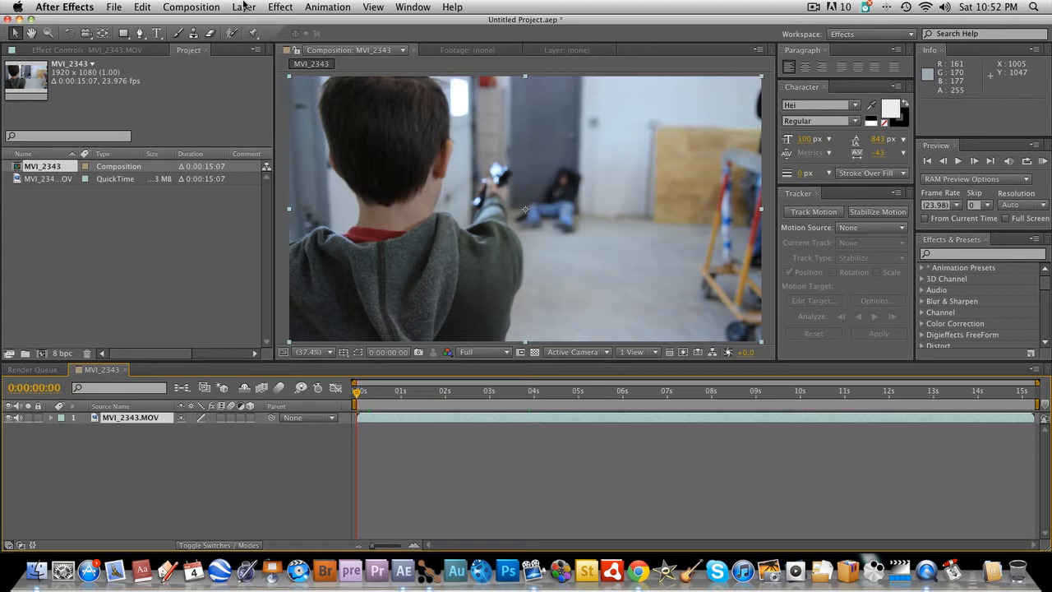
- Add a Null 1 layer and paste the door tracking keyframes onto it
{"action": "left_click", "coordinate": [244, 7]}
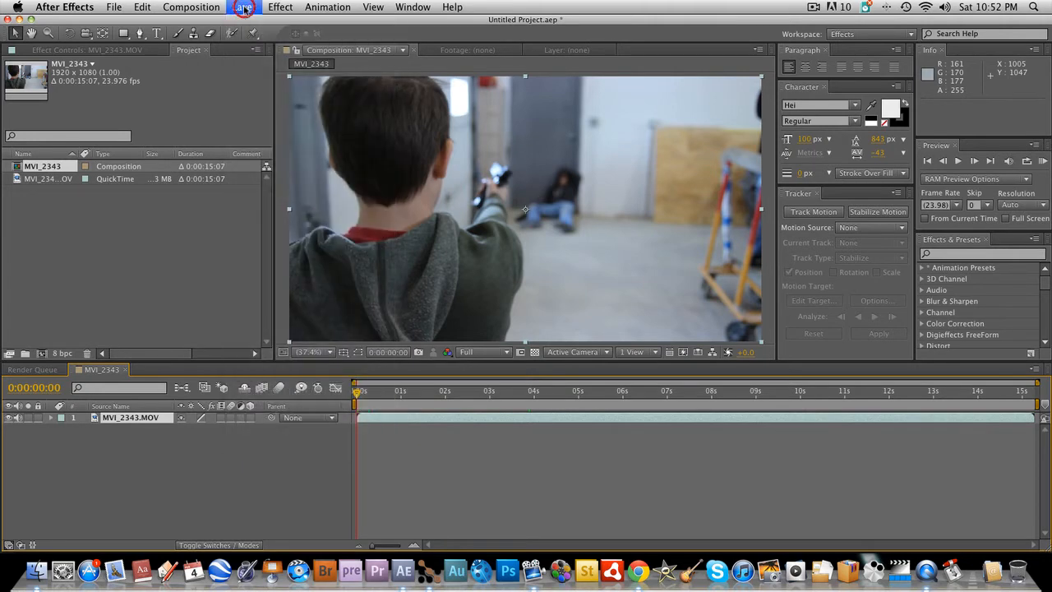
{"action": "left_click", "coordinate": [243, 7]}
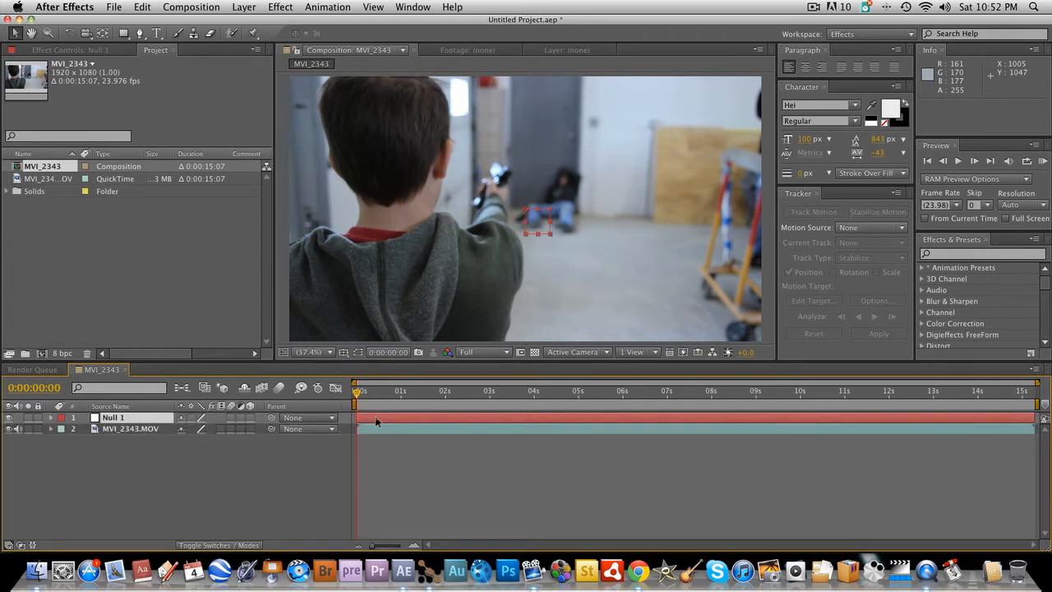
{"action": "key", "text": "cmd+v"}
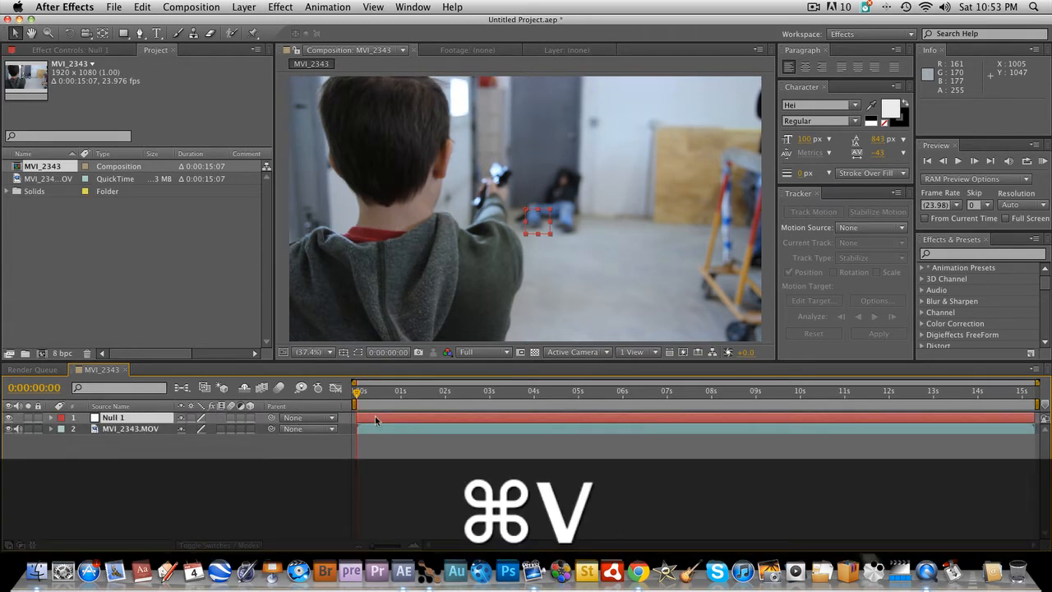
{"action": "key", "text": "cmd+v"}
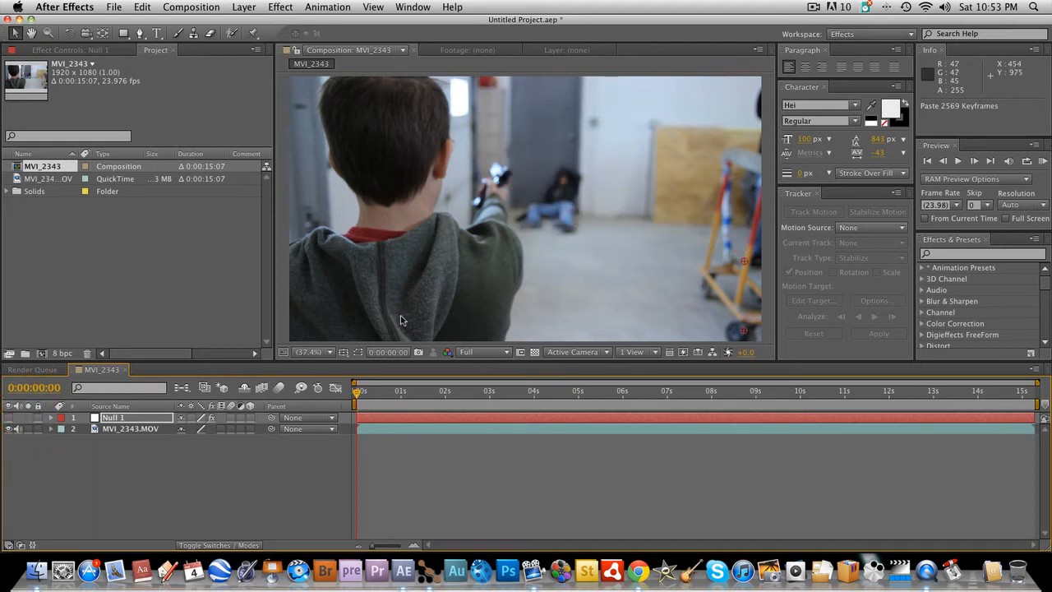
{"action": "mouse_move", "coordinate": [375, 313]}
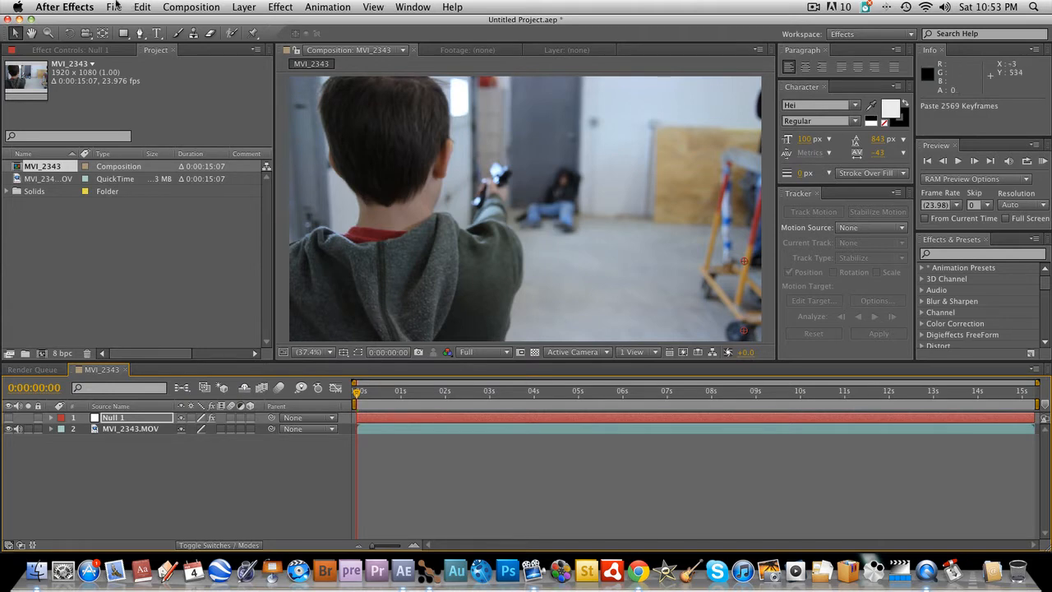
- Start a footage import and open the Action Essentials disk folder from the search results
{"action": "left_click", "coordinate": [114, 6]}
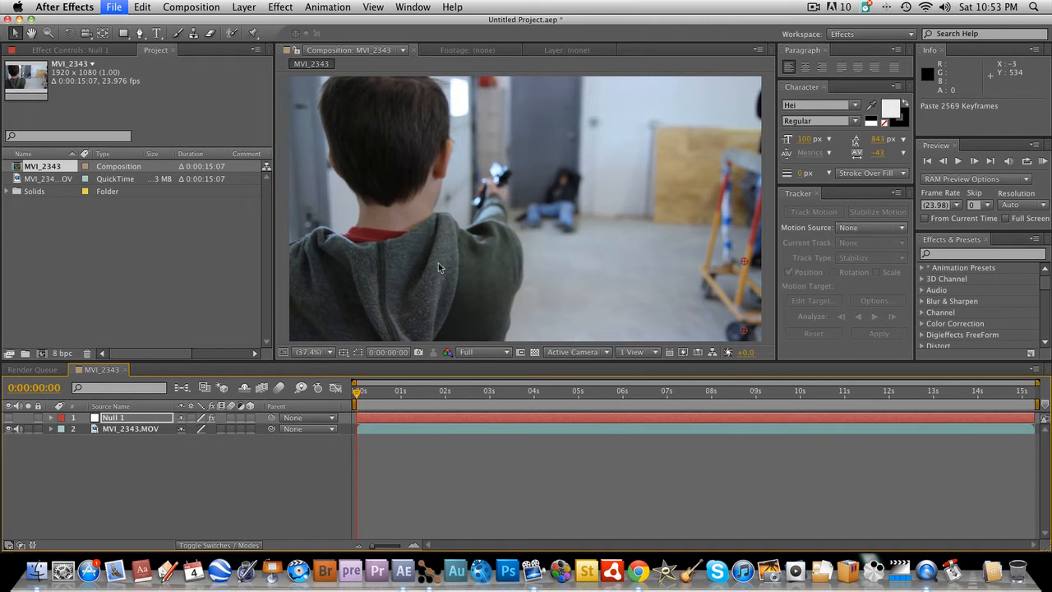
{"action": "left_click", "coordinate": [113, 6]}
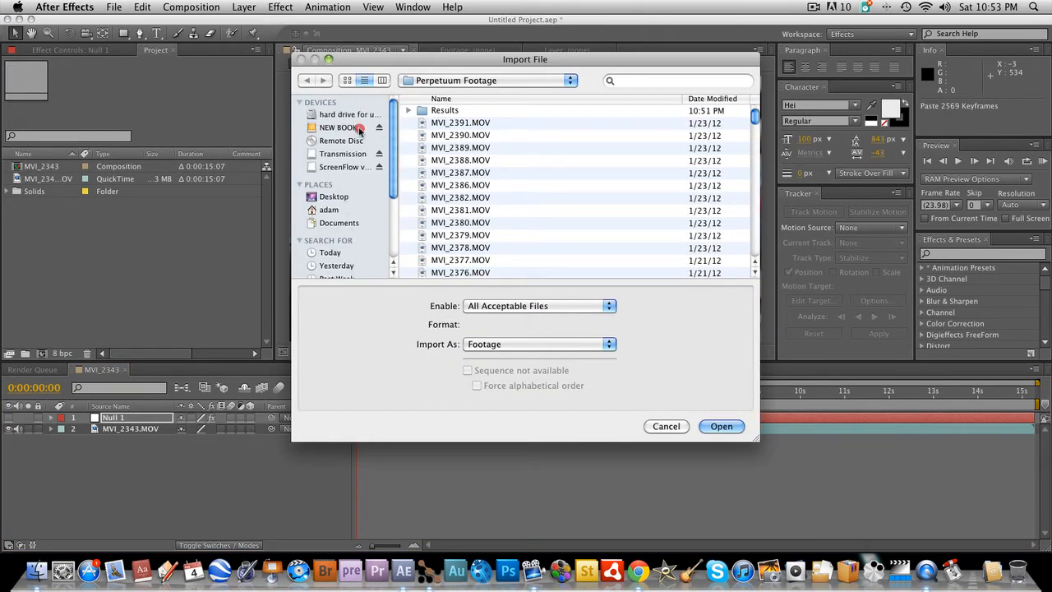
{"action": "type", "text": "ad"}
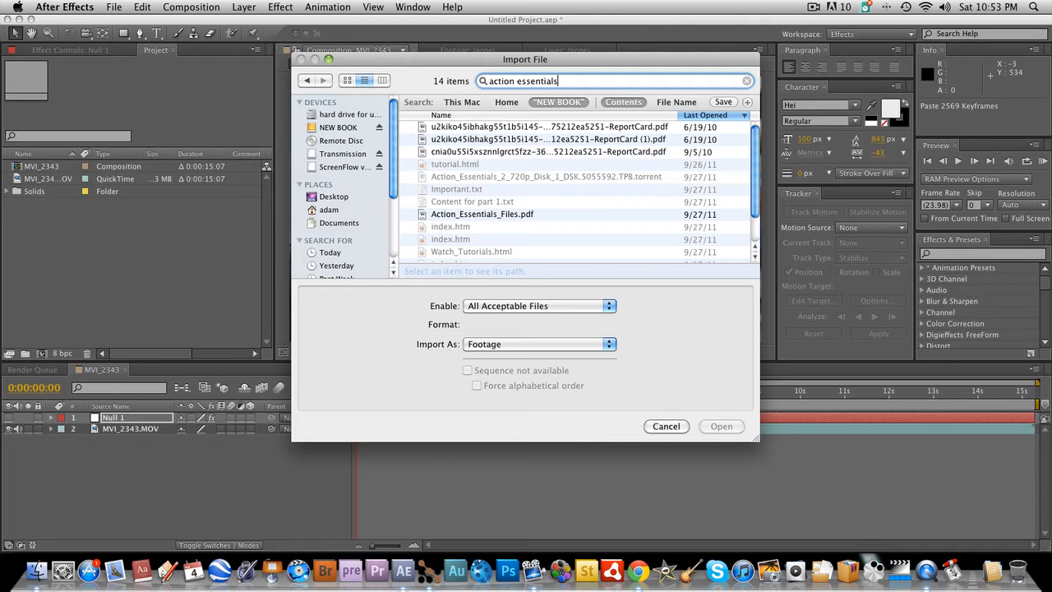
{"action": "left_click", "coordinate": [513, 238]}
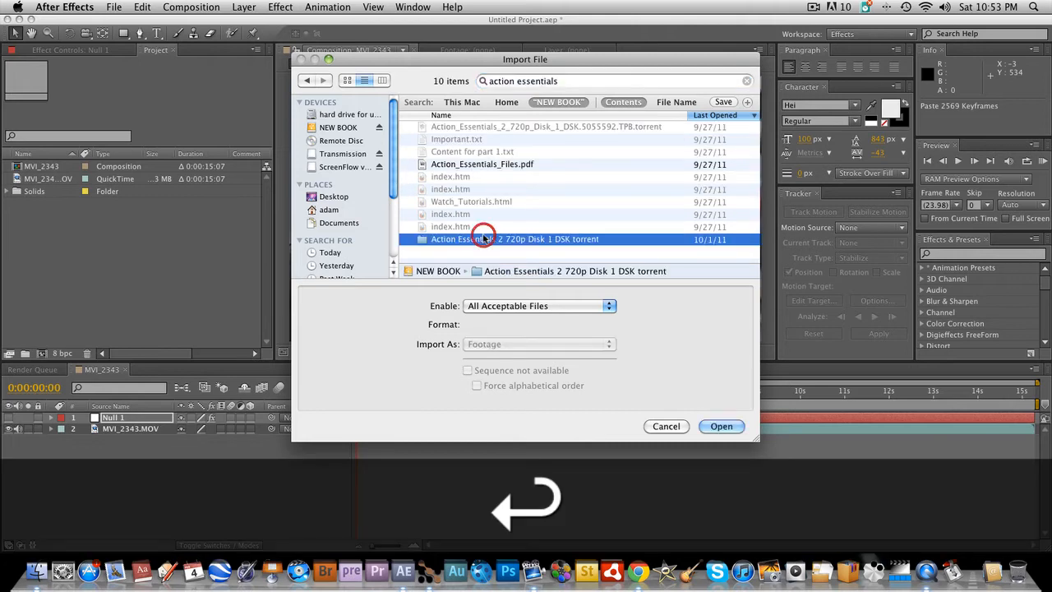
{"action": "double_click", "coordinate": [513, 239]}
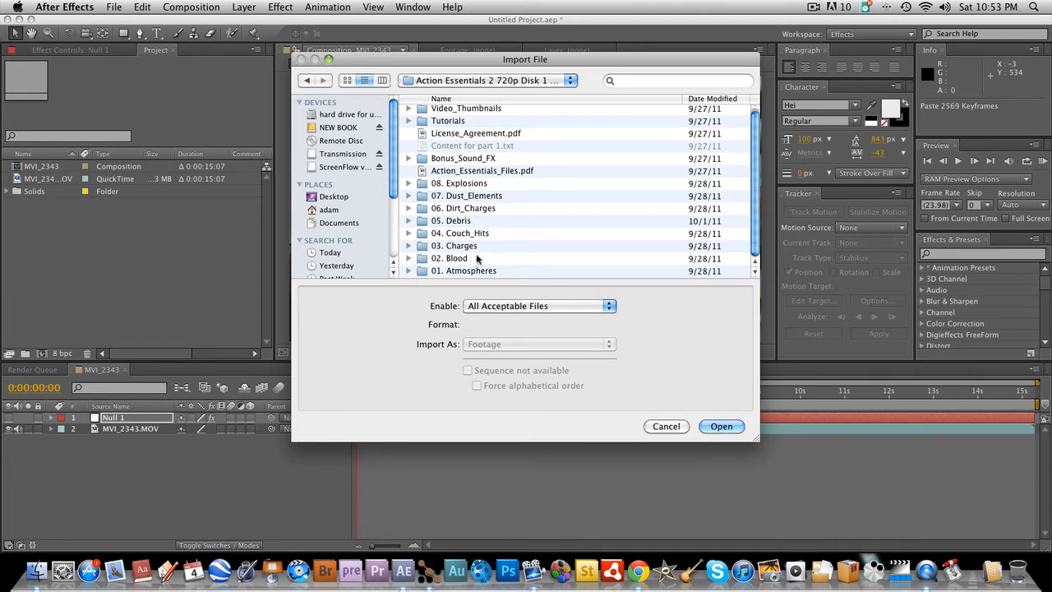
- Import the blood burst clips from the 02. Blood folder
{"action": "double_click", "coordinate": [457, 258]}
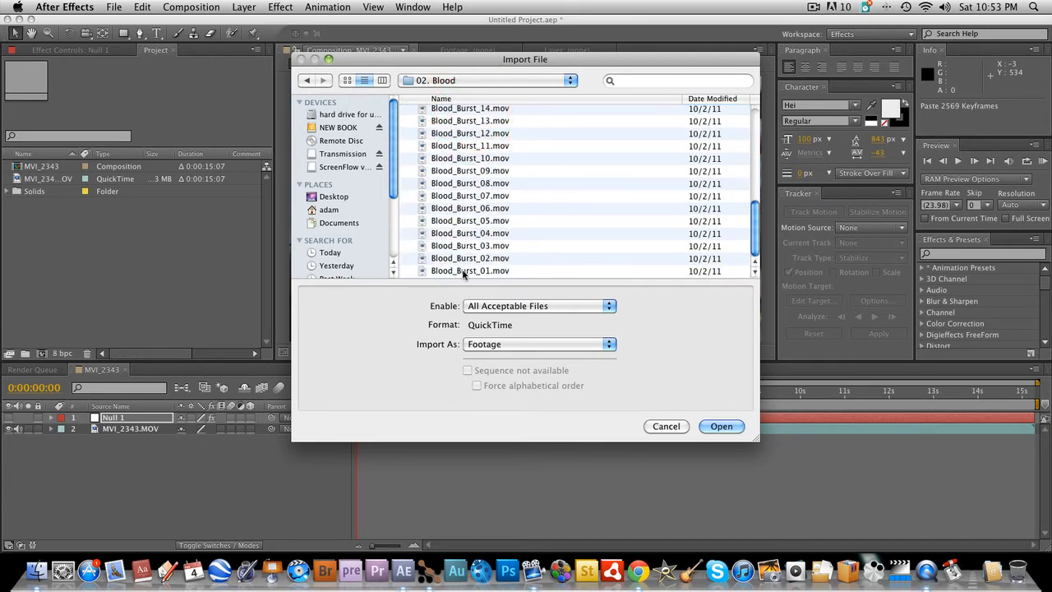
{"action": "left_click", "coordinate": [665, 426]}
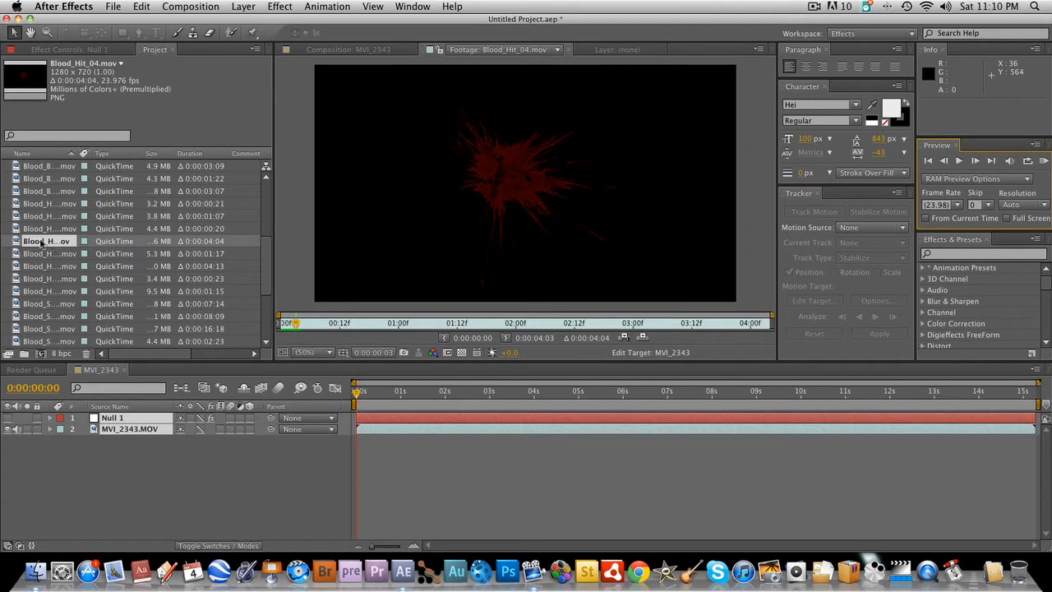
- Preview Blood_Hit_04 and place it shrunk down on the door behind the boy
{"action": "left_click", "coordinate": [358, 391]}
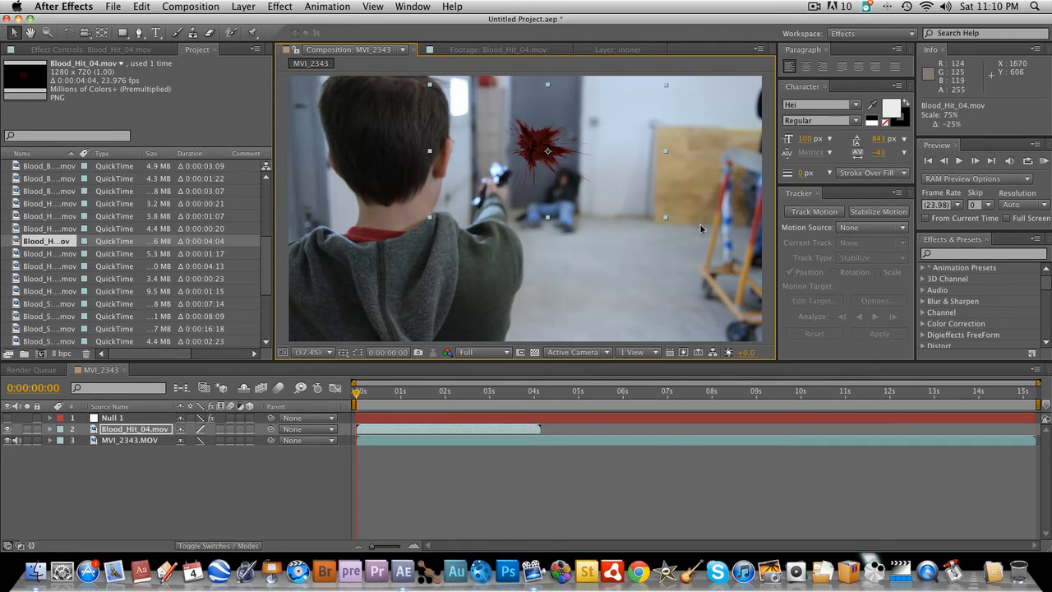
{"action": "mouse_move", "coordinate": [667, 222]}
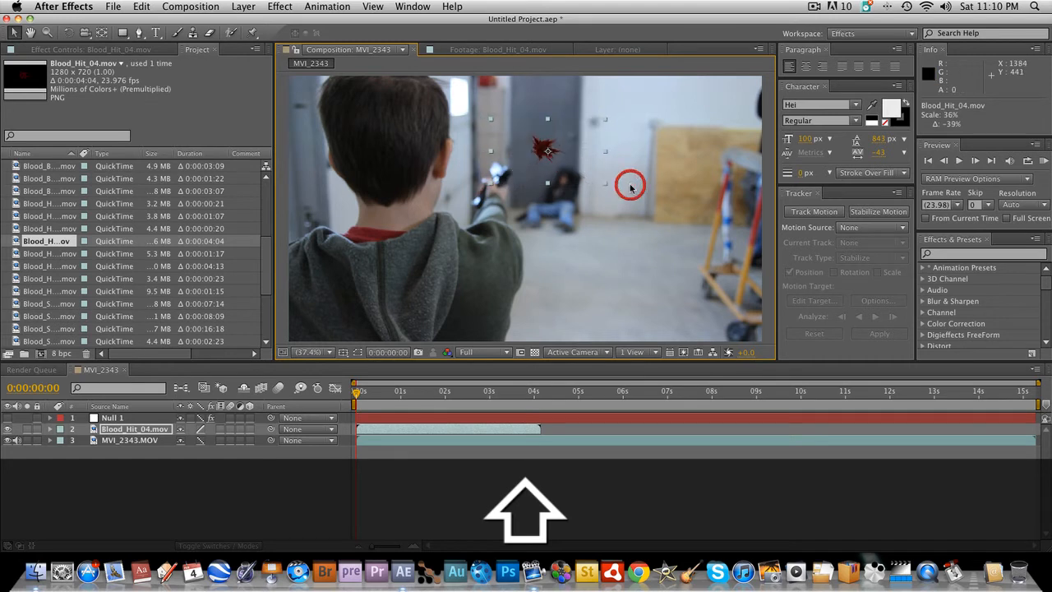
{"action": "left_click_drag", "start_coordinate": [628, 185], "coordinate": [618, 197]}
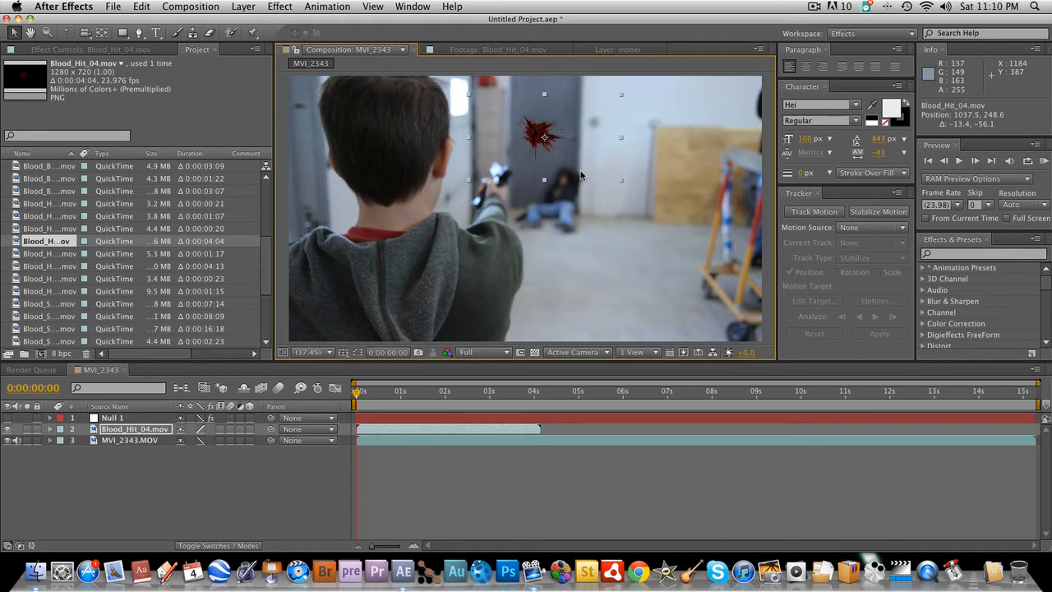
{"action": "mouse_move", "coordinate": [443, 308]}
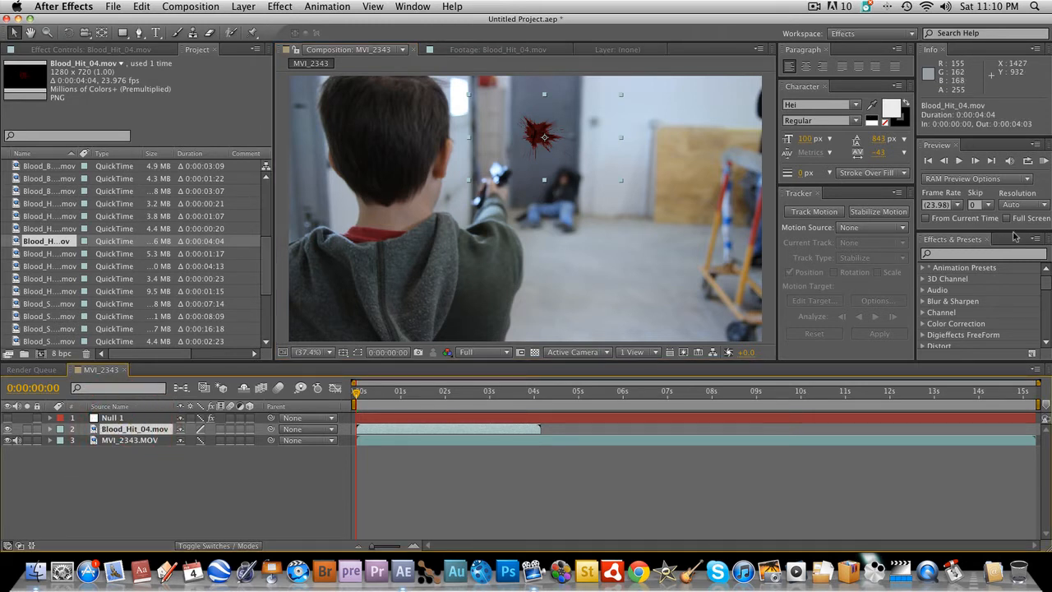
- Apply a Gaussian Blur, found by searching 'gaussian', to the Blood_Hit_04.mov splatter
{"action": "left_click", "coordinate": [983, 253]}
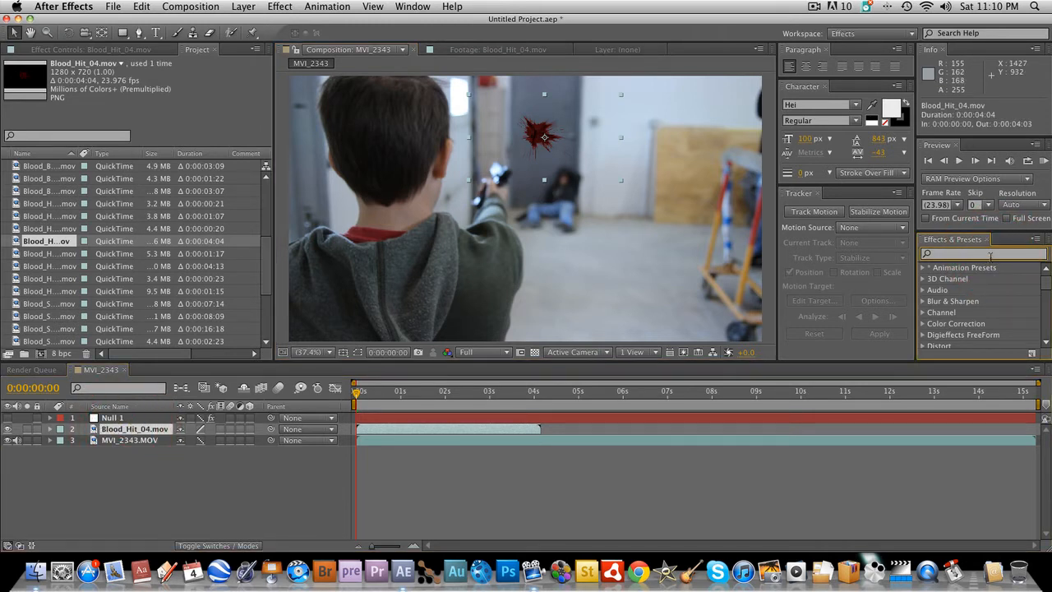
{"action": "type", "text": "gaussian"}
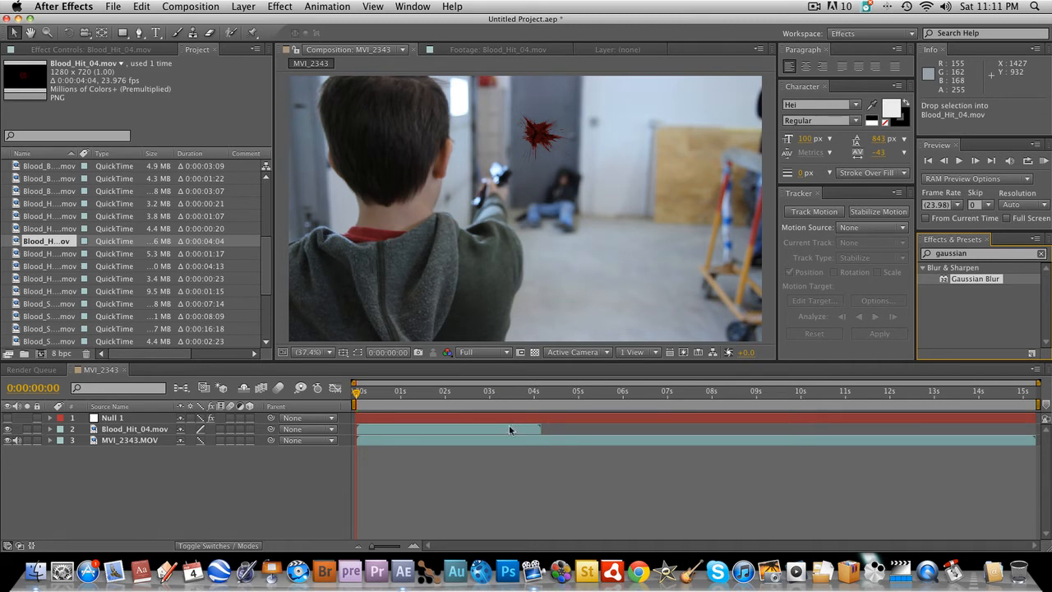
{"action": "left_click", "coordinate": [134, 427]}
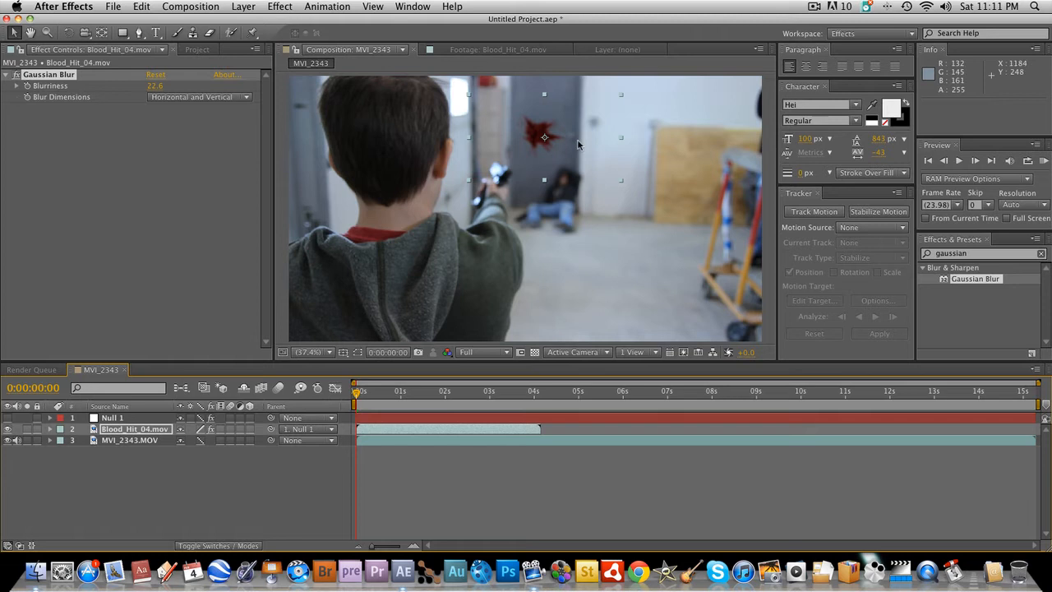
{"action": "mouse_move", "coordinate": [414, 404]}
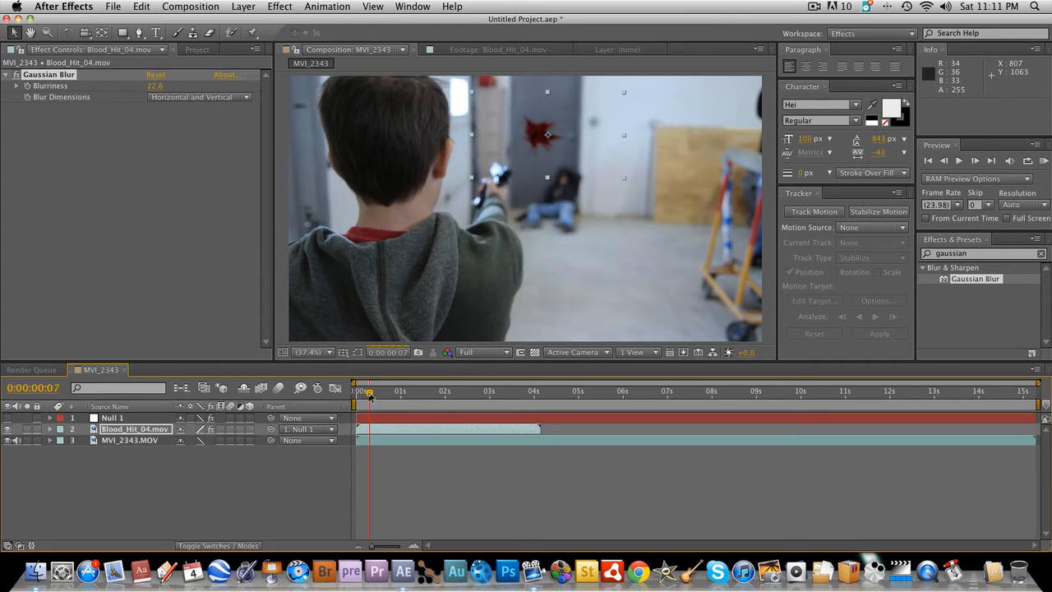
- Scrub into the shot and reveal Blood_Hit_04's Gaussian Blur settings
{"action": "left_click_drag", "start_coordinate": [368, 391], "coordinate": [374, 391]}
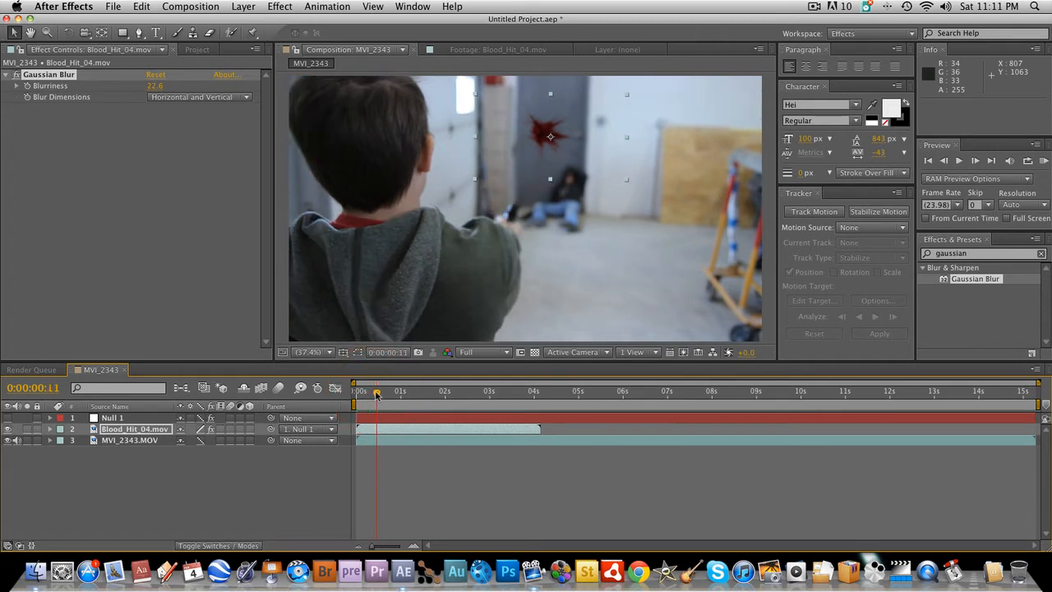
{"action": "left_click_drag", "start_coordinate": [377, 391], "coordinate": [382, 391]}
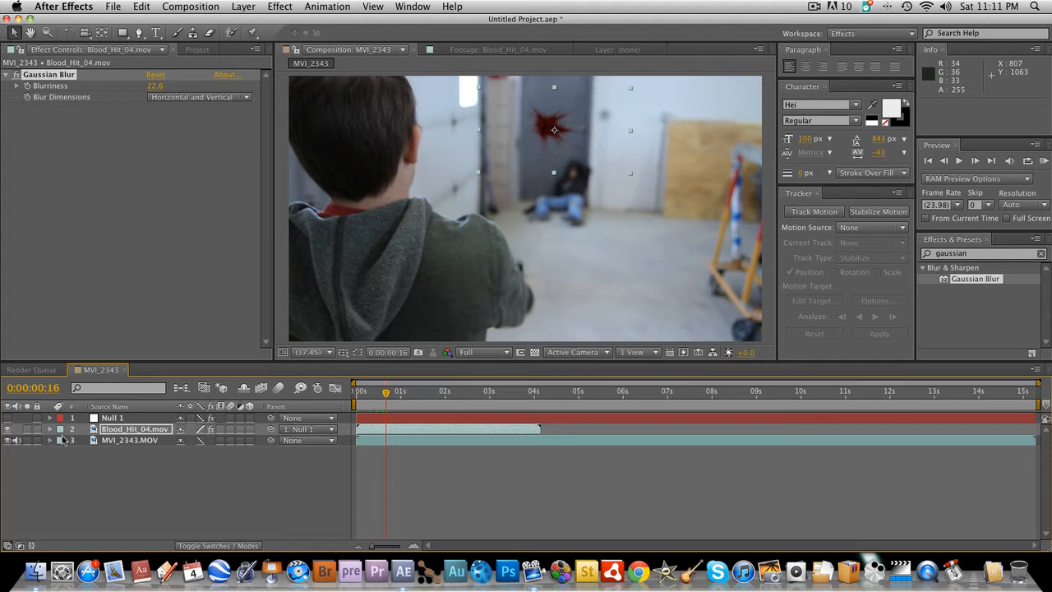
{"action": "left_click", "coordinate": [49, 428]}
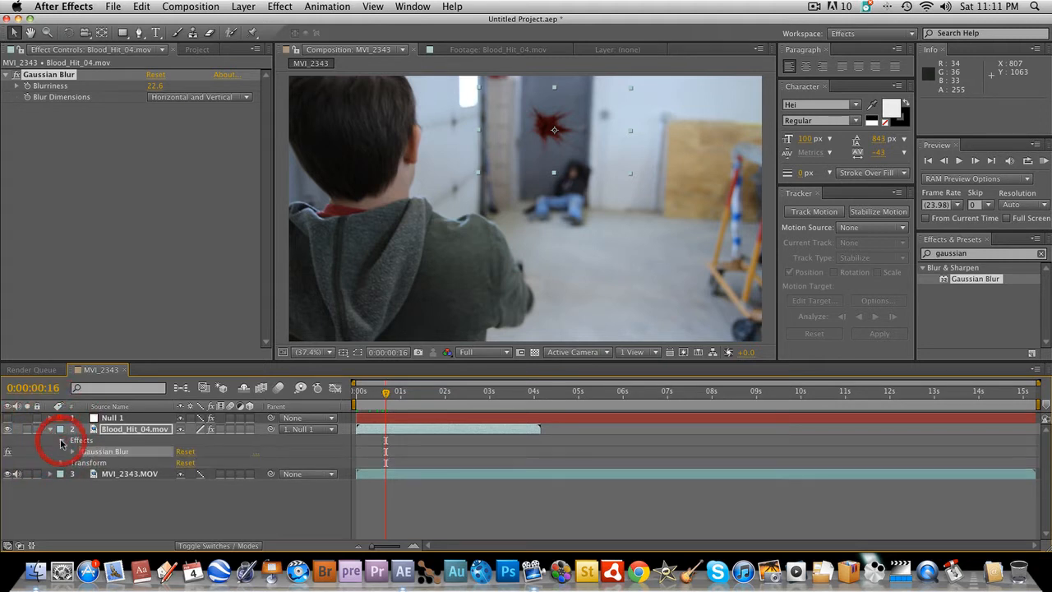
{"action": "left_click", "coordinate": [72, 450]}
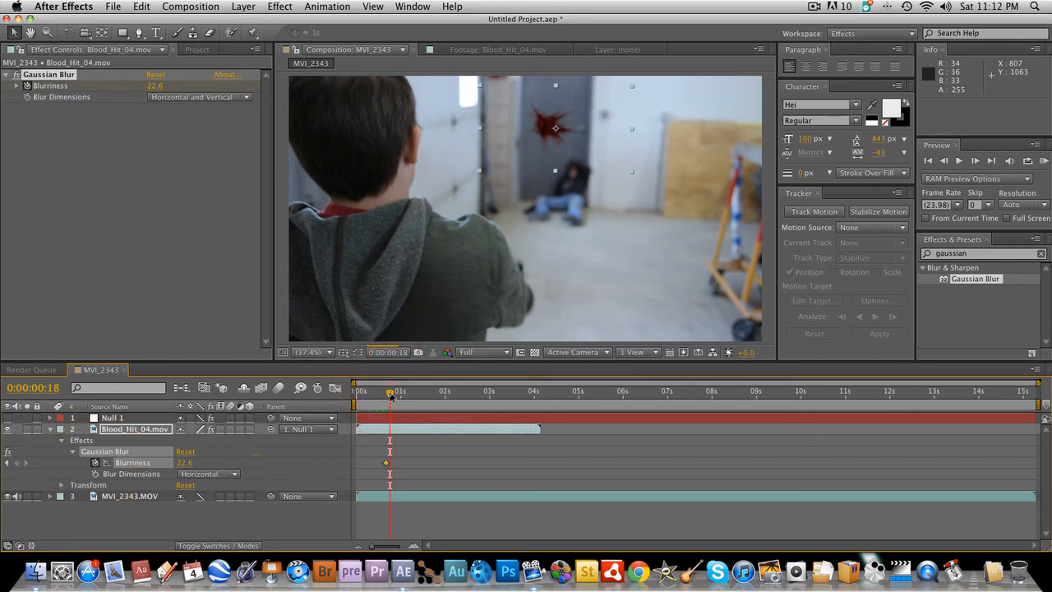
- Keyframe Blurriness at later frames so the splatter's softness changes over the shot
{"action": "left_click_drag", "start_coordinate": [392, 391], "coordinate": [401, 391]}
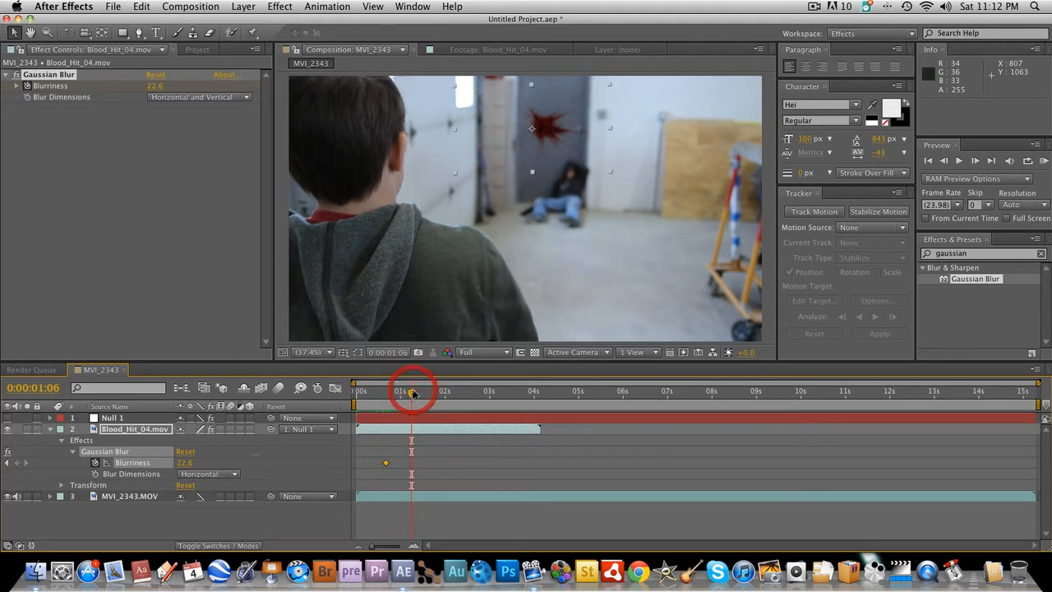
{"action": "left_click_drag", "start_coordinate": [413, 391], "coordinate": [425, 391]}
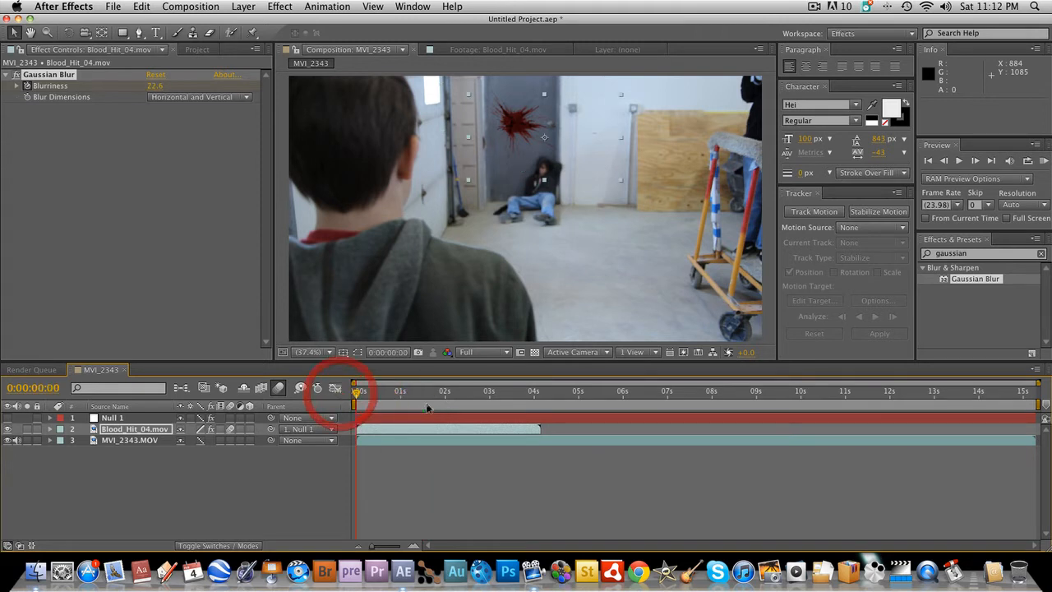
{"action": "left_click", "coordinate": [976, 161]}
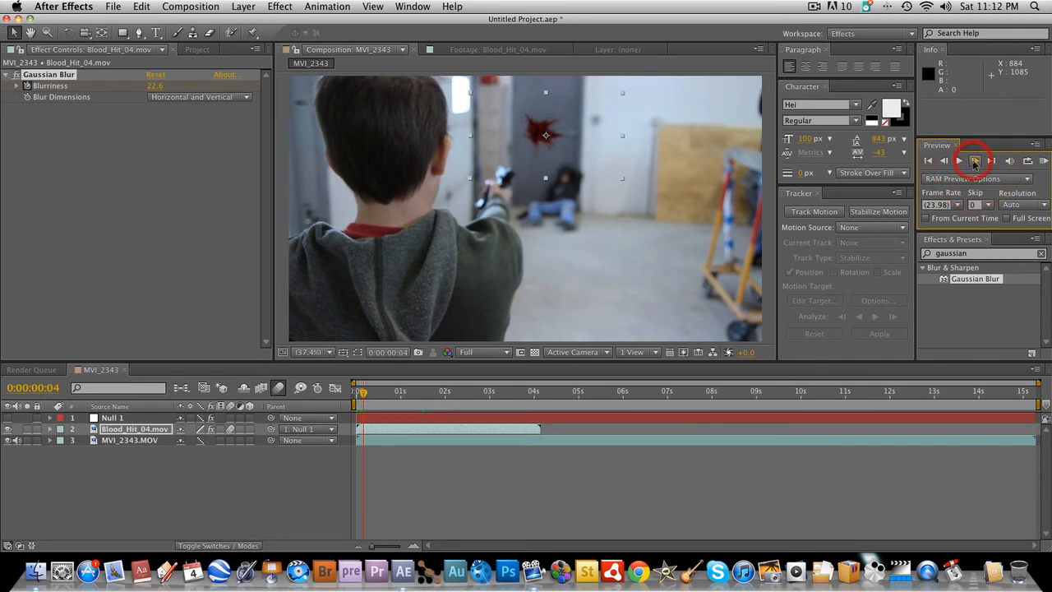
{"action": "left_click", "coordinate": [974, 161]}
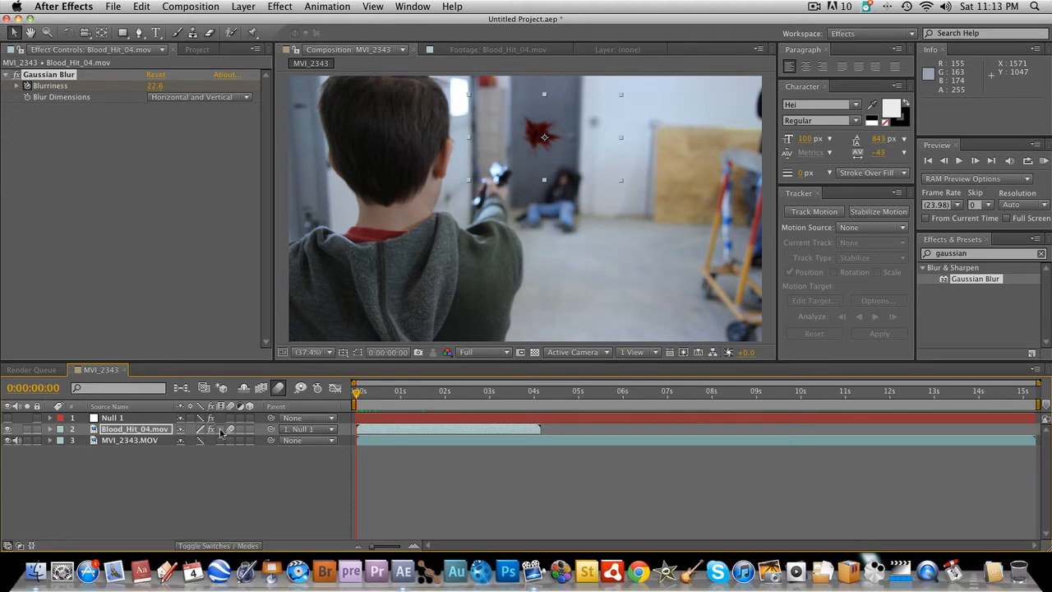
{"action": "mouse_move", "coordinate": [299, 419]}
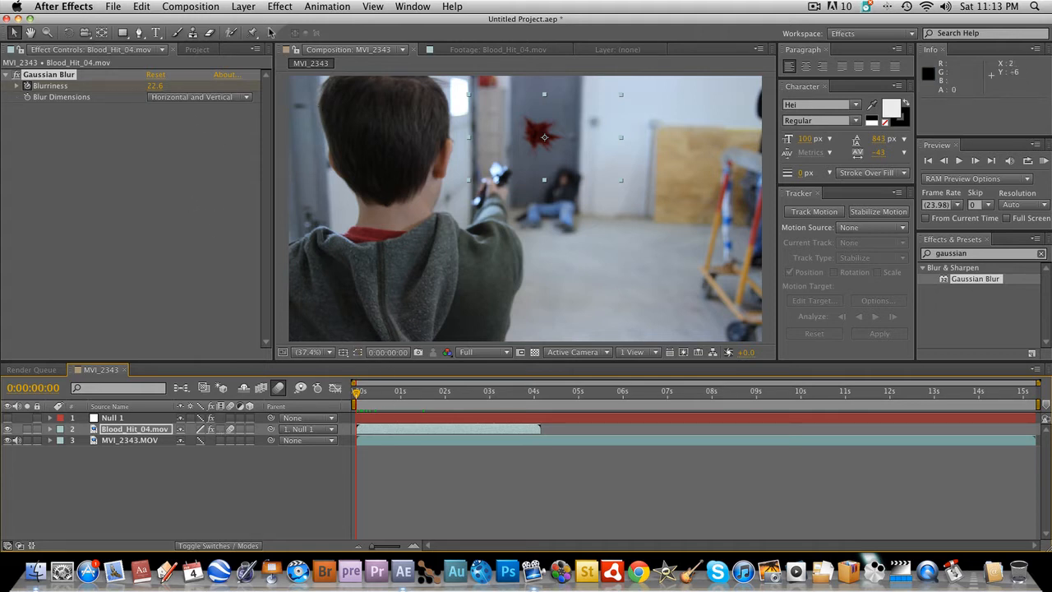
- Create a full-frame Dark Red Solid 1 layer in the MVI_2343 composition
{"action": "left_click", "coordinate": [244, 7]}
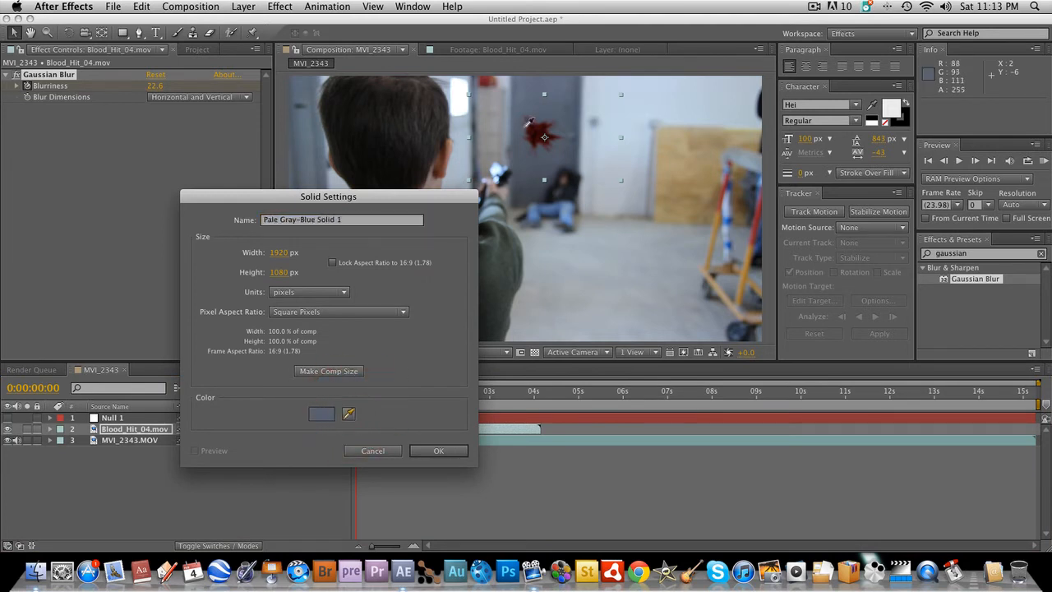
{"action": "left_click", "coordinate": [322, 414]}
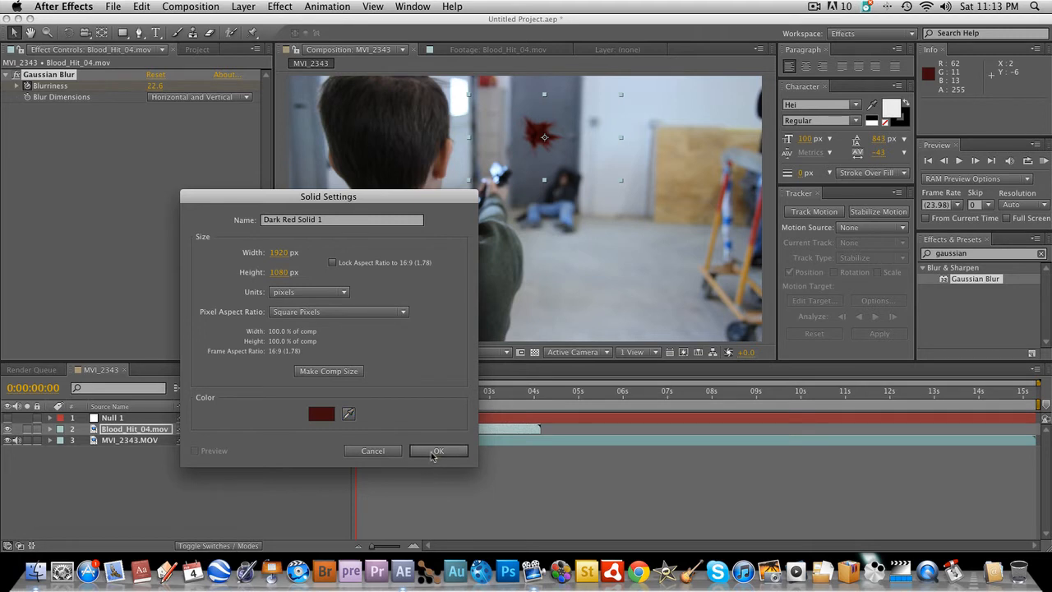
{"action": "left_click", "coordinate": [437, 451]}
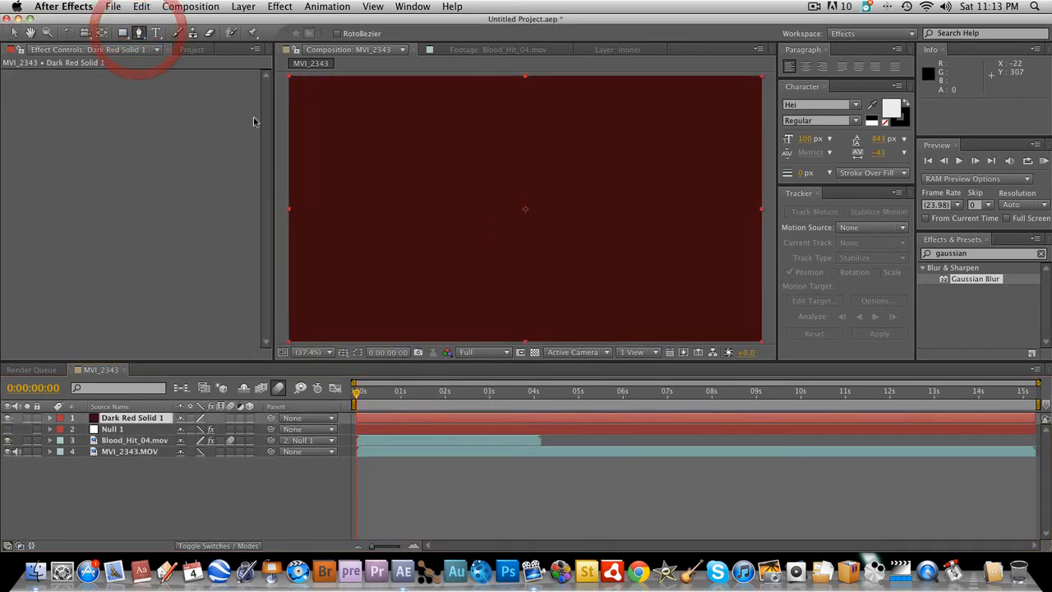
{"action": "mouse_move", "coordinate": [454, 188]}
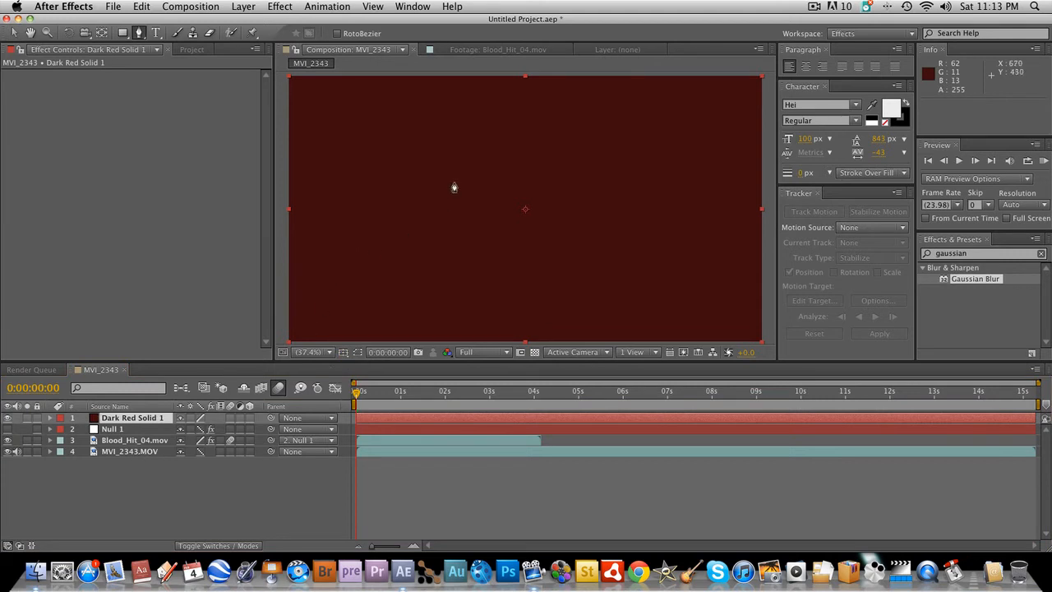
{"action": "mouse_move", "coordinate": [461, 184]}
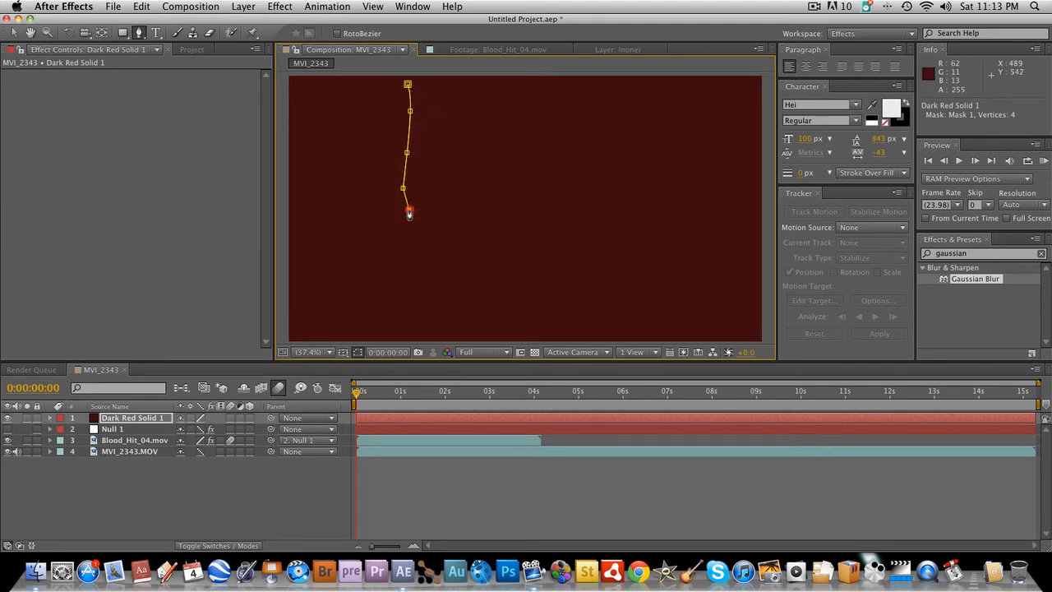
- Draw a closed drip-shaped mask on Dark Red Solid 1 leaving a thin vertical streak
{"action": "left_click", "coordinate": [411, 309]}
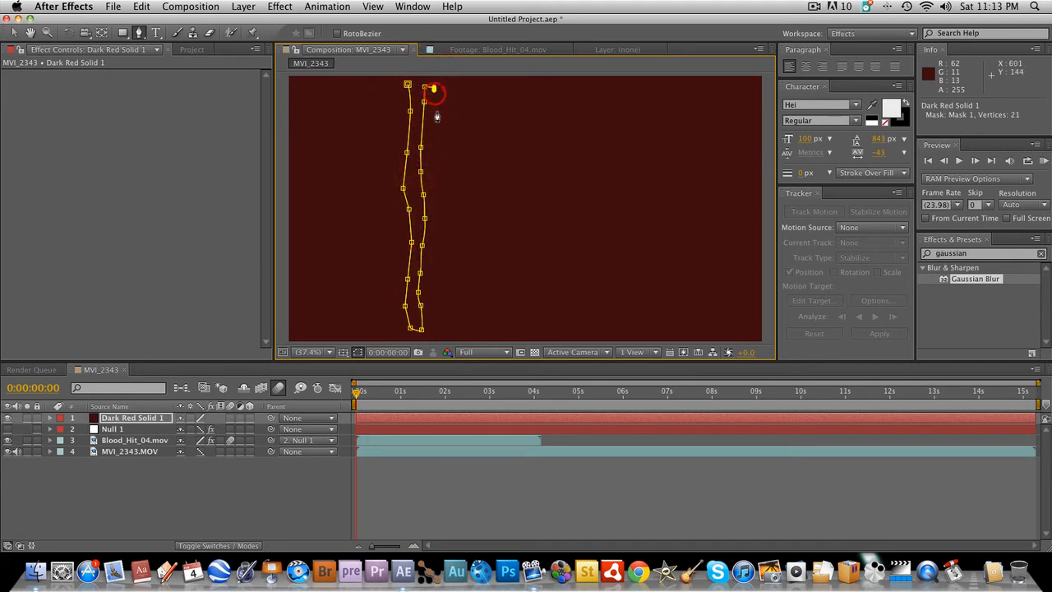
{"action": "left_click", "coordinate": [437, 154]}
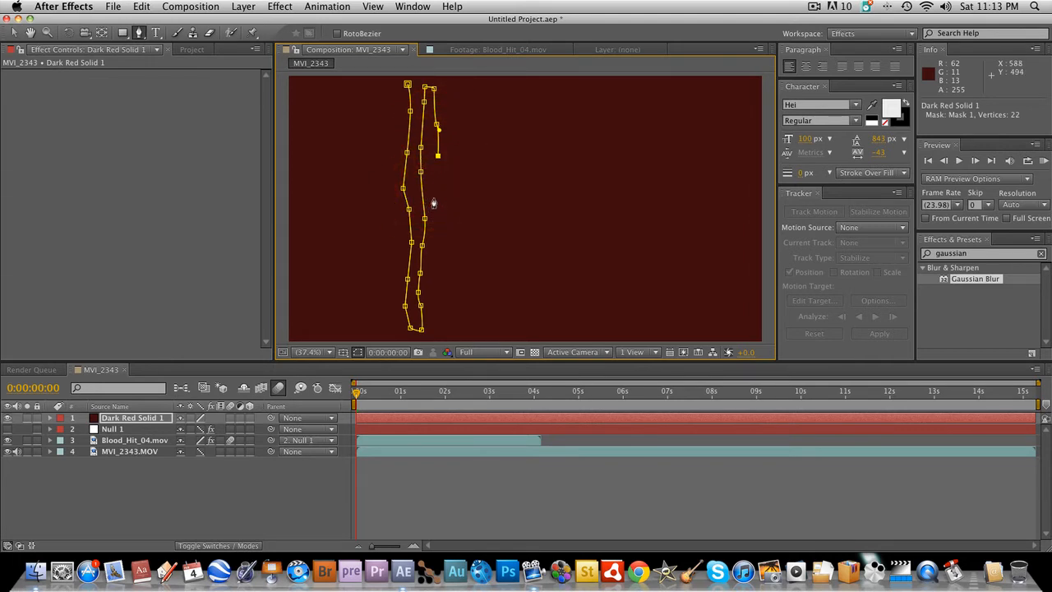
{"action": "left_click", "coordinate": [437, 220]}
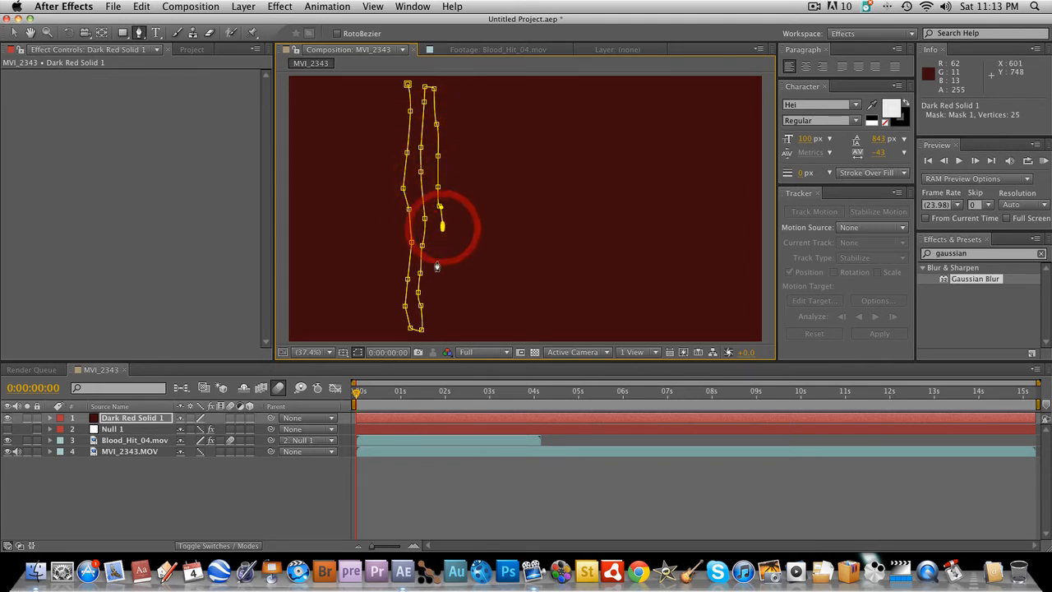
{"action": "left_click", "coordinate": [453, 310]}
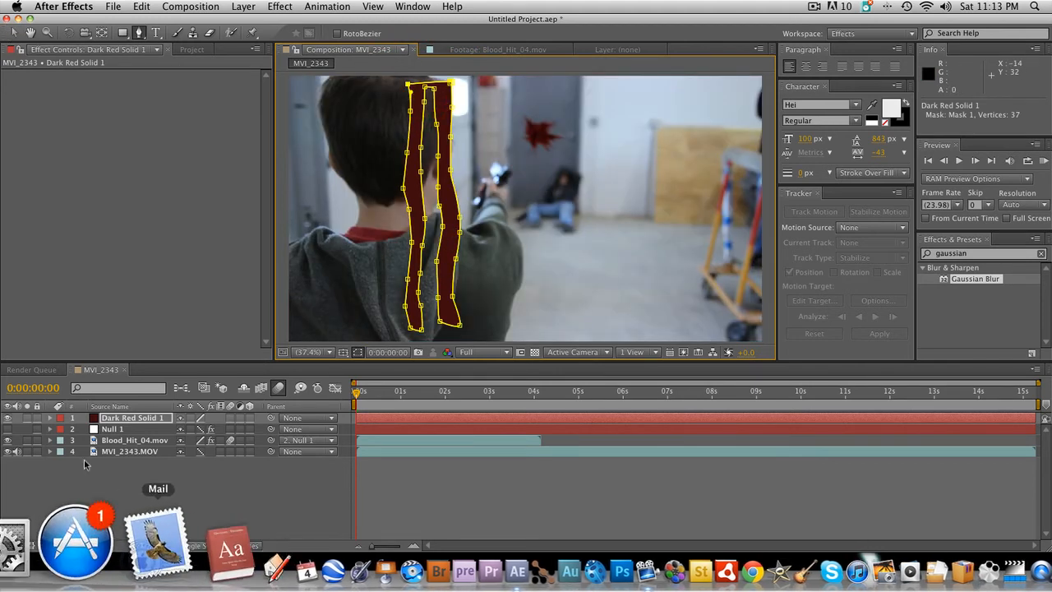
{"action": "left_click", "coordinate": [49, 417]}
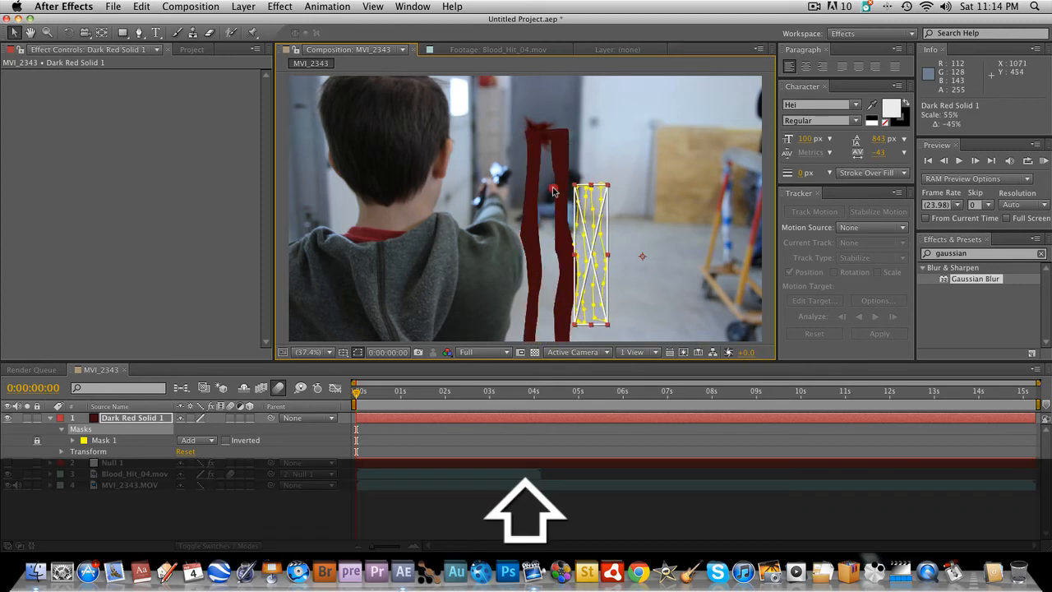
- Scale the red streak thinner and set it directly beneath the door splatter
{"action": "left_click_drag", "start_coordinate": [592, 255], "coordinate": [545, 201]}
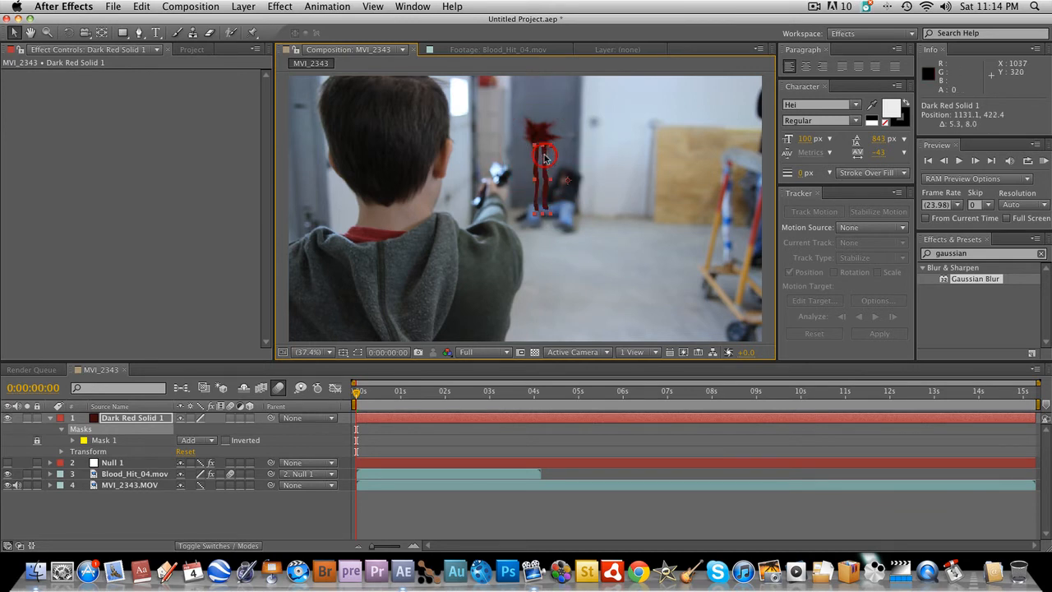
{"action": "left_click_drag", "start_coordinate": [545, 158], "coordinate": [547, 146]}
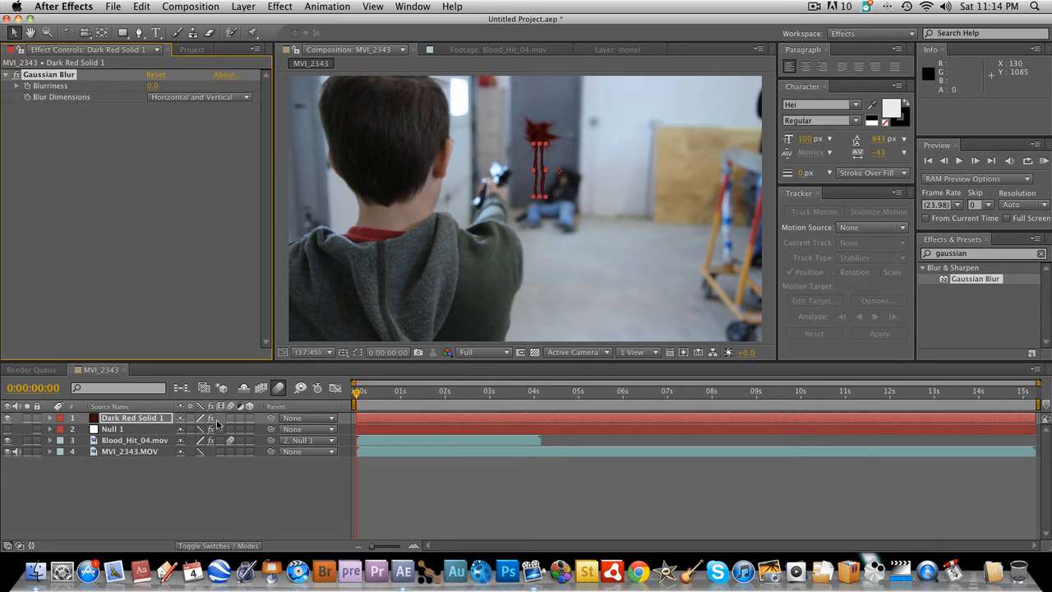
{"action": "mouse_move", "coordinate": [161, 123]}
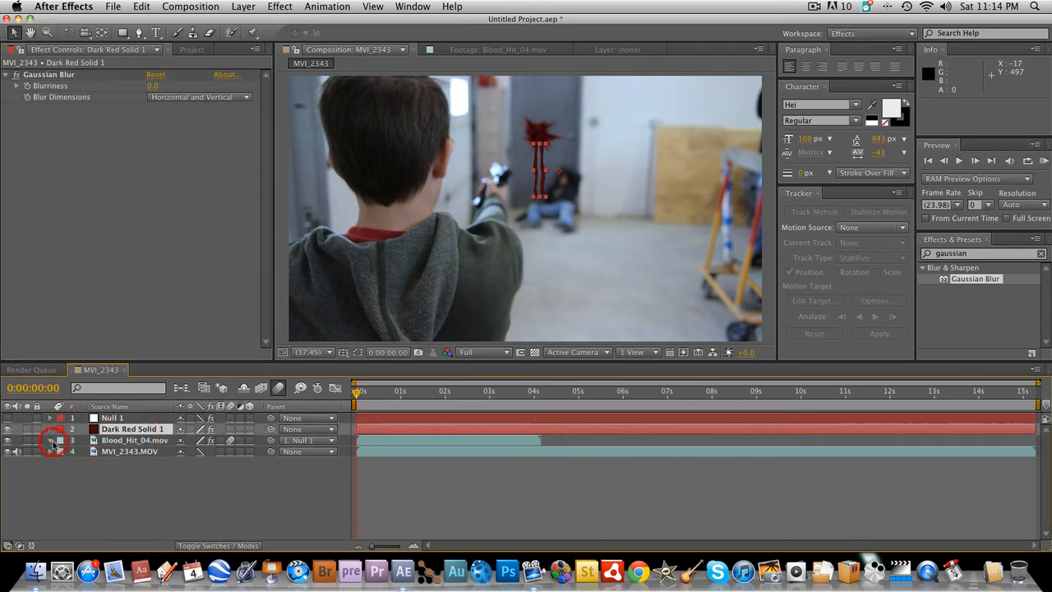
- Parent Dark Red Solid 1 to the tracking null so the streak follows it
{"action": "left_click", "coordinate": [49, 440]}
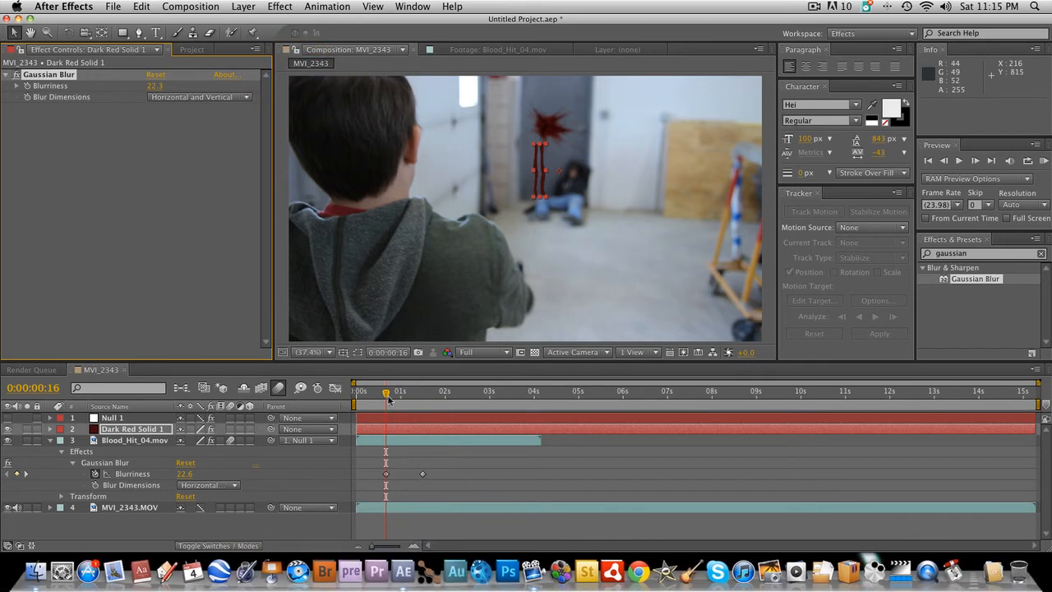
{"action": "left_click", "coordinate": [424, 391]}
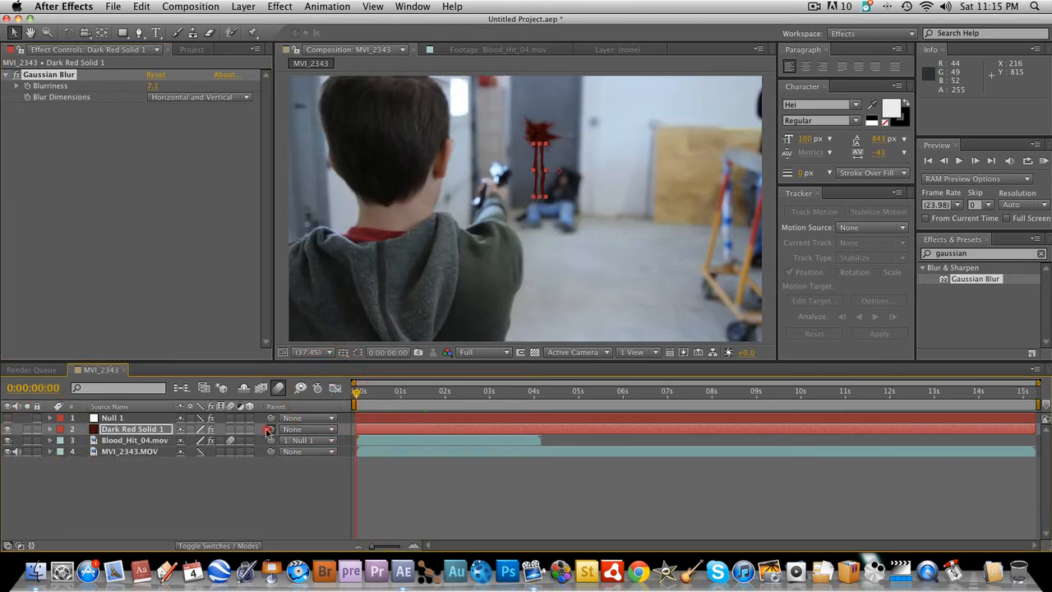
{"action": "left_click", "coordinate": [112, 418]}
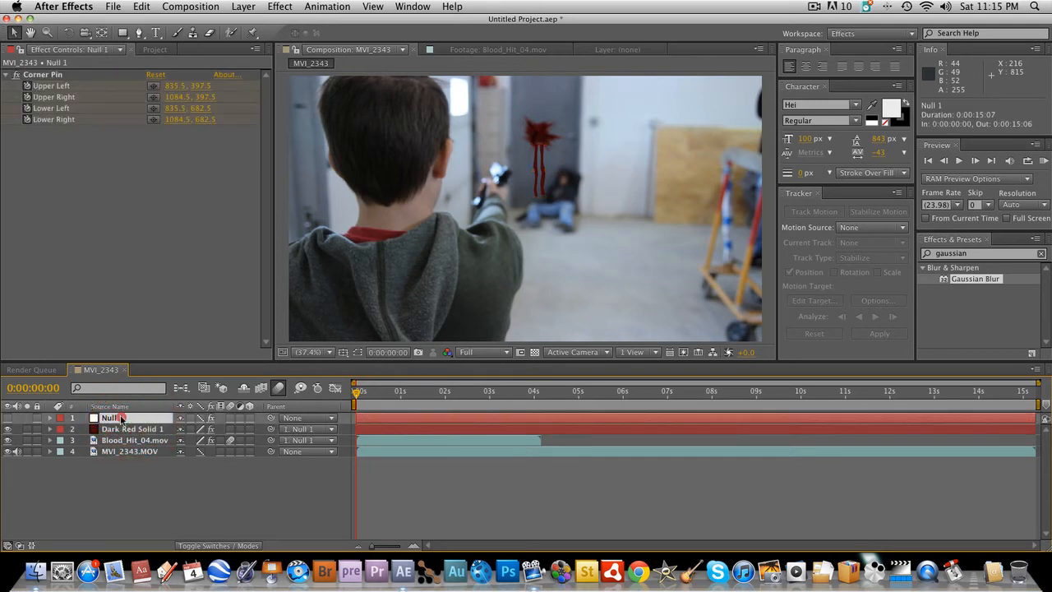
- Rename Null 1 to 'track'
{"action": "double_click", "coordinate": [115, 418]}
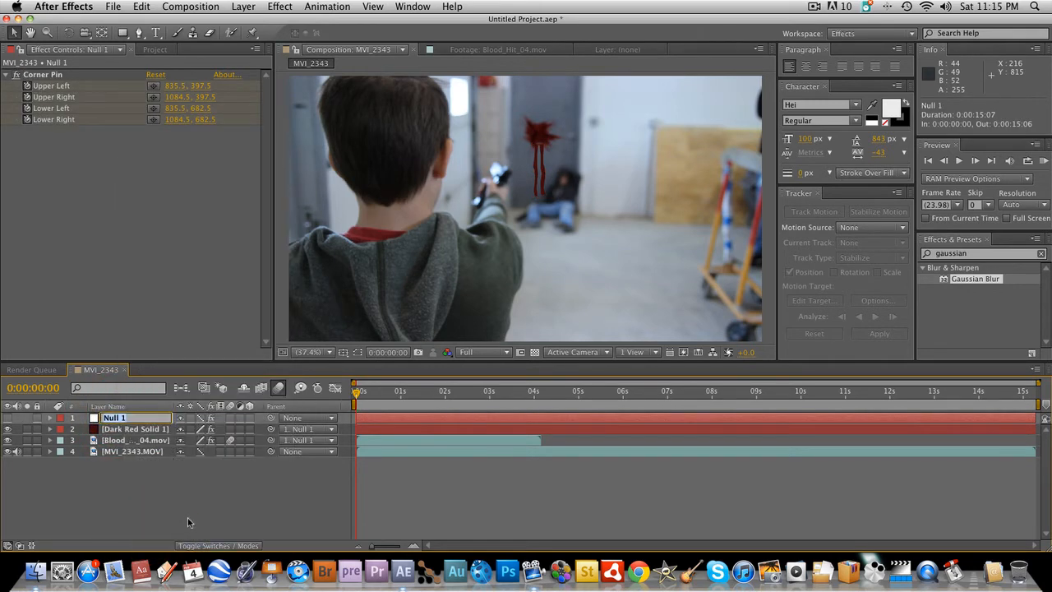
{"action": "type", "text": "track"}
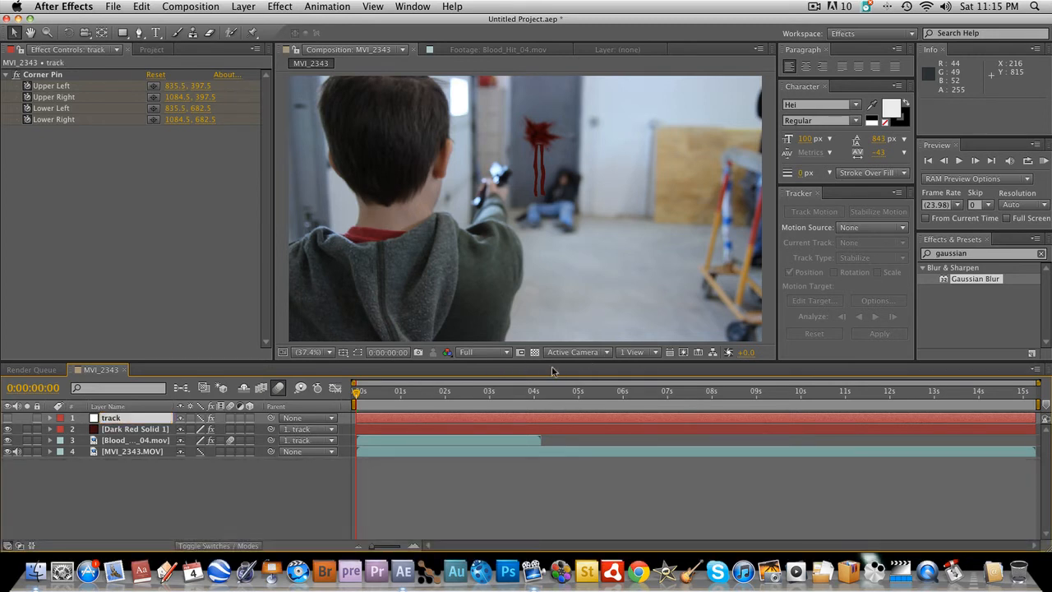
{"action": "left_click", "coordinate": [135, 428]}
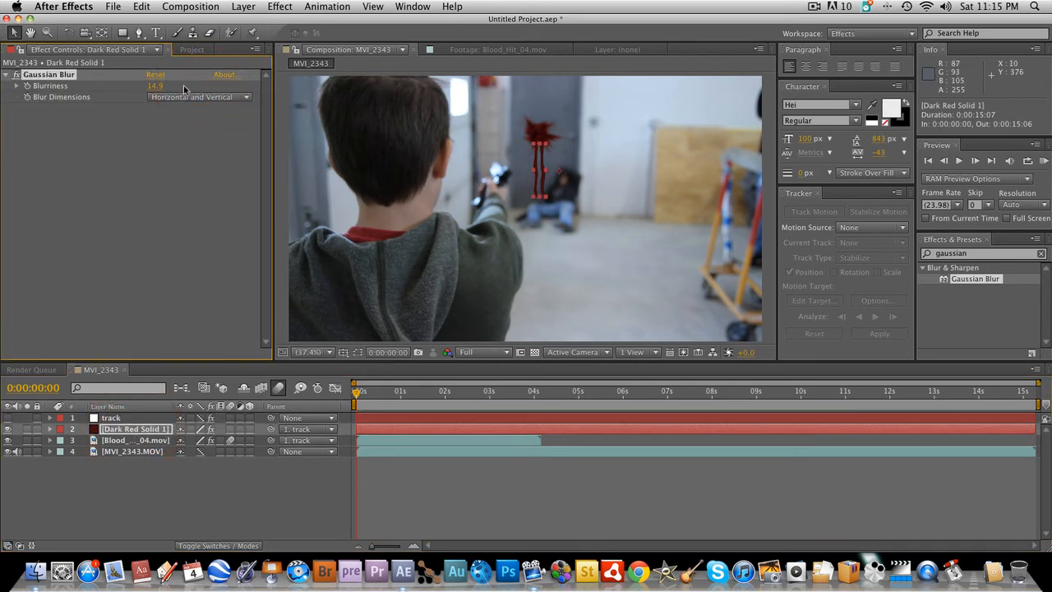
- Set Dark Red Solid 1's Gaussian Blur Blurriness to 17.6
{"action": "left_click_drag", "start_coordinate": [155, 86], "coordinate": [155, 86]}
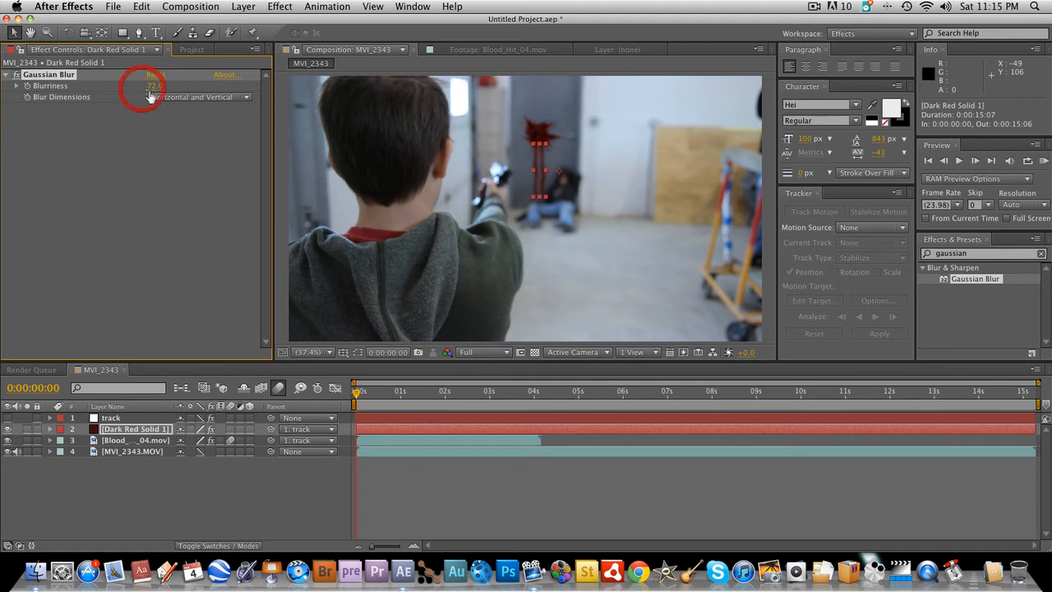
{"action": "left_click_drag", "start_coordinate": [157, 85], "coordinate": [151, 89]}
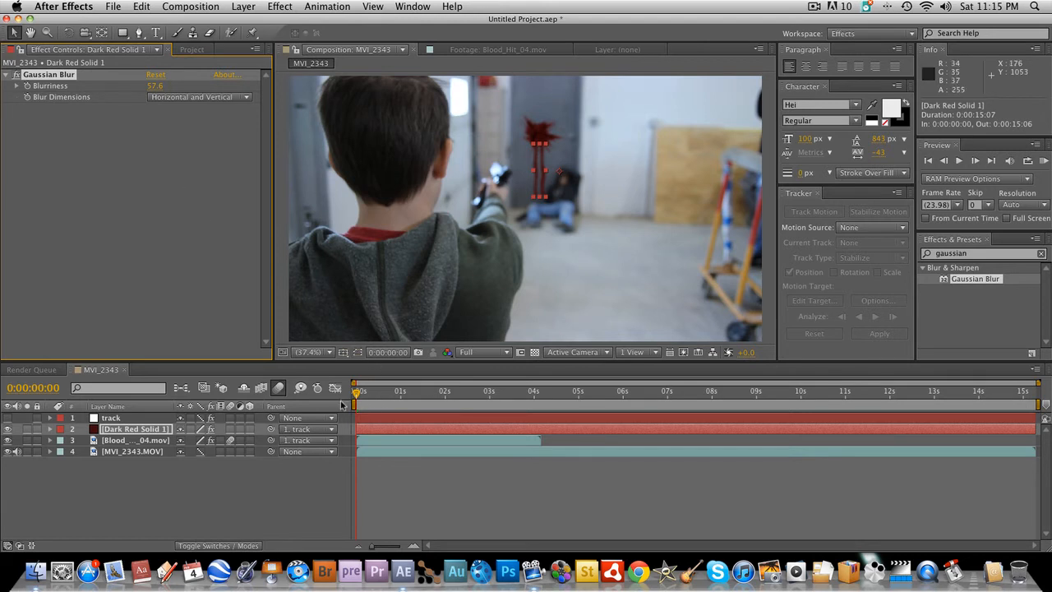
- Reveal both layers' Gaussian Blur settings and compare them at a later frame
{"action": "left_click", "coordinate": [50, 427]}
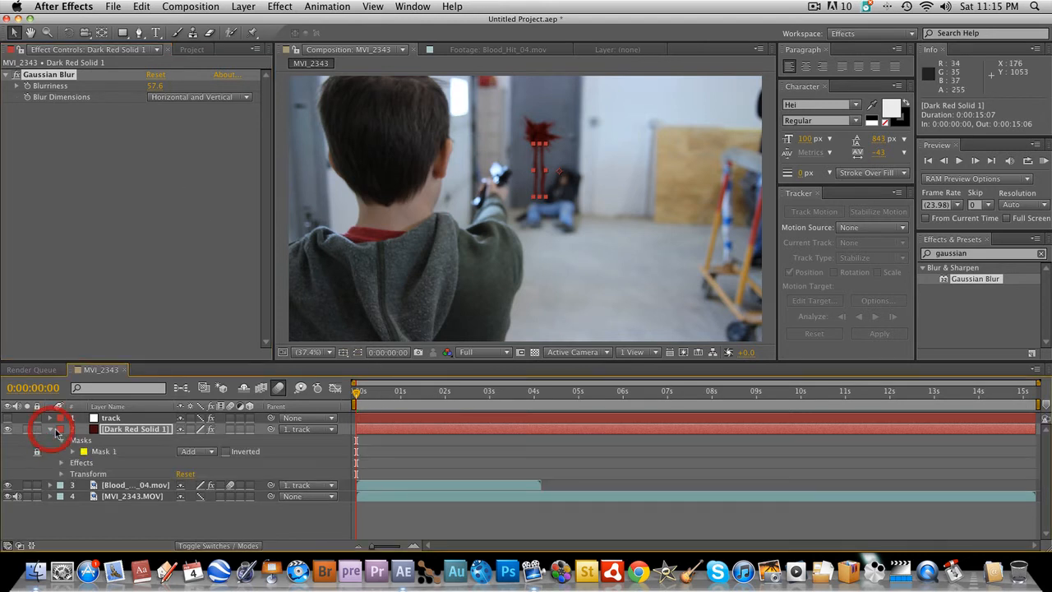
{"action": "left_click", "coordinate": [56, 430]}
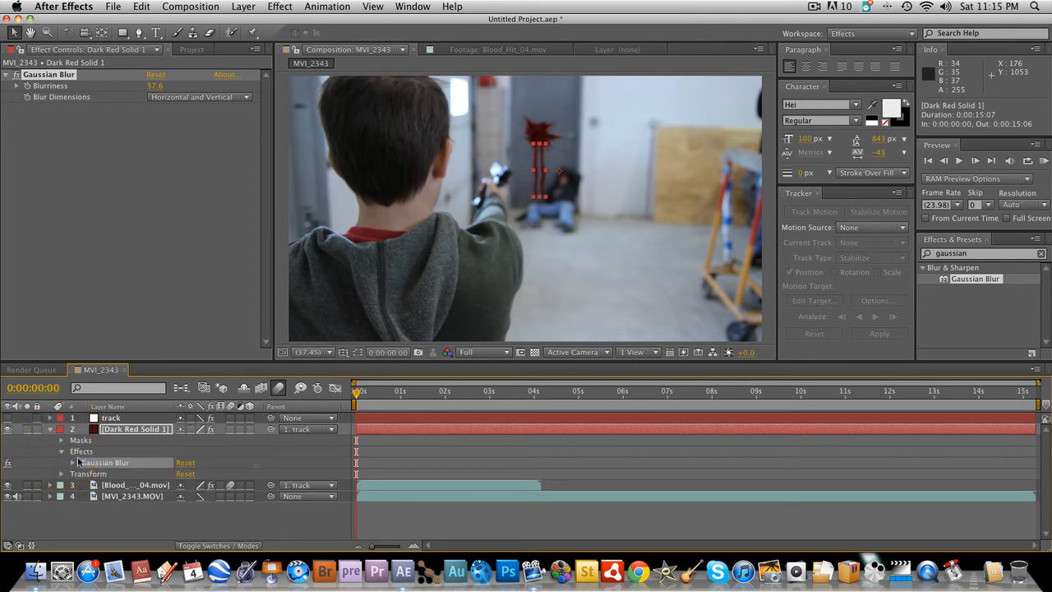
{"action": "left_click", "coordinate": [72, 462]}
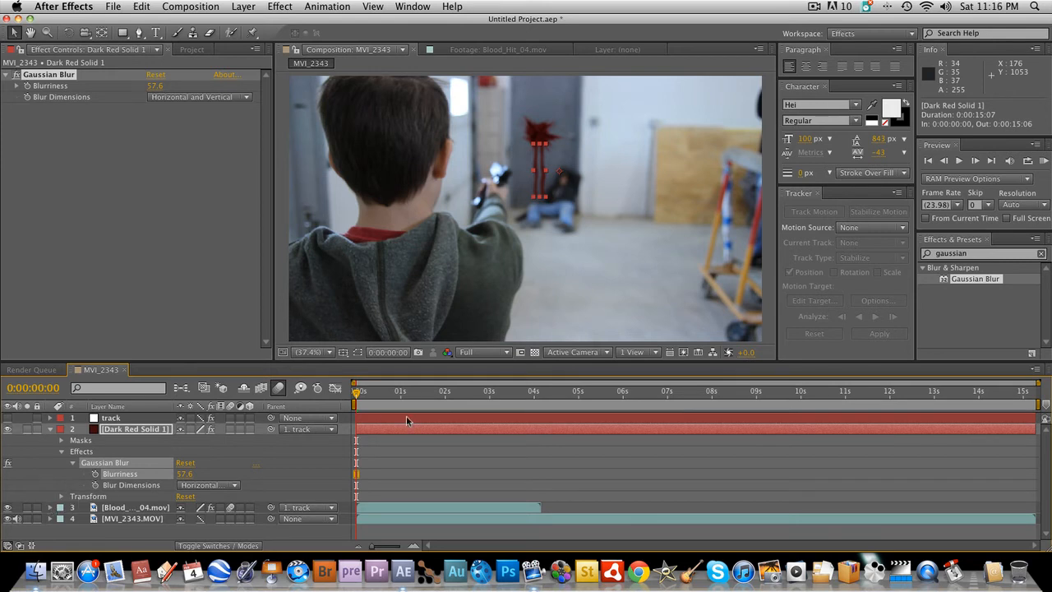
{"action": "mouse_move", "coordinate": [228, 460]}
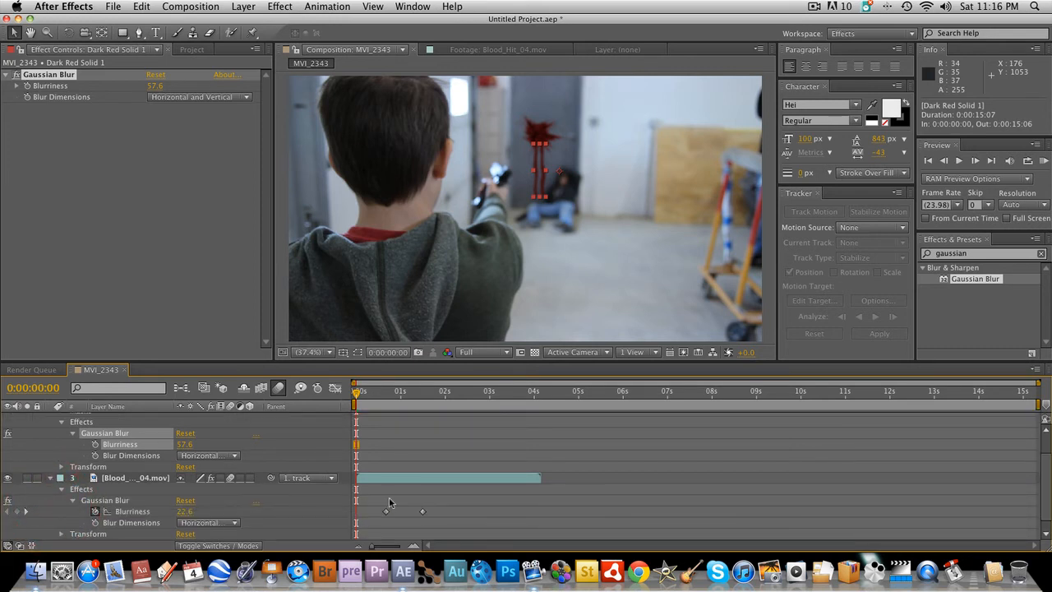
{"action": "left_click", "coordinate": [387, 391]}
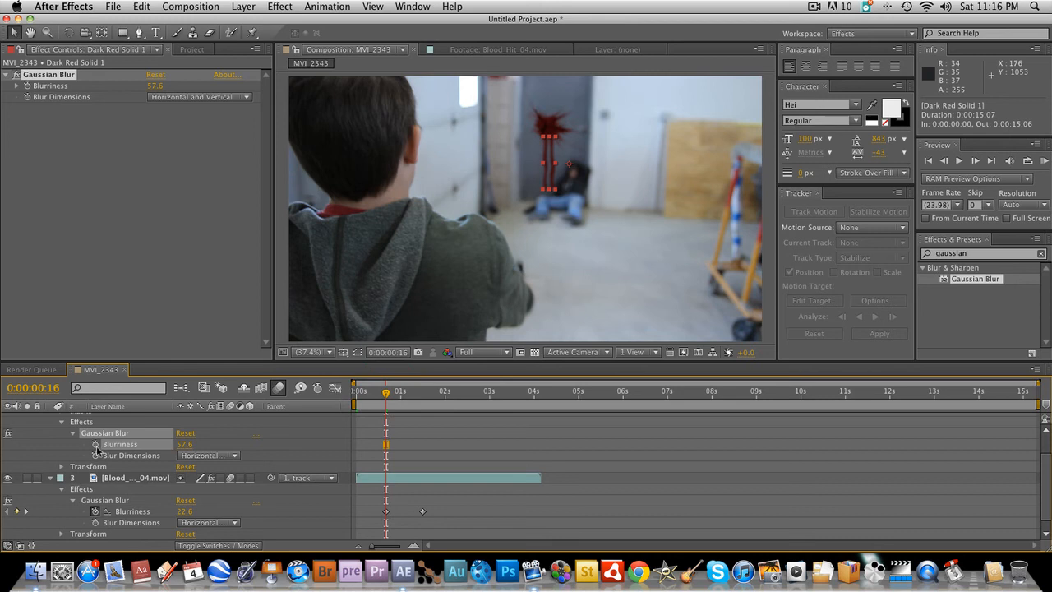
{"action": "left_click", "coordinate": [391, 391]}
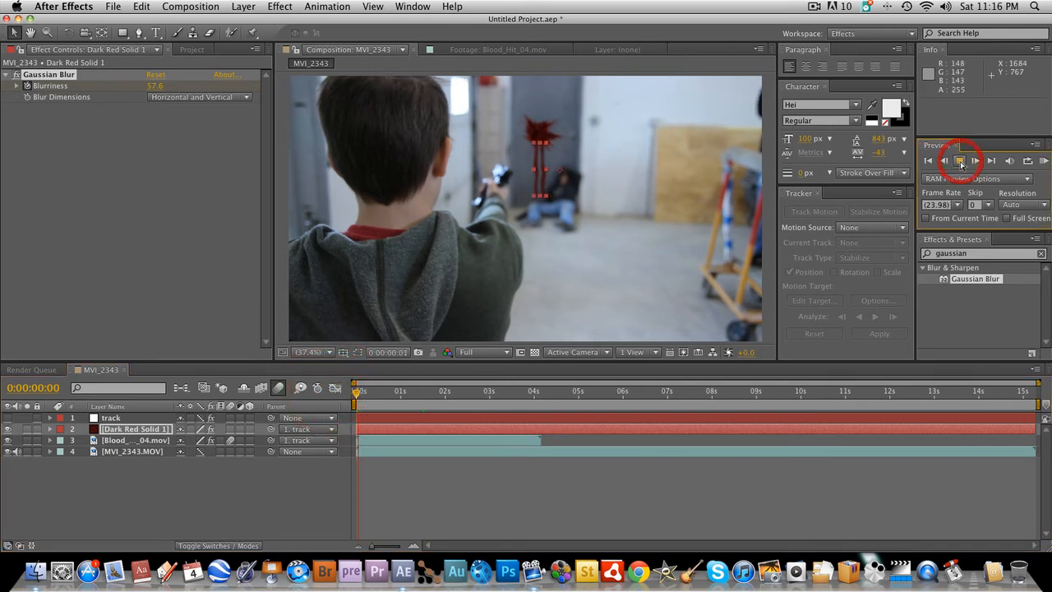
- Pre-compose the streak and splatter layers into a new composition named 'blood stain'
{"action": "left_click", "coordinate": [960, 161]}
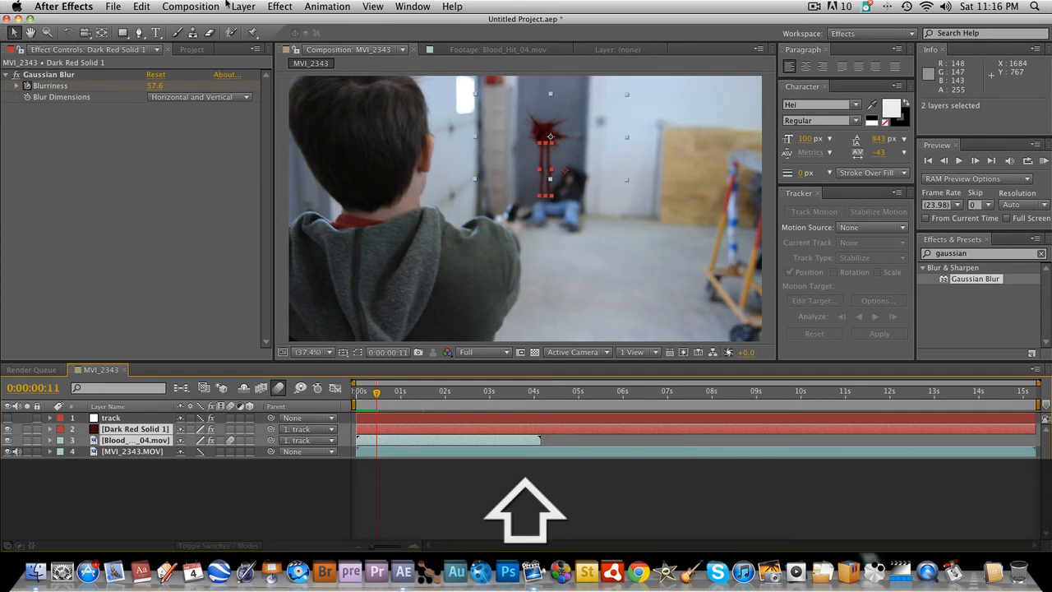
{"action": "left_click", "coordinate": [244, 7]}
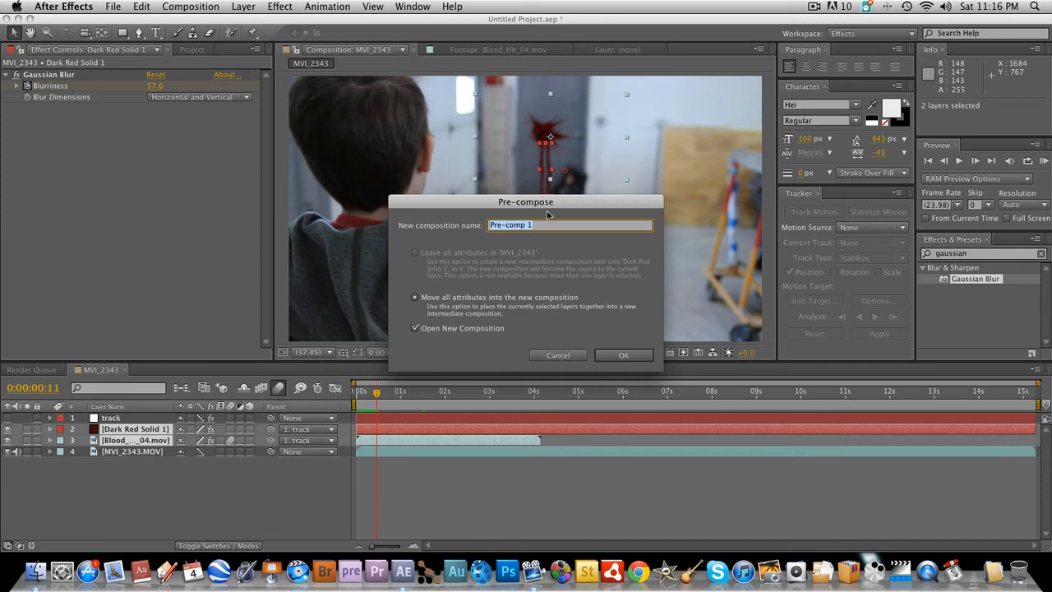
{"action": "type", "text": "b"}
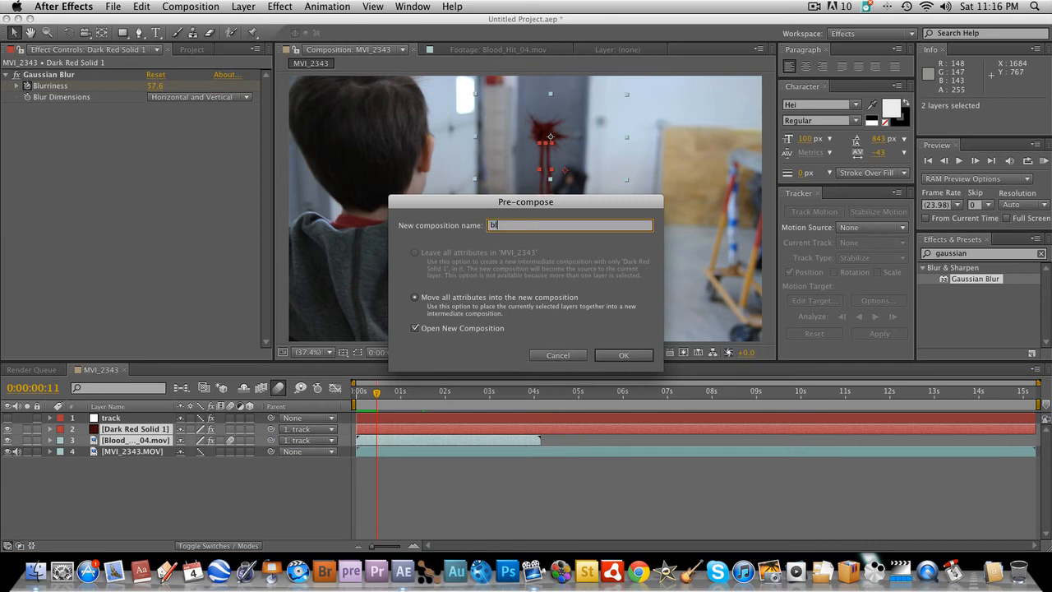
{"action": "type", "text": "lood sta"}
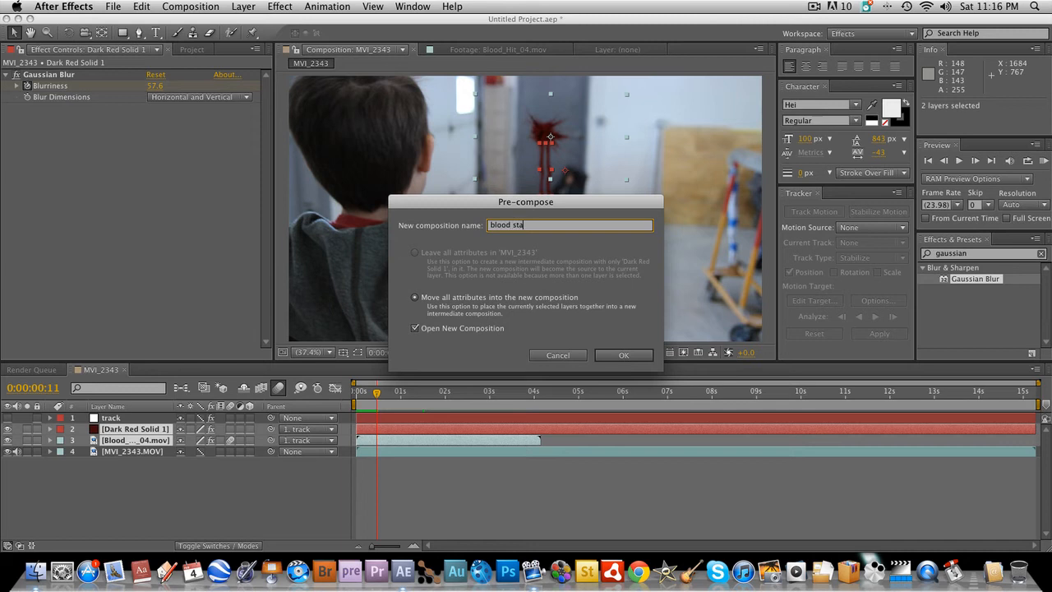
{"action": "key", "text": "Backspace"}
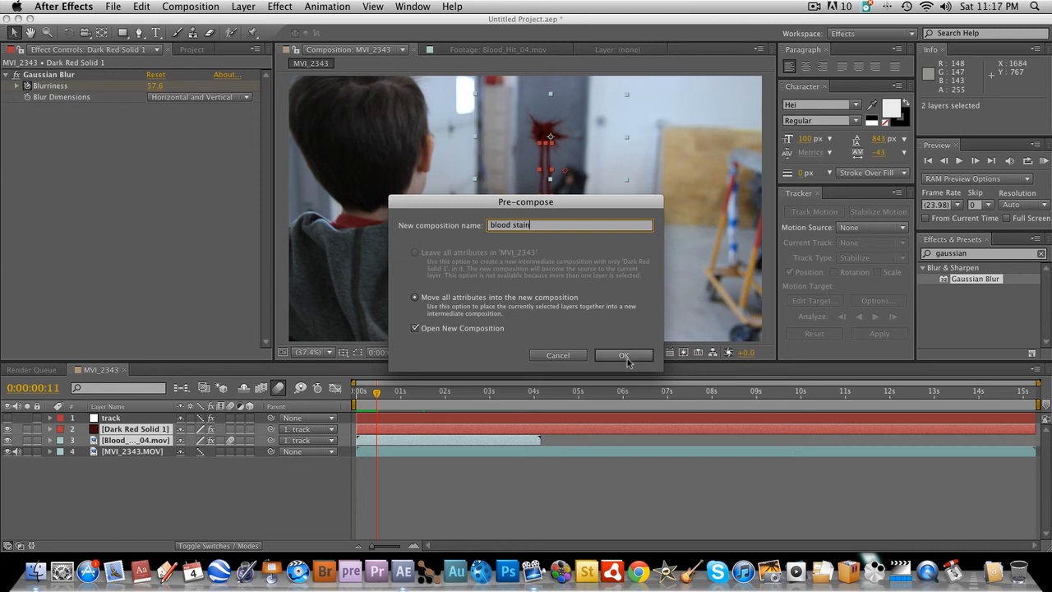
{"action": "left_click", "coordinate": [622, 355]}
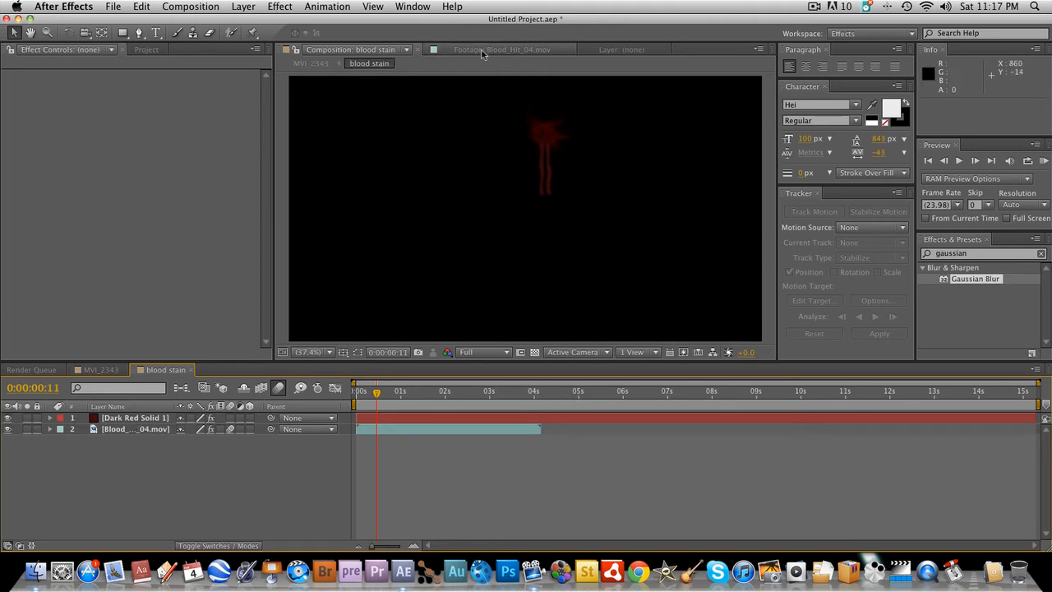
- Nudge the blood stain layer into place on the door in MVI_2343
{"action": "left_click", "coordinate": [101, 368]}
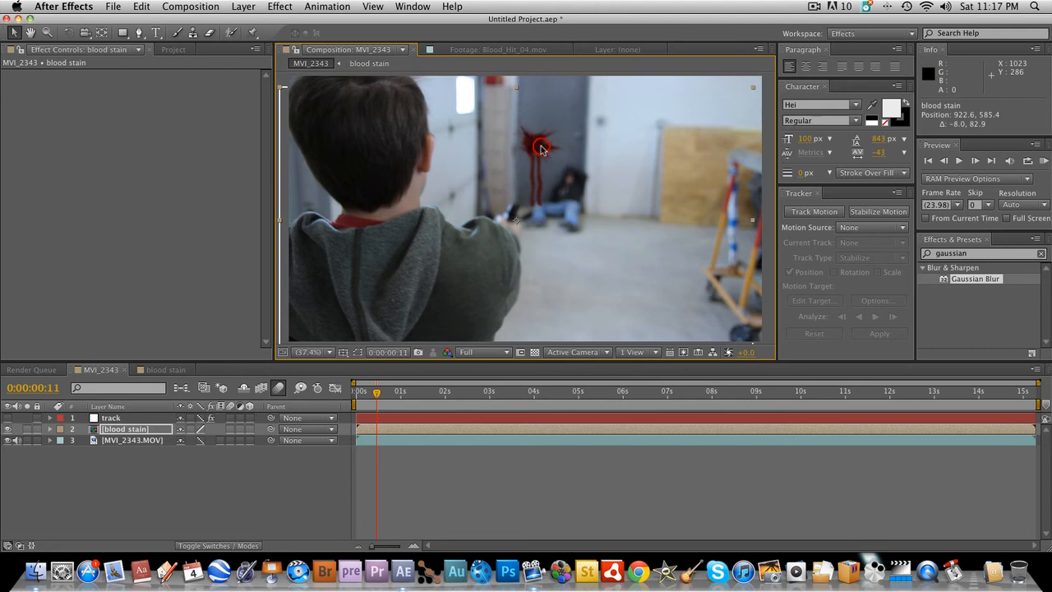
{"action": "left_click_drag", "start_coordinate": [540, 148], "coordinate": [548, 141]}
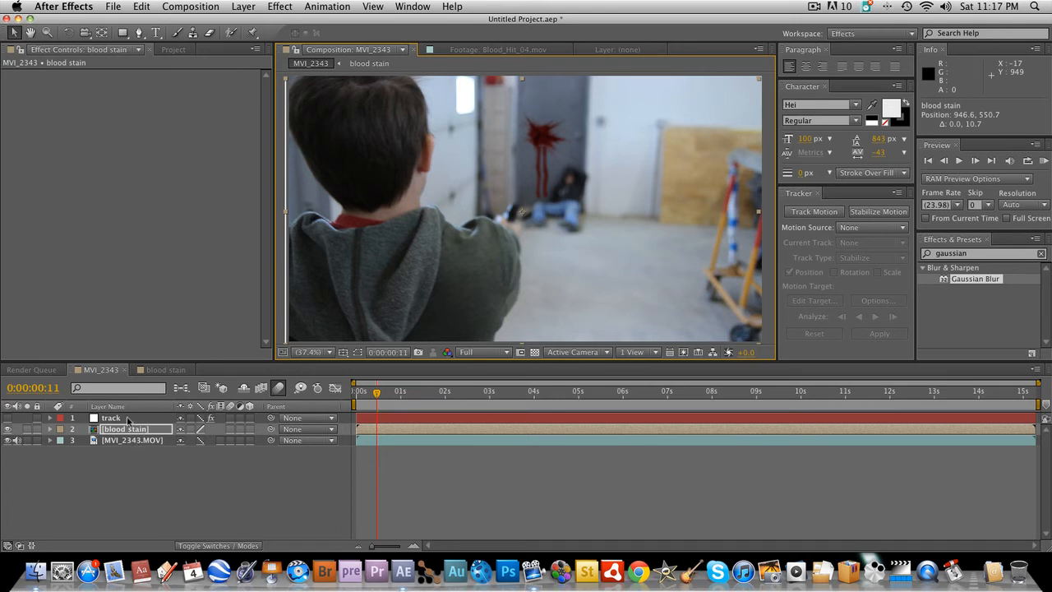
- Reopen the blood stain precomp around four seconds in
{"action": "left_click", "coordinate": [125, 429]}
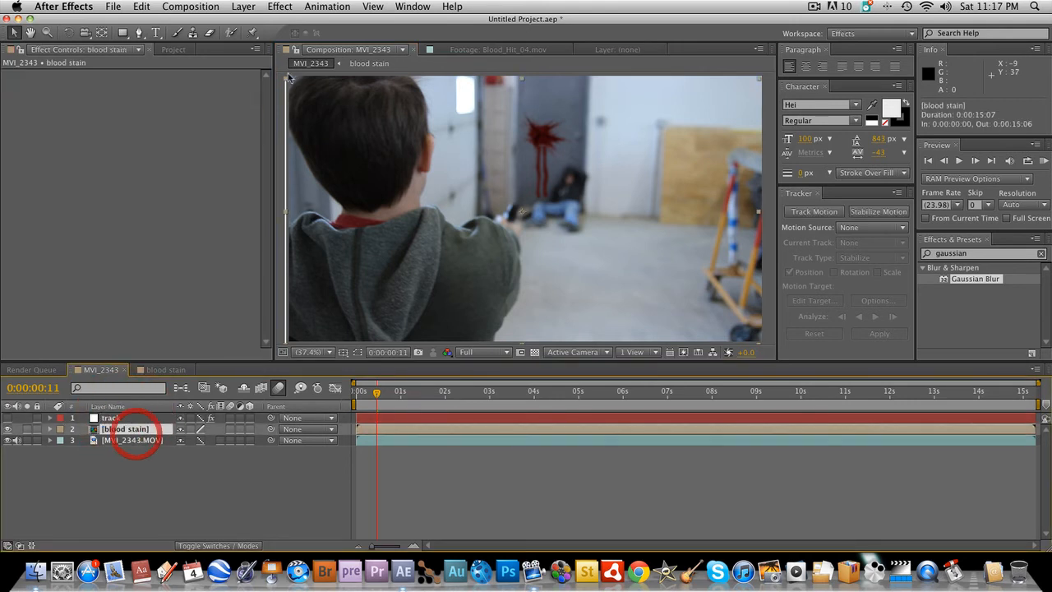
{"action": "left_click", "coordinate": [501, 49]}
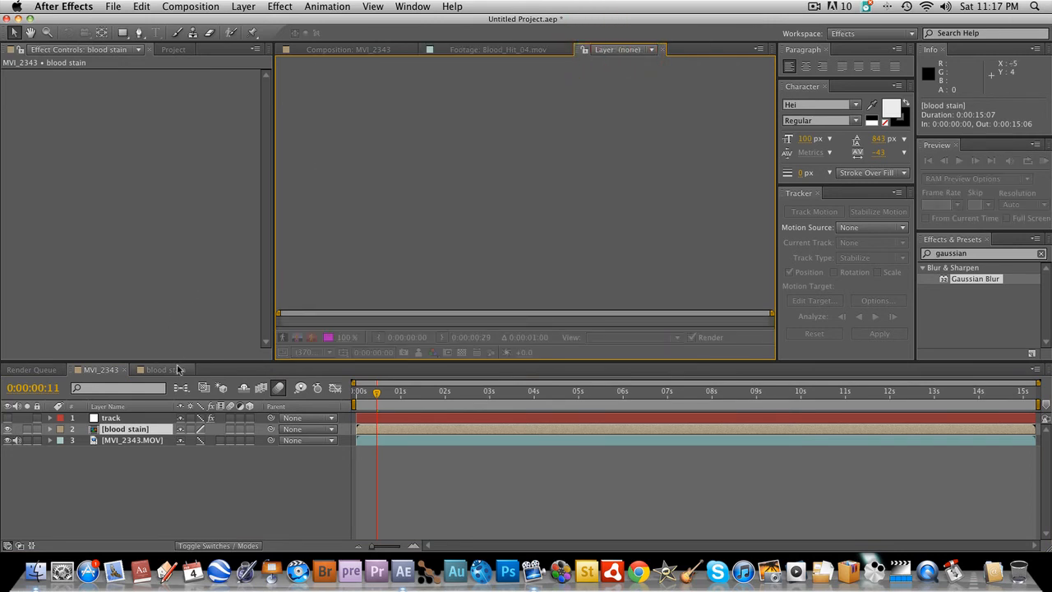
{"action": "left_click", "coordinate": [164, 368]}
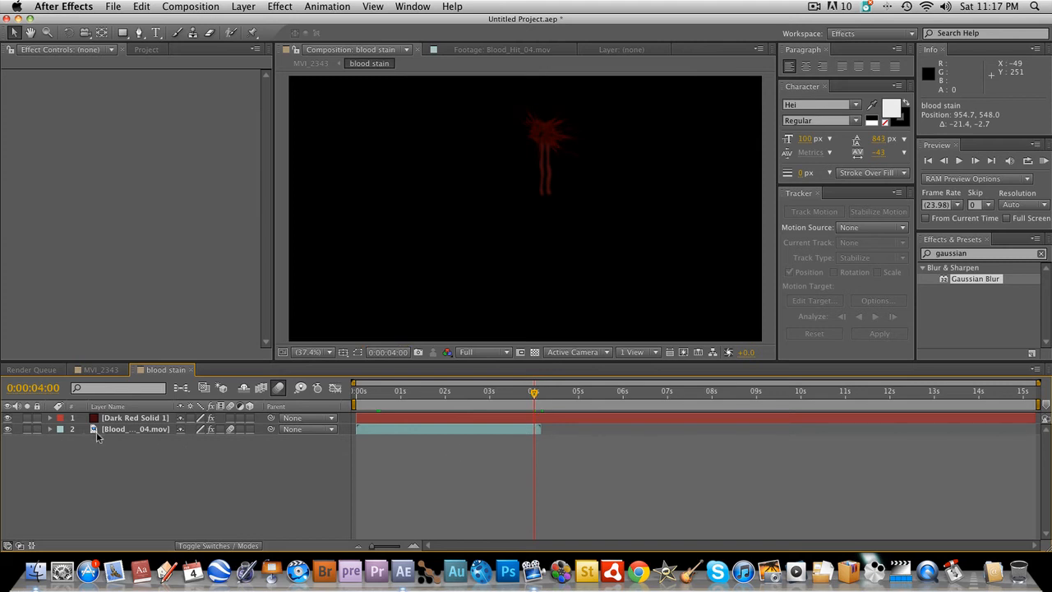
- Duplicate Blood_Hit_04 and preview the splatter animation
{"action": "key", "text": "cmd+d"}
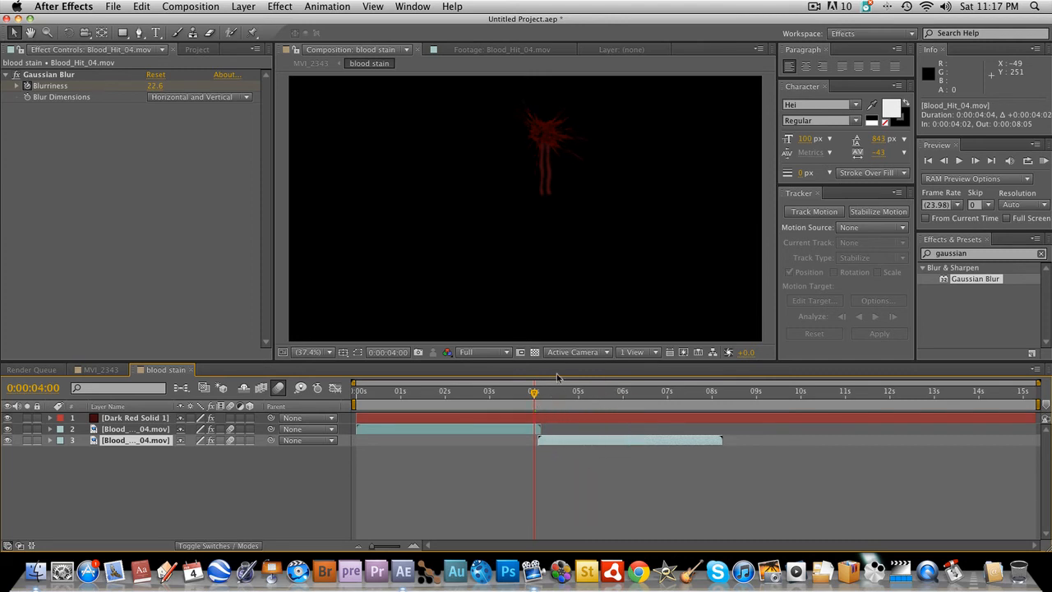
{"action": "left_click", "coordinate": [976, 161]}
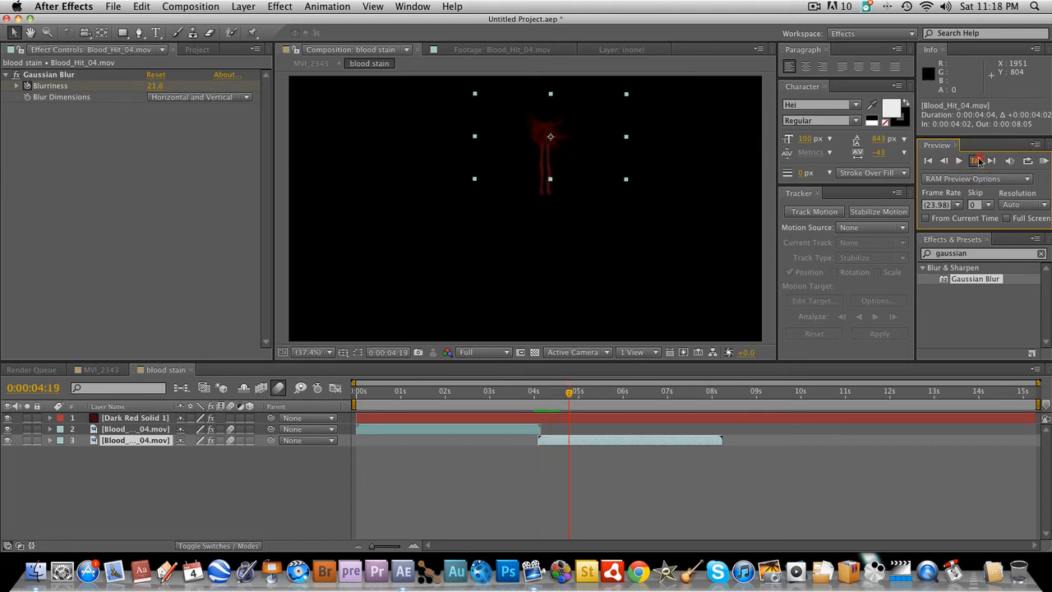
{"action": "left_click", "coordinate": [576, 391]}
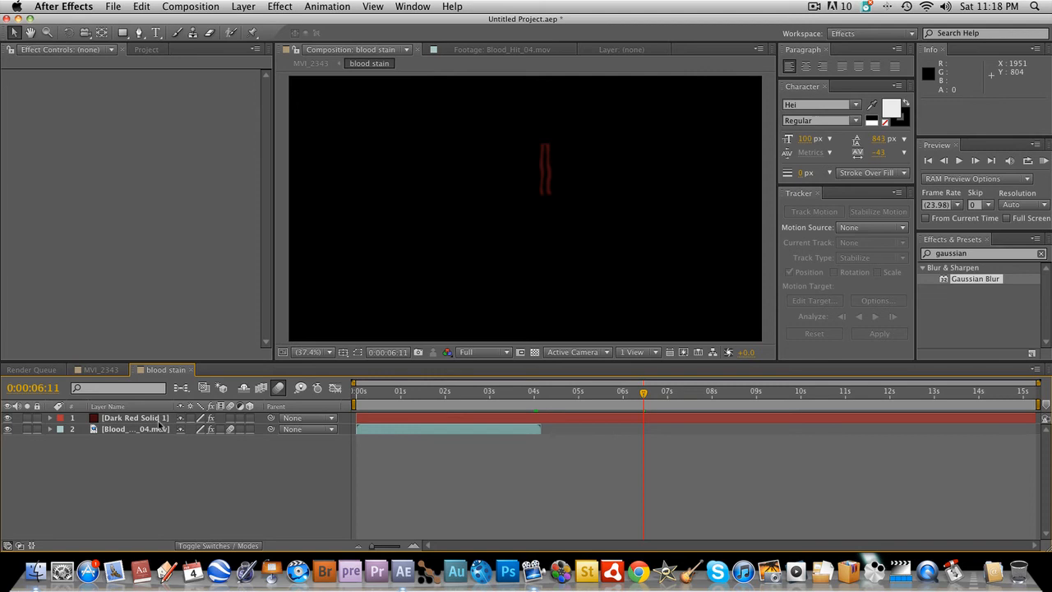
- Enable Time Remapping on Blood_Hit_04 and extend it to the comp end
{"action": "left_click", "coordinate": [243, 6]}
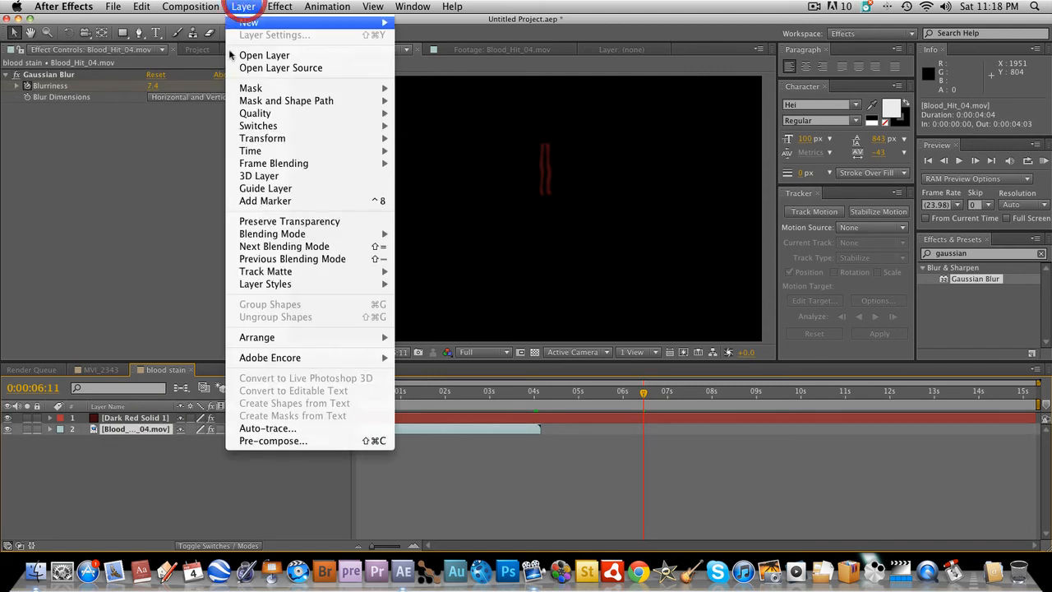
{"action": "mouse_move", "coordinate": [260, 175]}
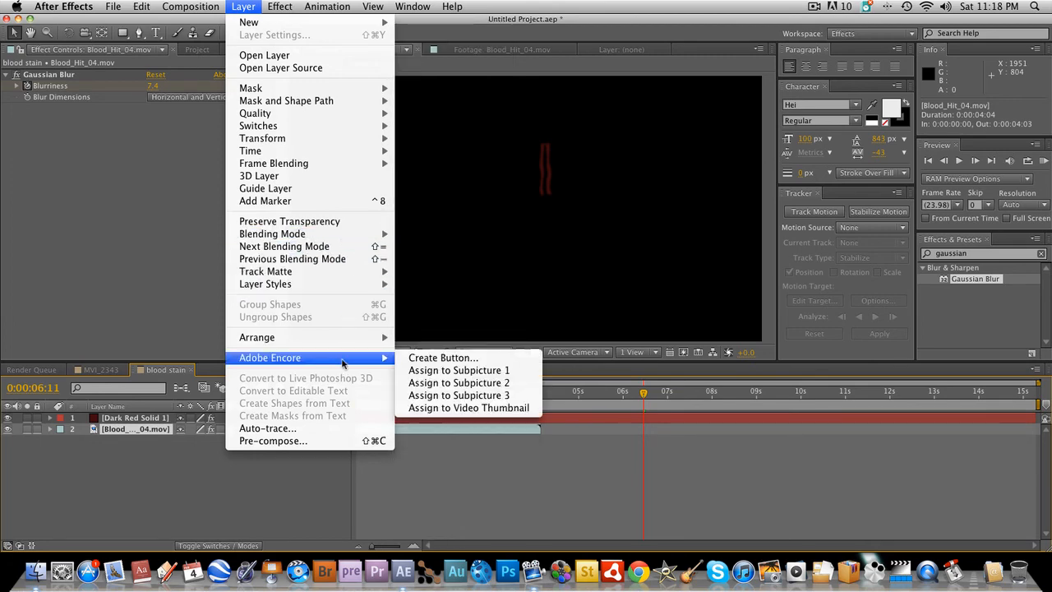
{"action": "mouse_move", "coordinate": [282, 246]}
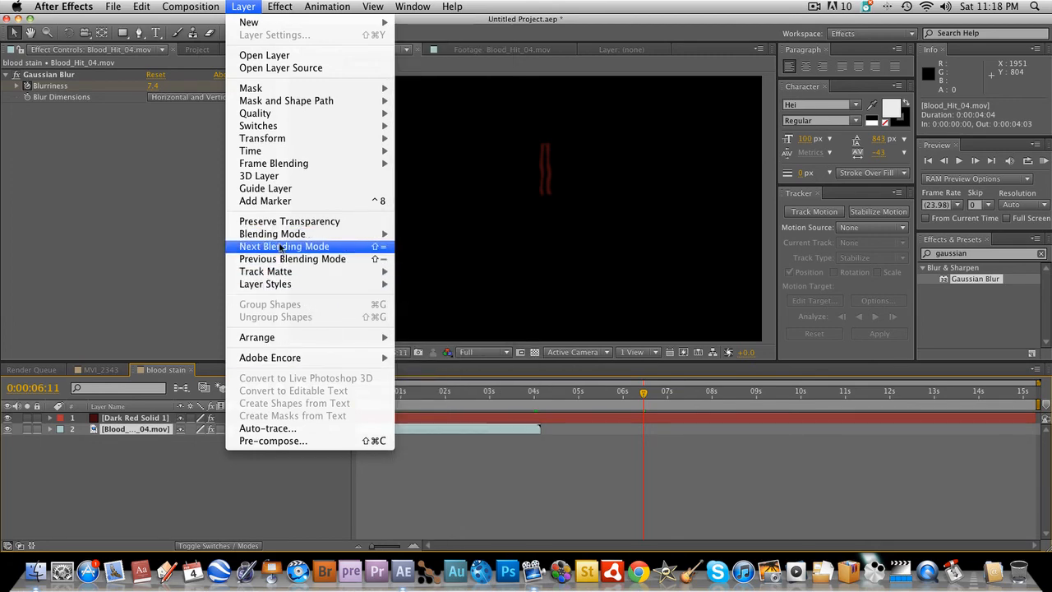
{"action": "mouse_move", "coordinate": [250, 151]}
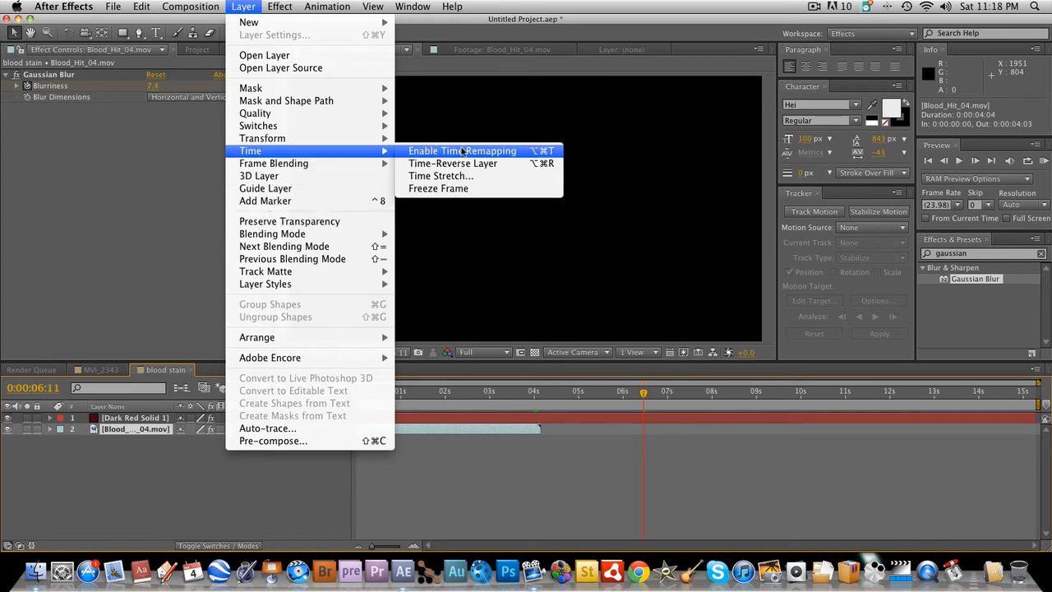
{"action": "left_click", "coordinate": [462, 151]}
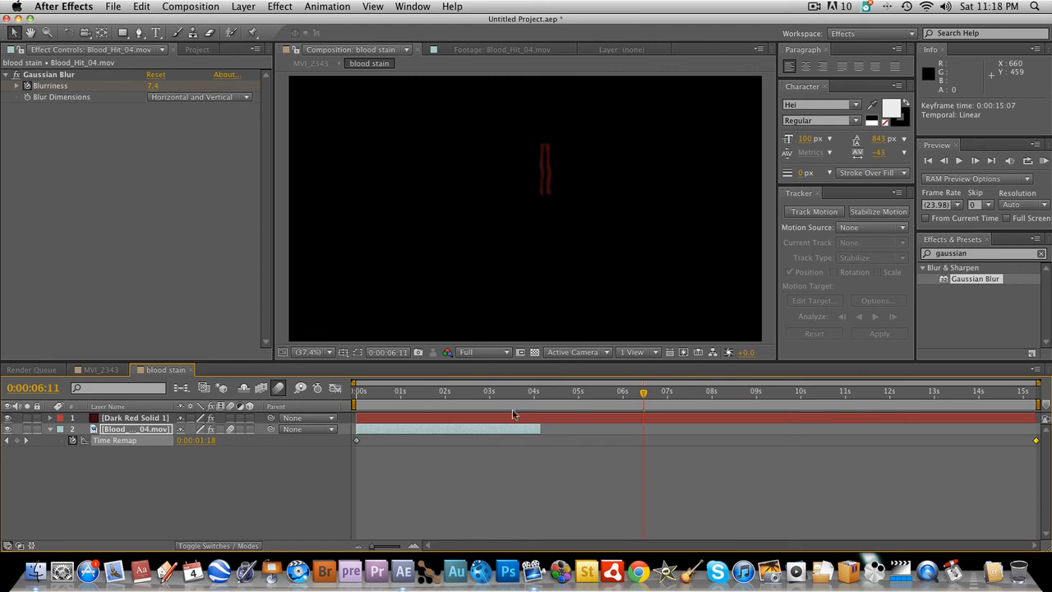
{"action": "left_click", "coordinate": [135, 428]}
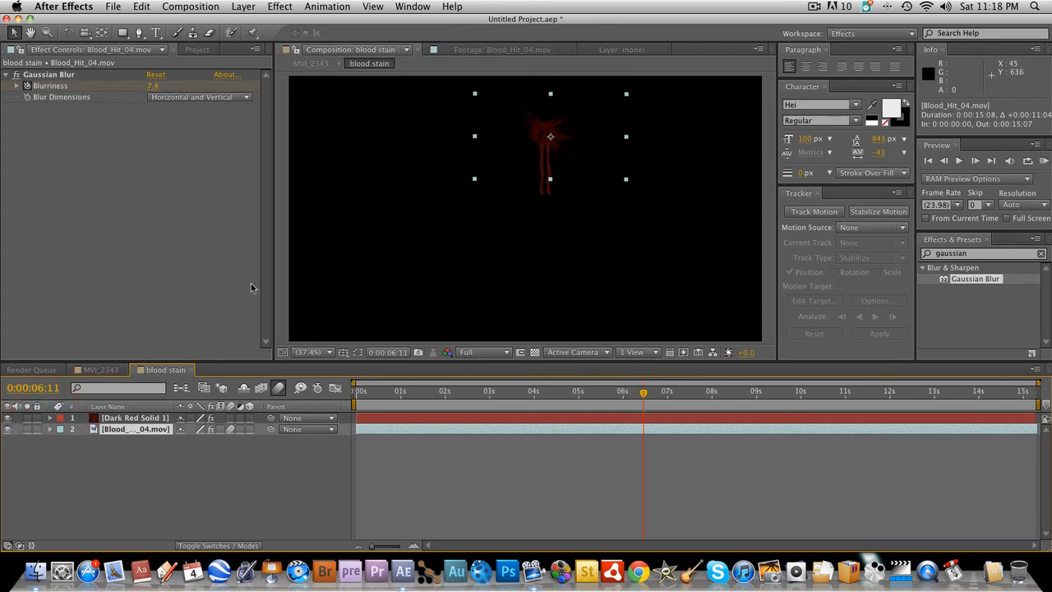
- Return to MVI_2343 and scrub through the shot to check the stain on the door
{"action": "left_click", "coordinate": [100, 368]}
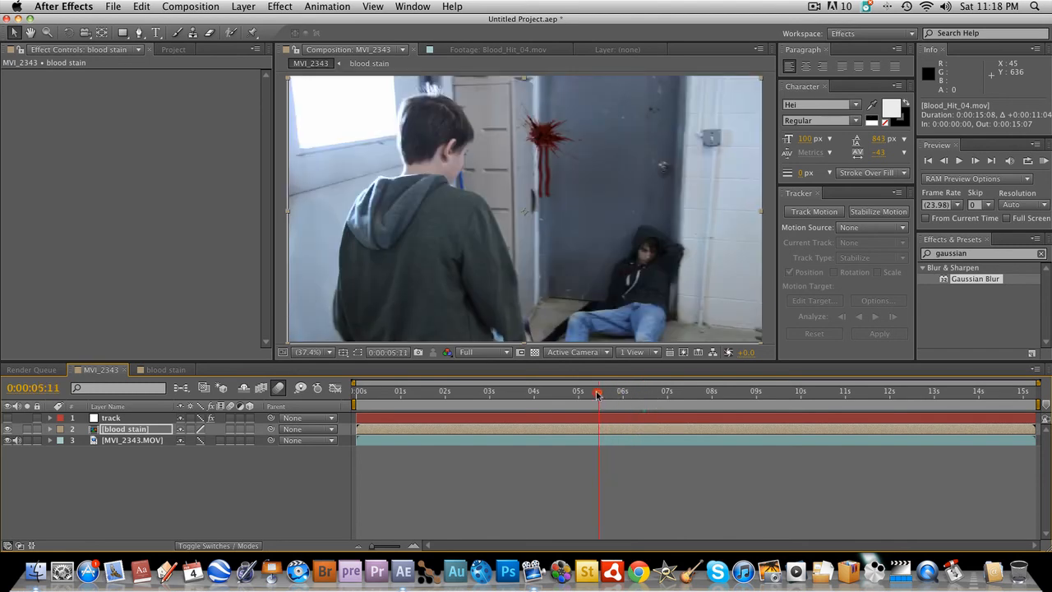
{"action": "left_click_drag", "start_coordinate": [598, 394], "coordinate": [563, 394]}
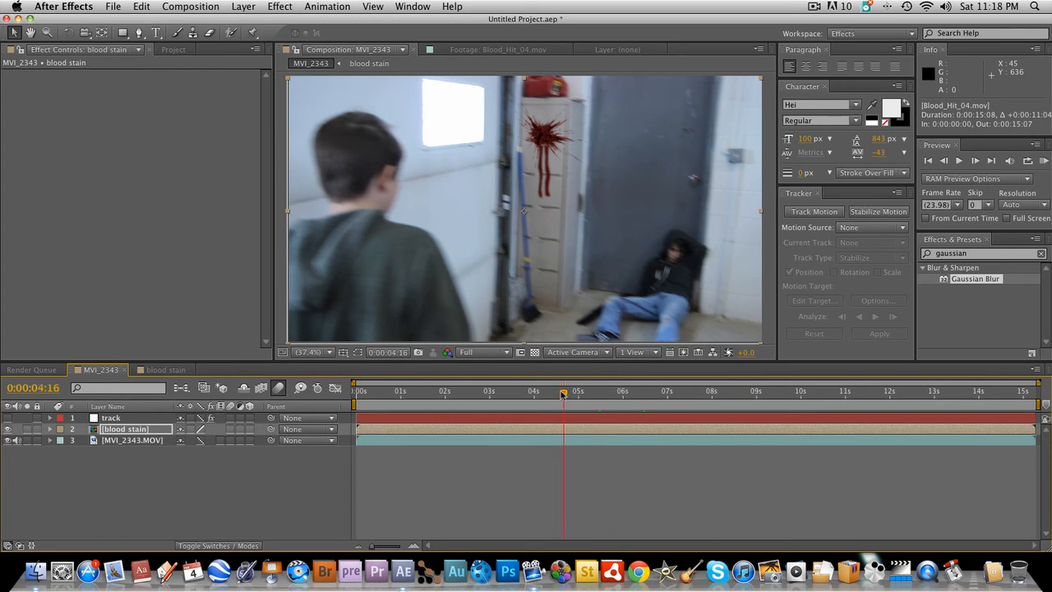
{"action": "left_click_drag", "start_coordinate": [562, 391], "coordinate": [529, 391]}
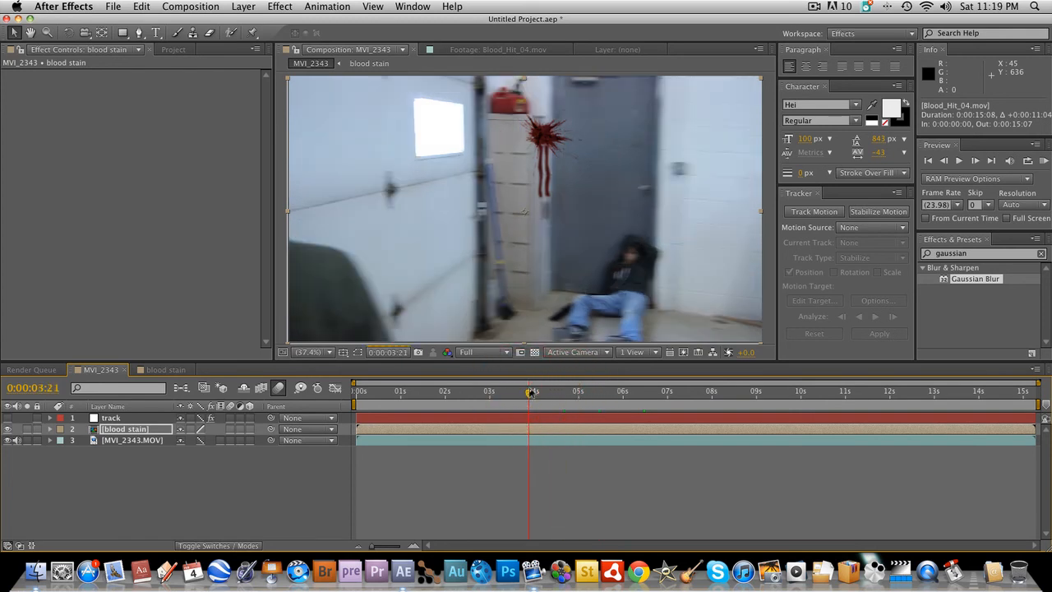
{"action": "left_click", "coordinate": [335, 387]}
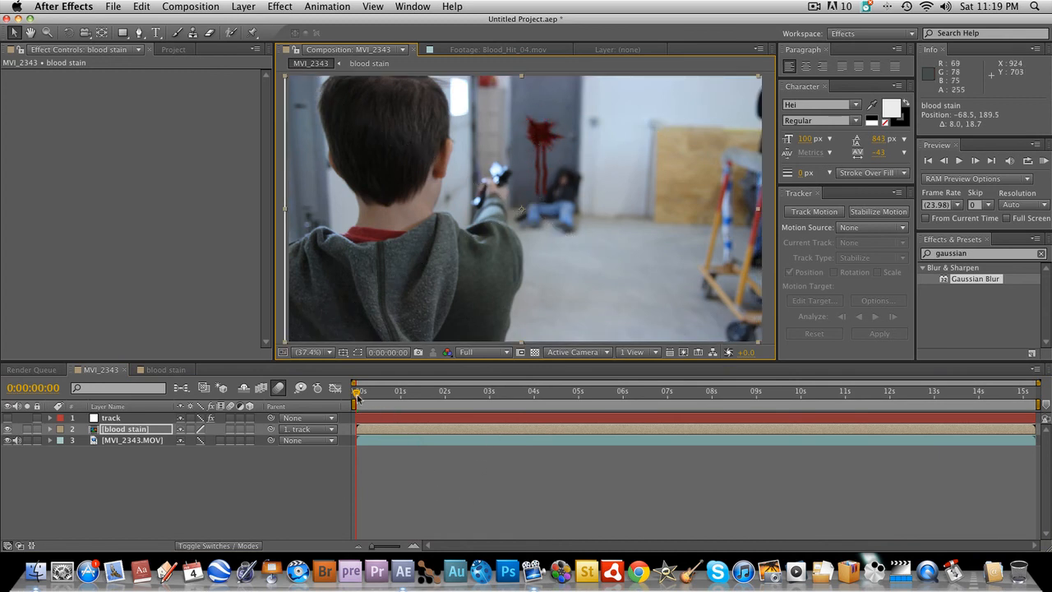
- Step to just before six seconds and end the work area at about 5:14
{"action": "left_click", "coordinate": [625, 391]}
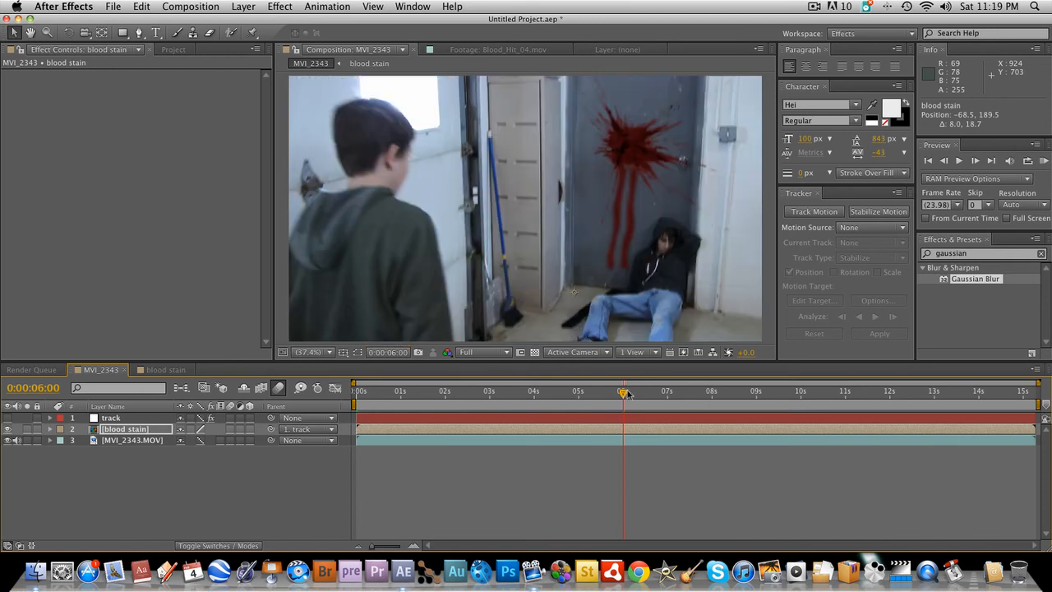
{"action": "left_click", "coordinate": [610, 391]}
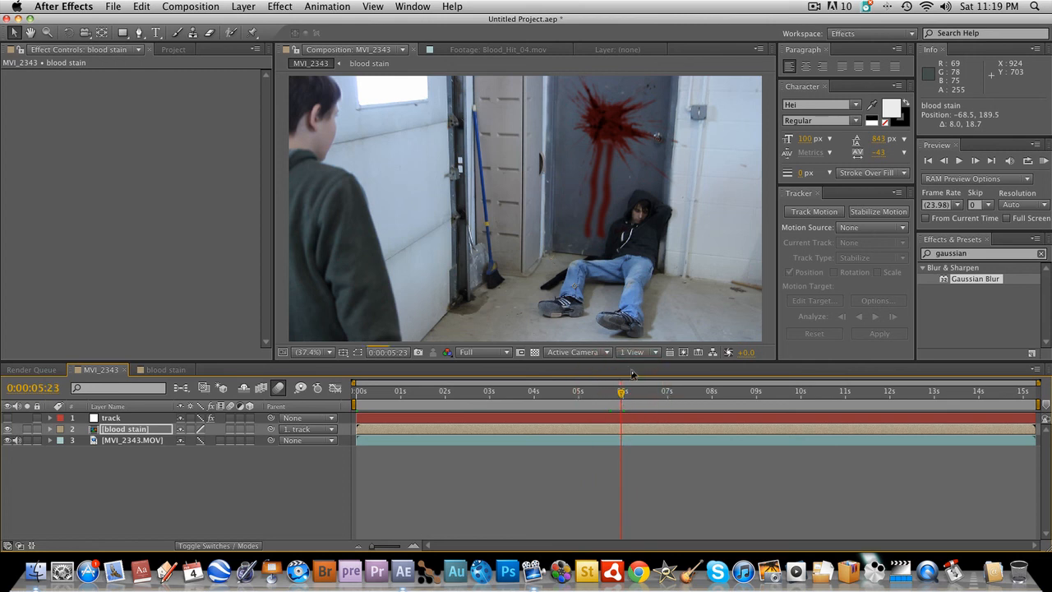
{"action": "left_click", "coordinate": [621, 391]}
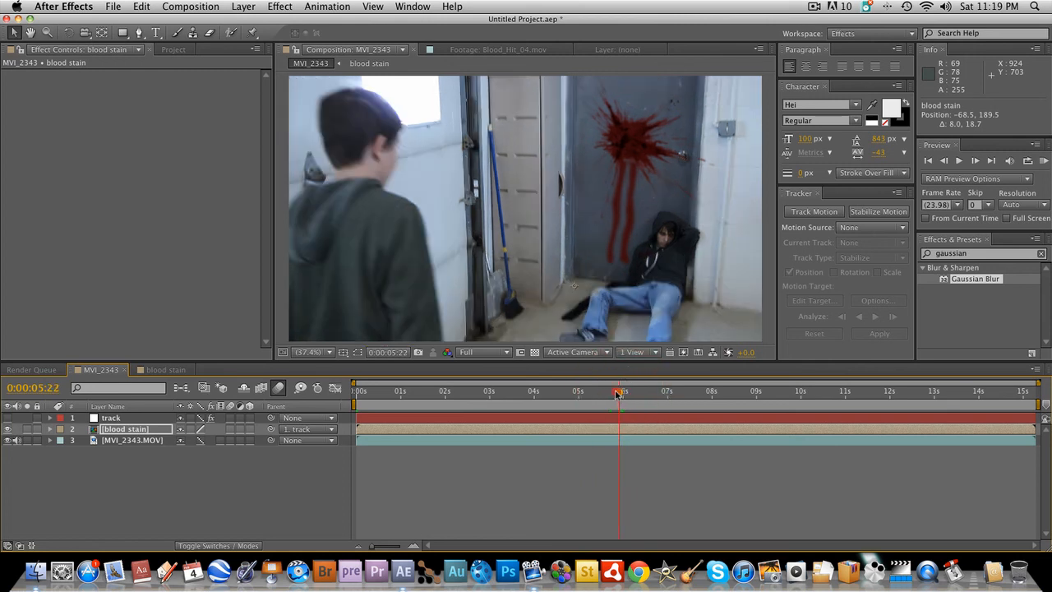
{"action": "left_click_drag", "start_coordinate": [617, 391], "coordinate": [605, 391]}
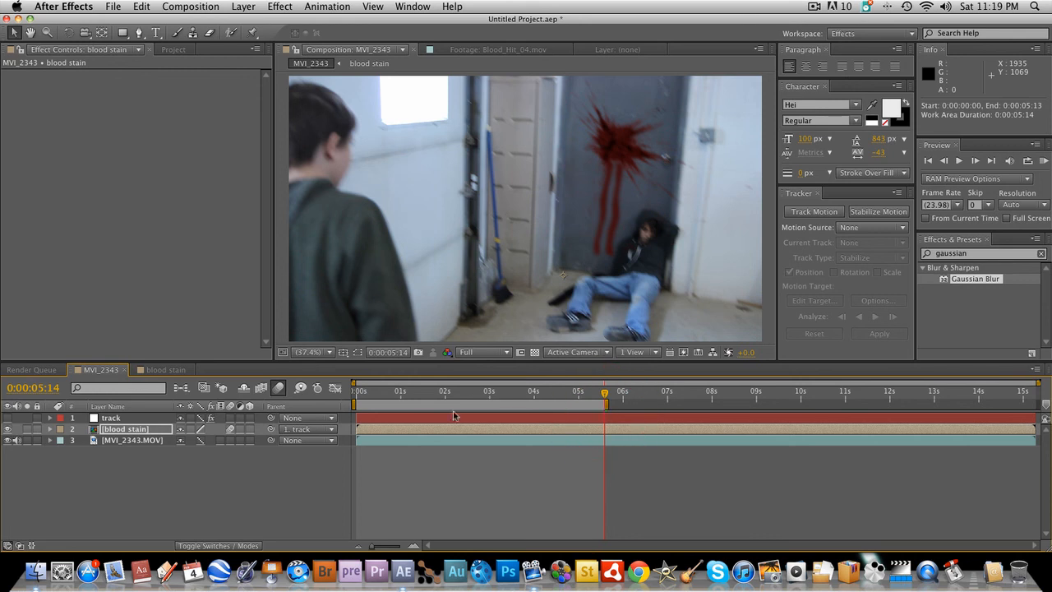
{"action": "mouse_move", "coordinate": [111, 441]}
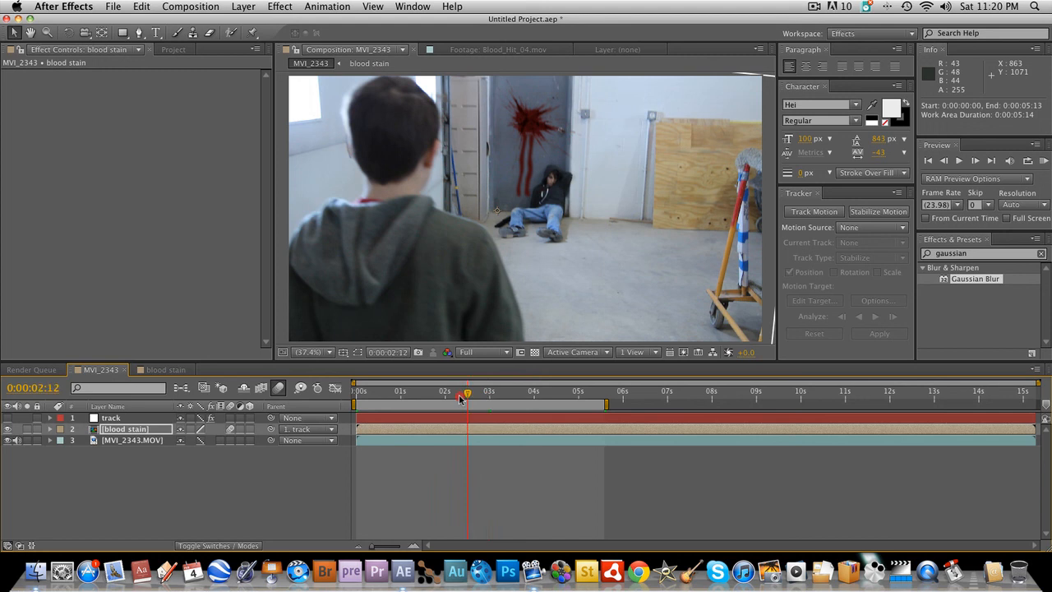
{"action": "left_click", "coordinate": [567, 391]}
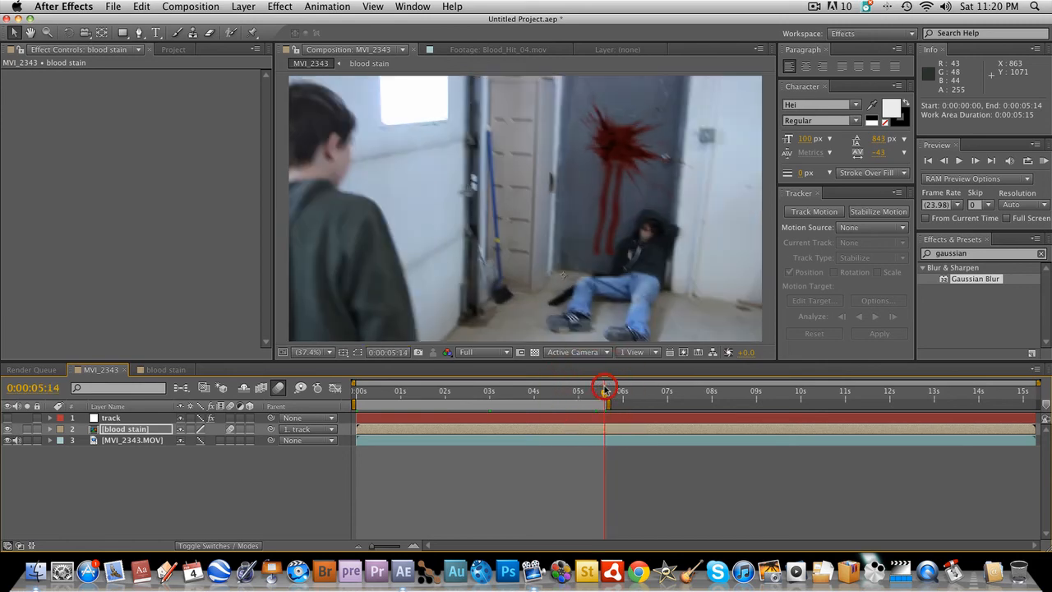
{"action": "left_click_drag", "start_coordinate": [605, 391], "coordinate": [572, 391]}
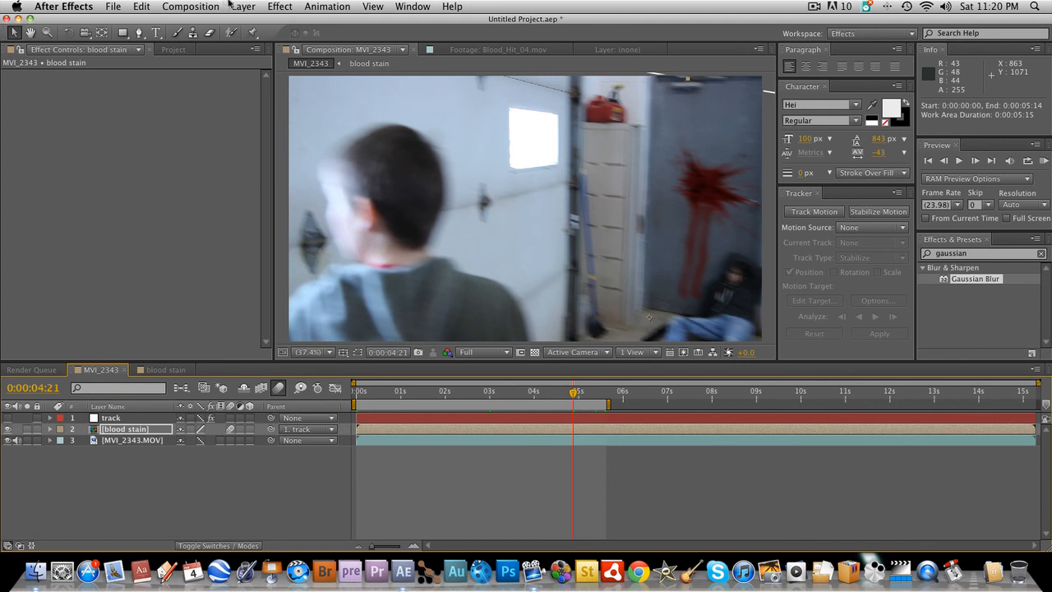
{"action": "mouse_move", "coordinate": [299, 247]}
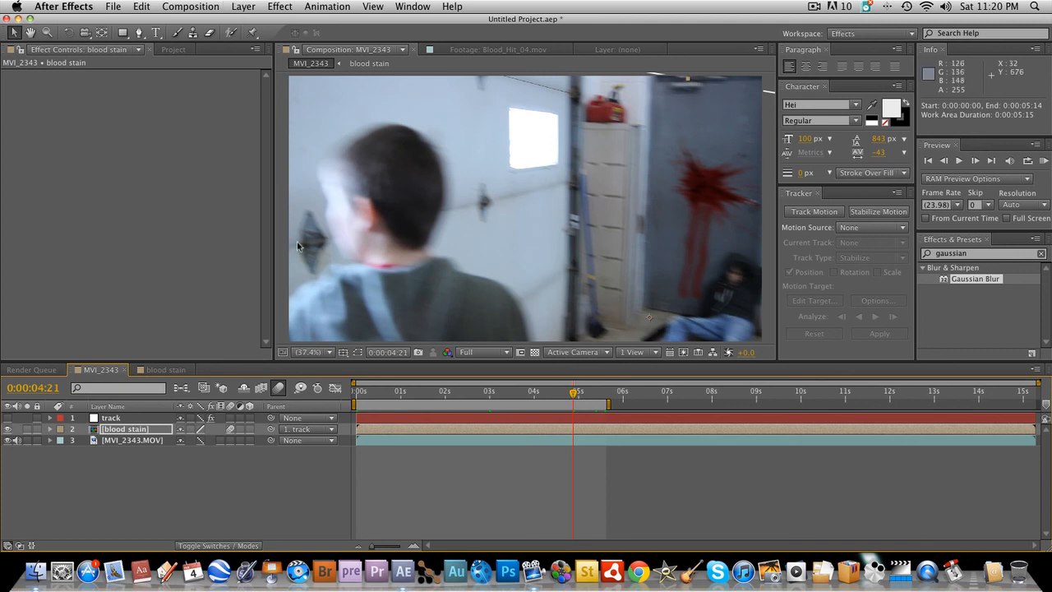